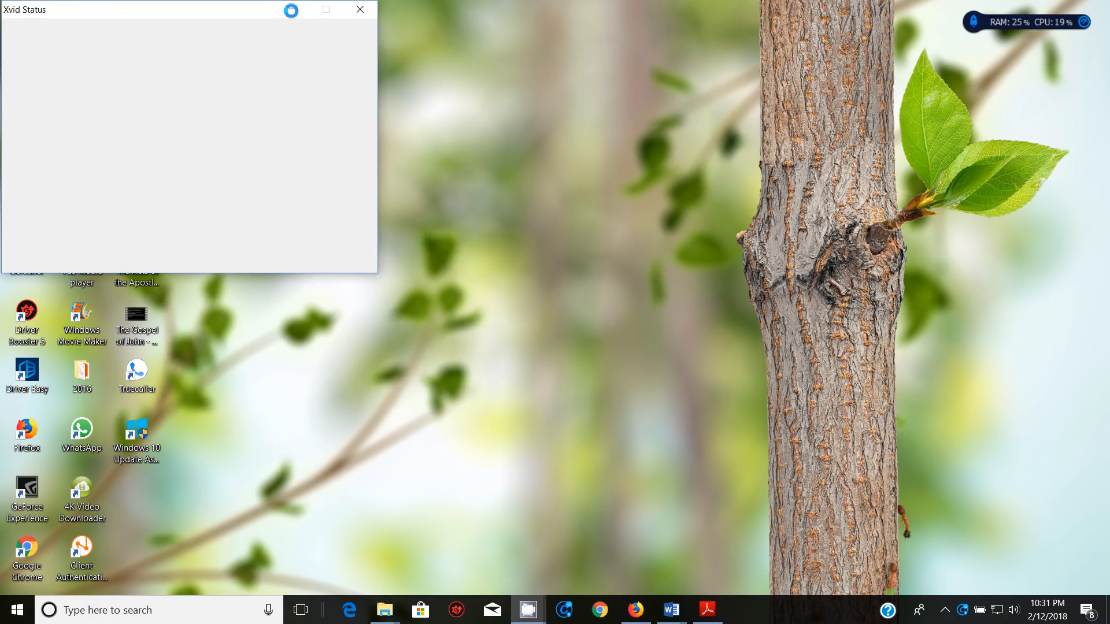
Step: Close the Xvid Status window to leave the desktop clear
click(360, 9)
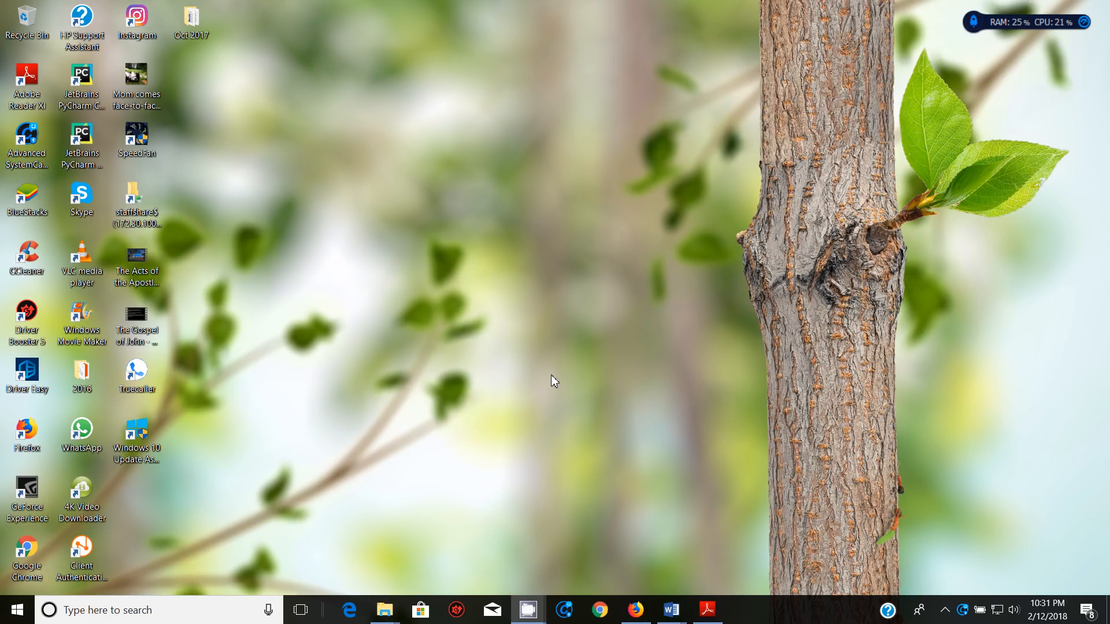
mouse_move(708, 545)
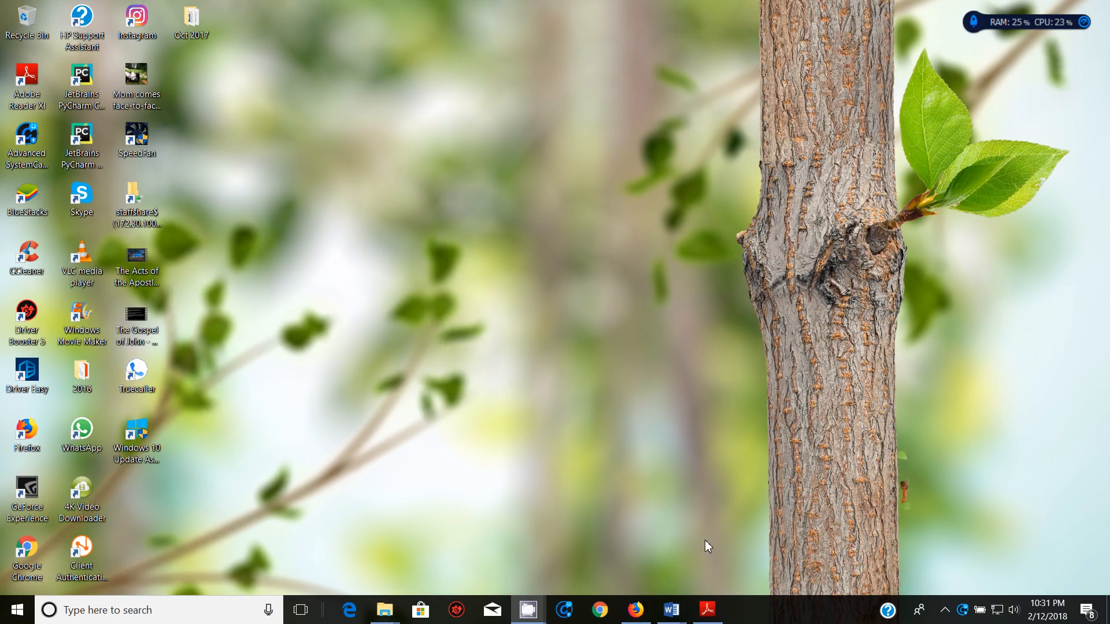
Step: Read steps 4–8 of the exam paper in Adobe Reader, then return to the CRUISENEWS document
click(706, 610)
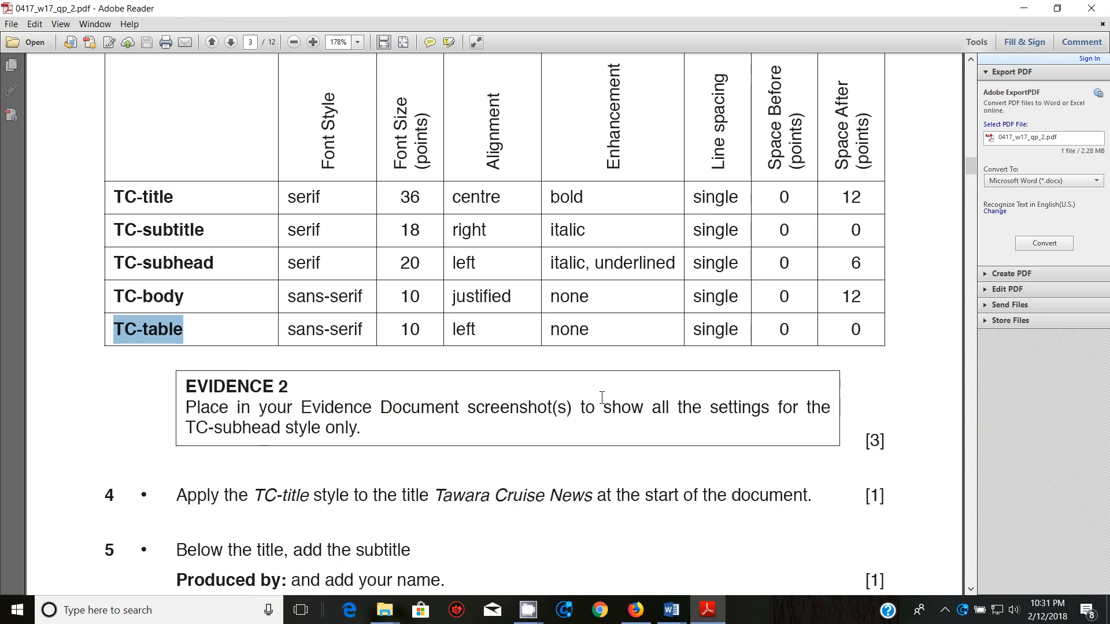
mouse_move(500, 382)
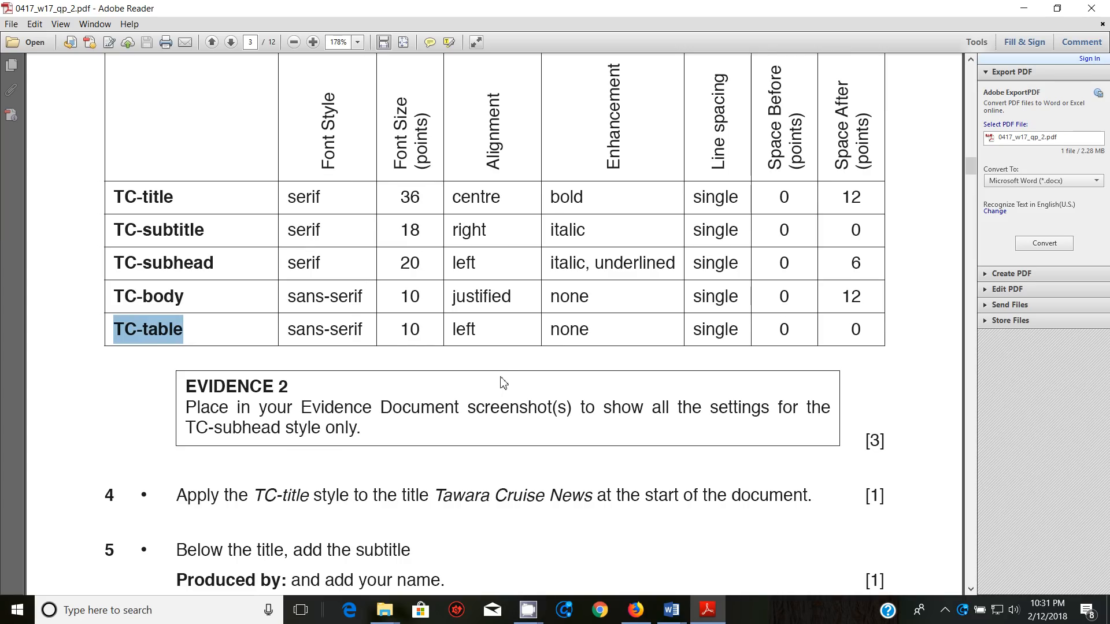
mouse_move(509, 376)
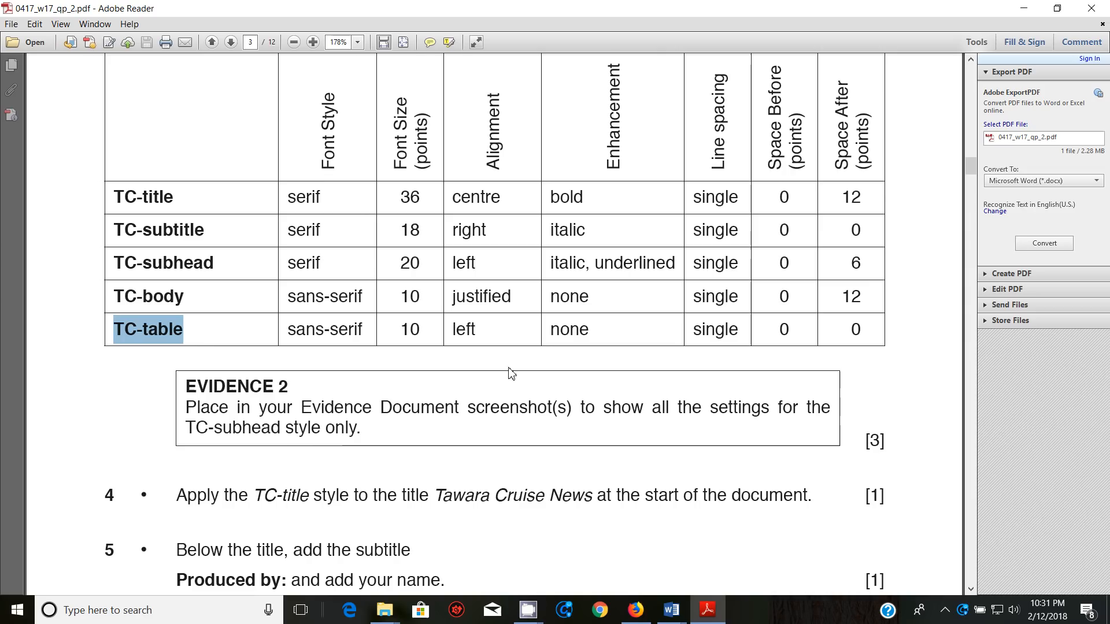
scroll(down, 3)
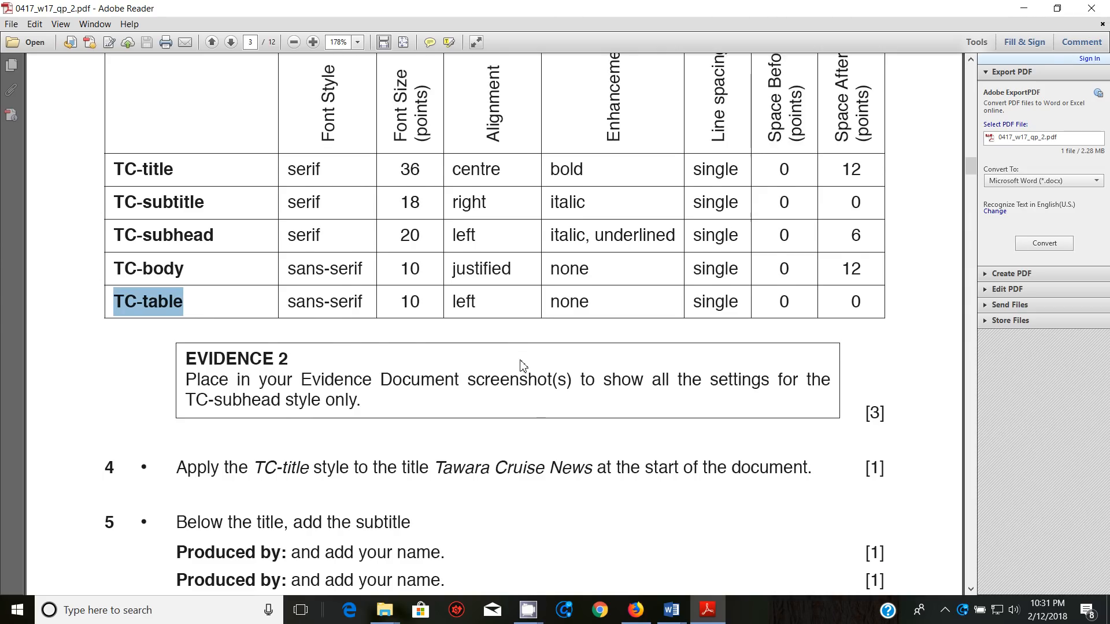
scroll(down, 3)
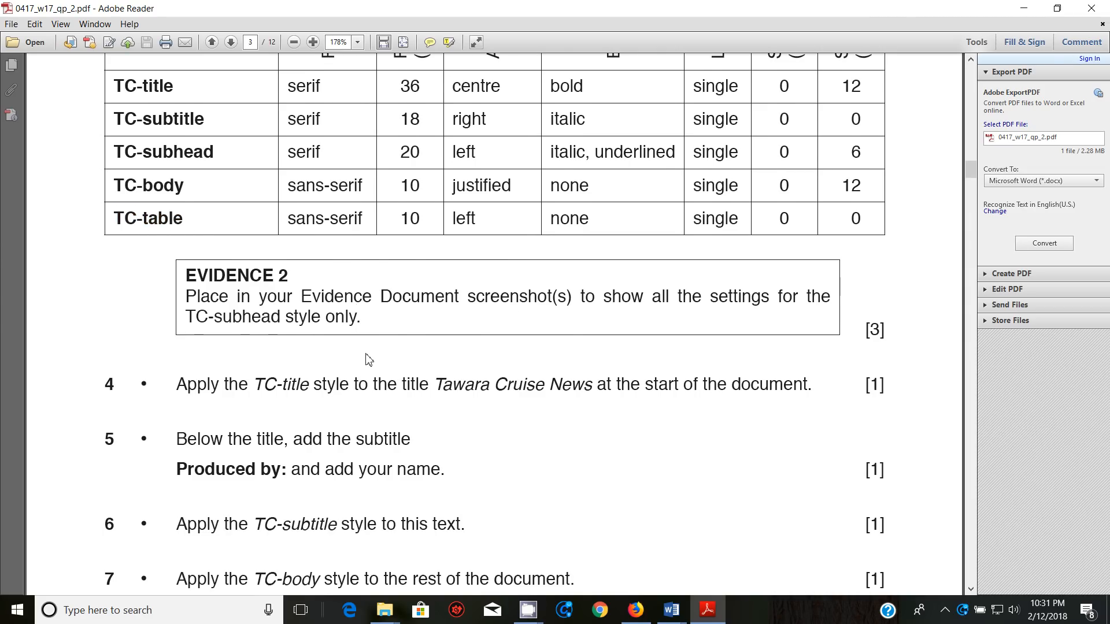
scroll(down, 3)
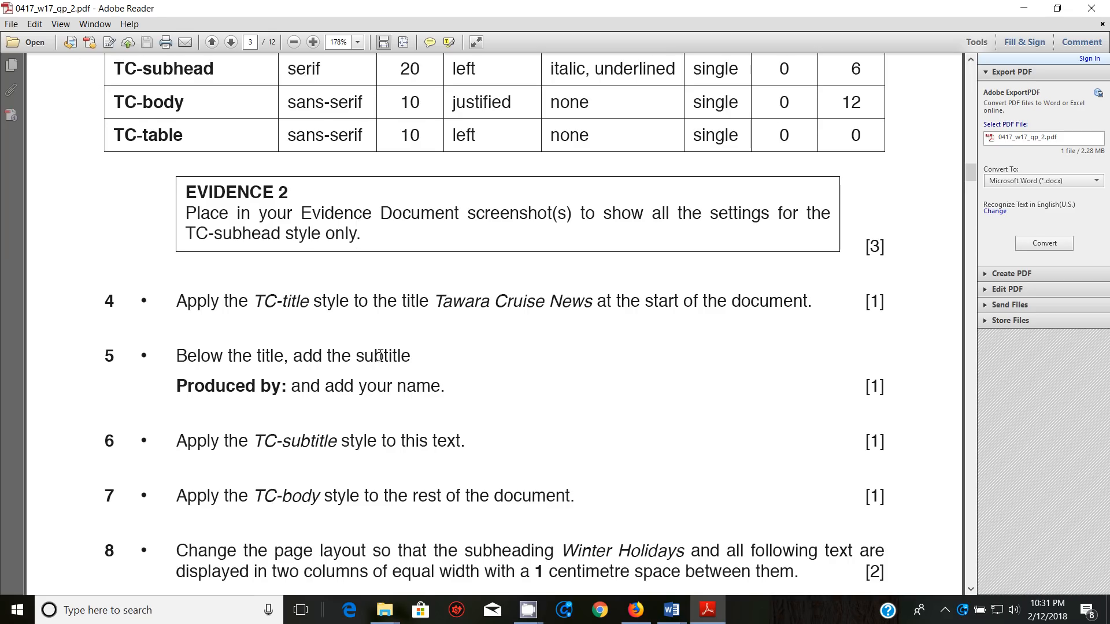
mouse_move(385, 353)
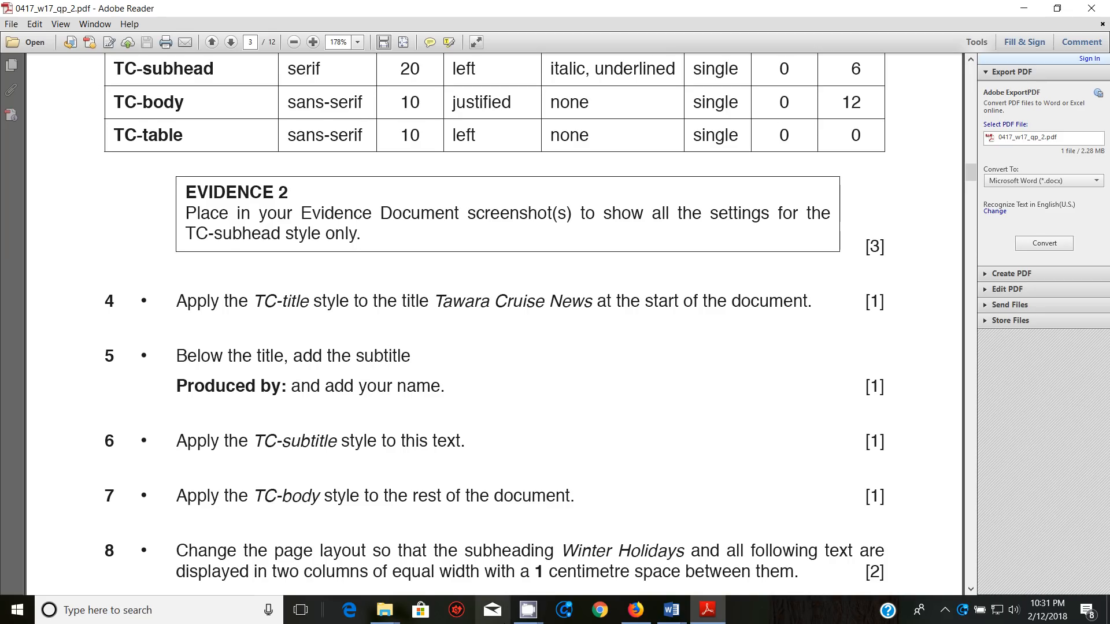
click(669, 611)
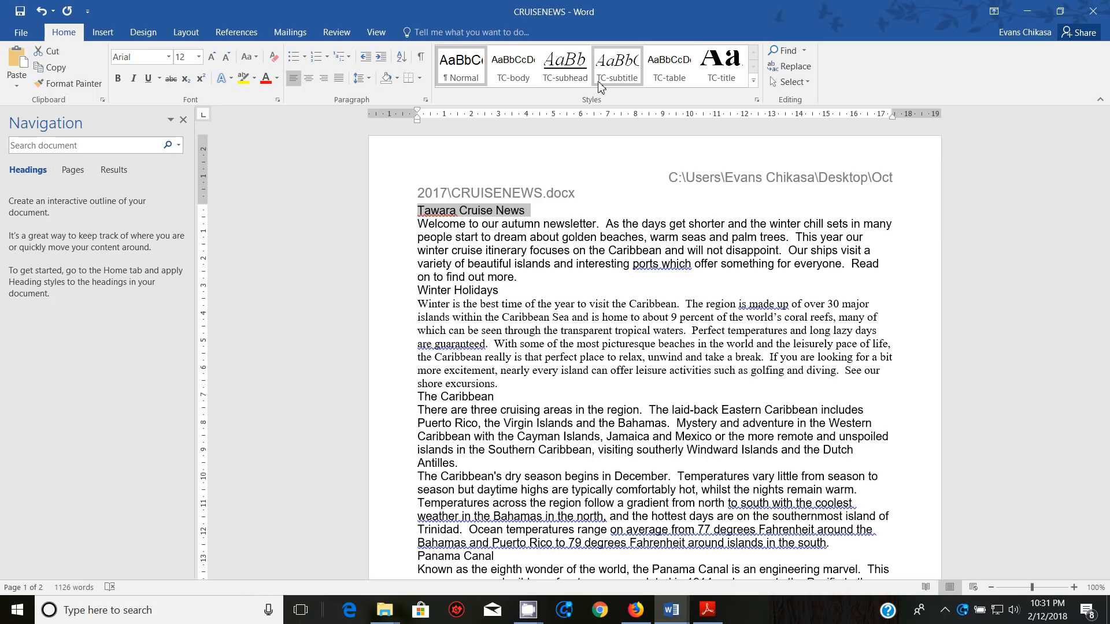
Step: Apply TC-title to the Tawara Cruise News heading and place the cursor after it
click(720, 65)
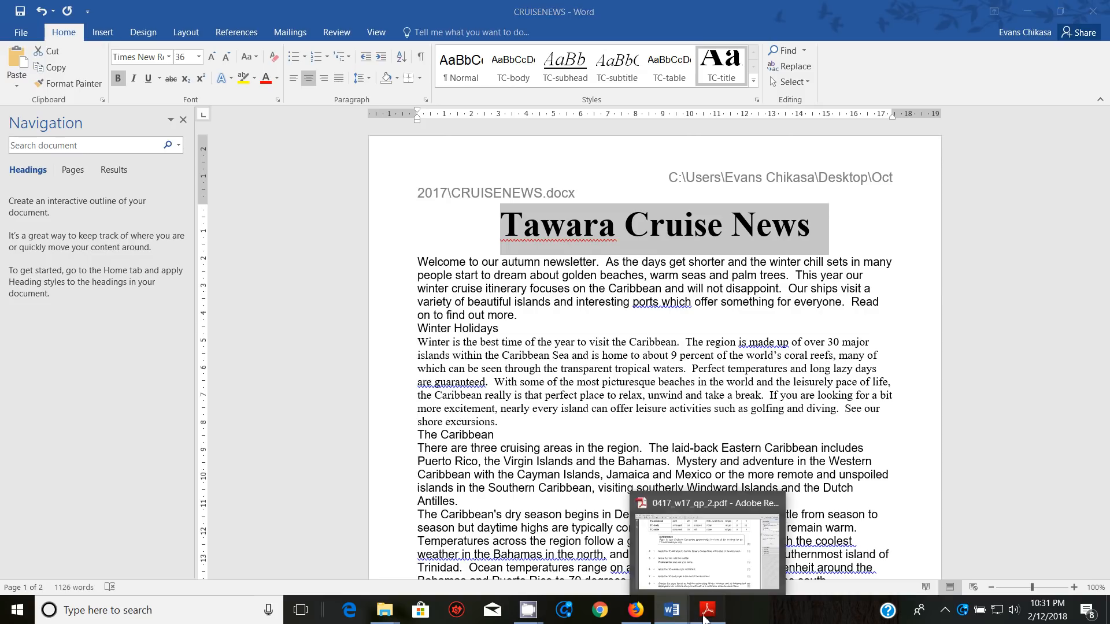
click(706, 609)
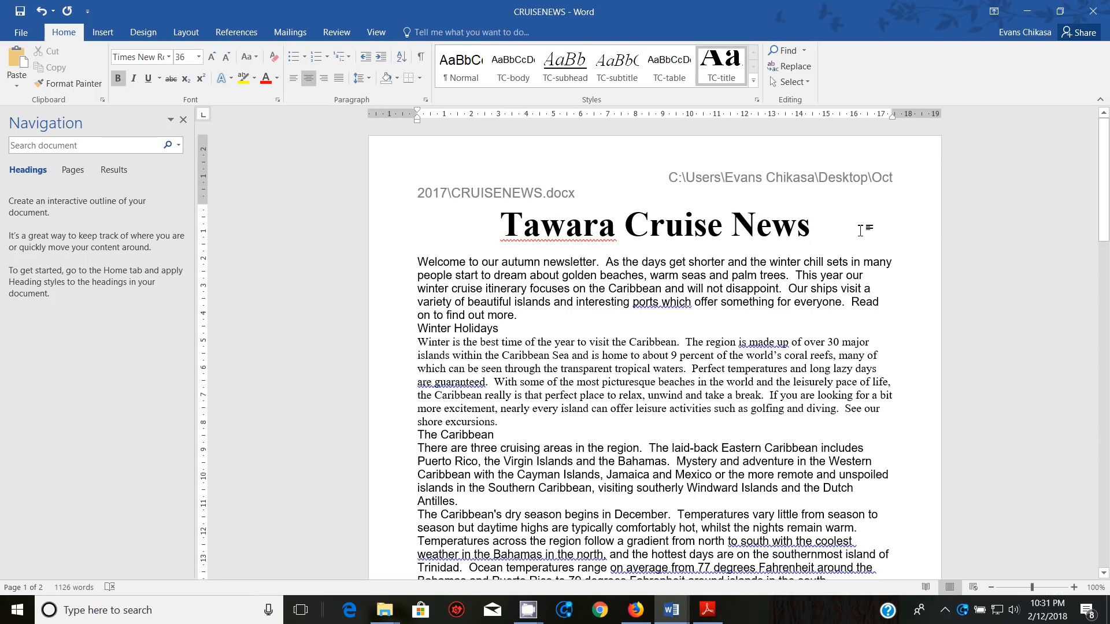
Step: Add a 'Produced by:' line with the author's name under the title, styled TC-subtitle
text(prod)
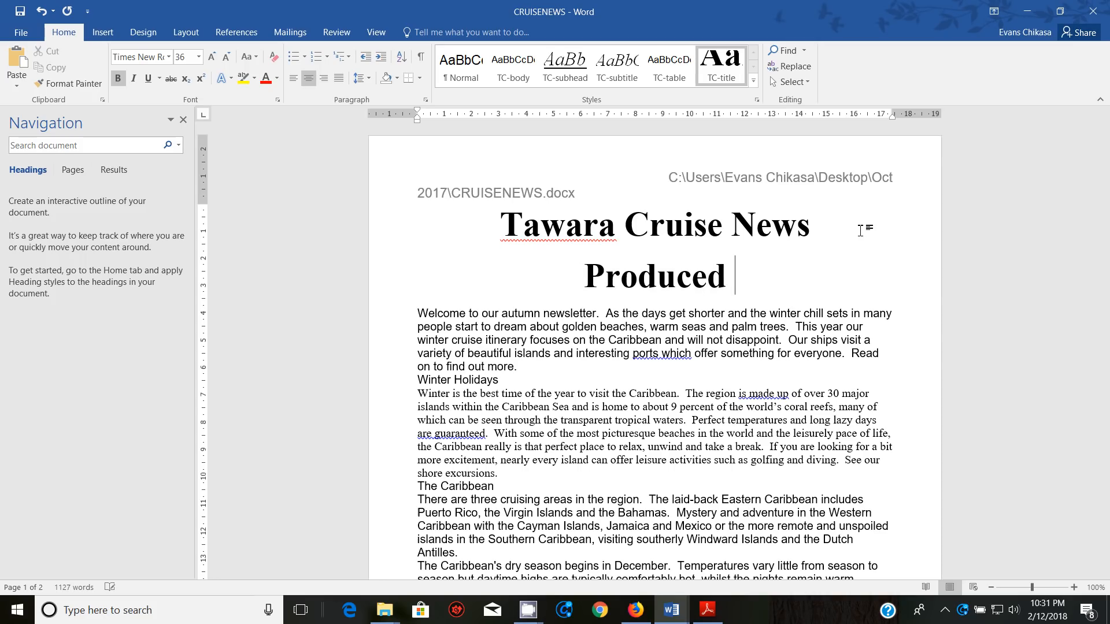
text(by: Chikasa Evans)
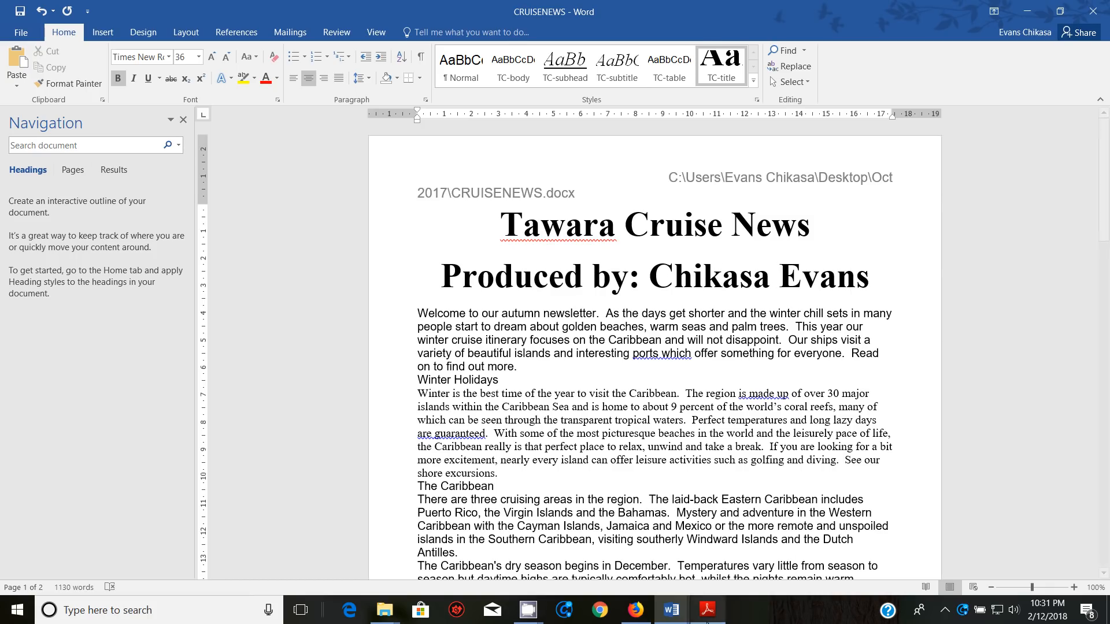
click(706, 609)
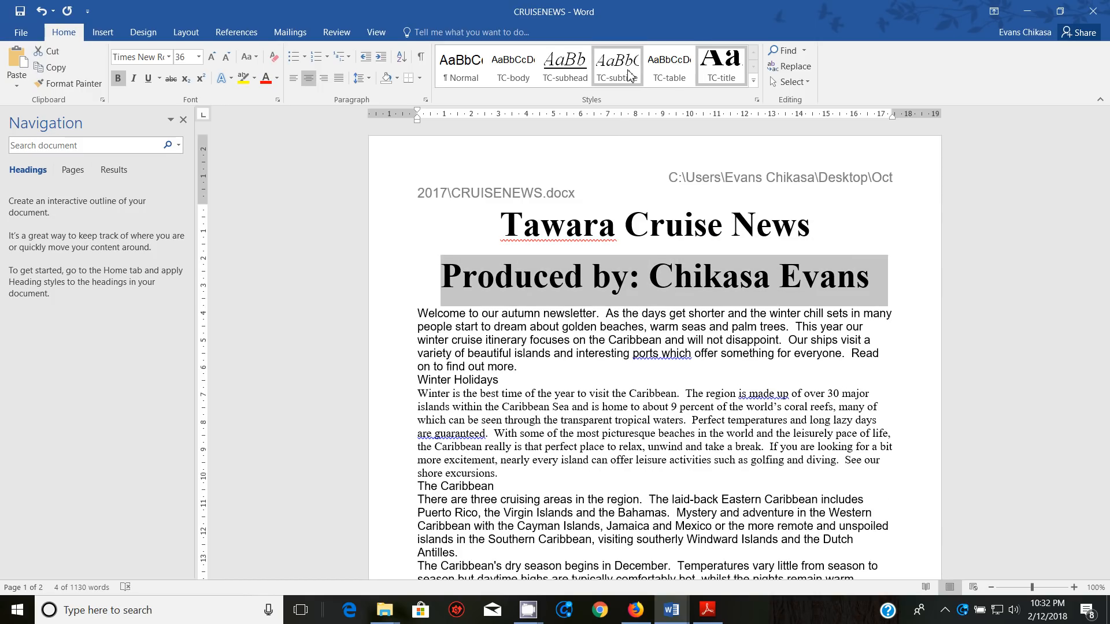
click(617, 67)
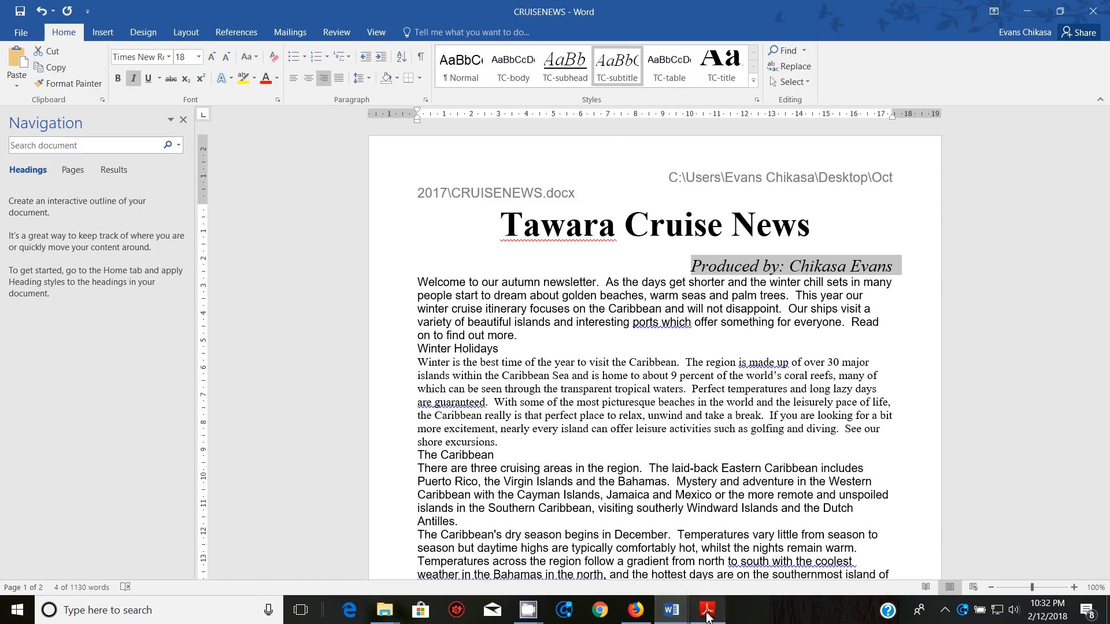
click(707, 610)
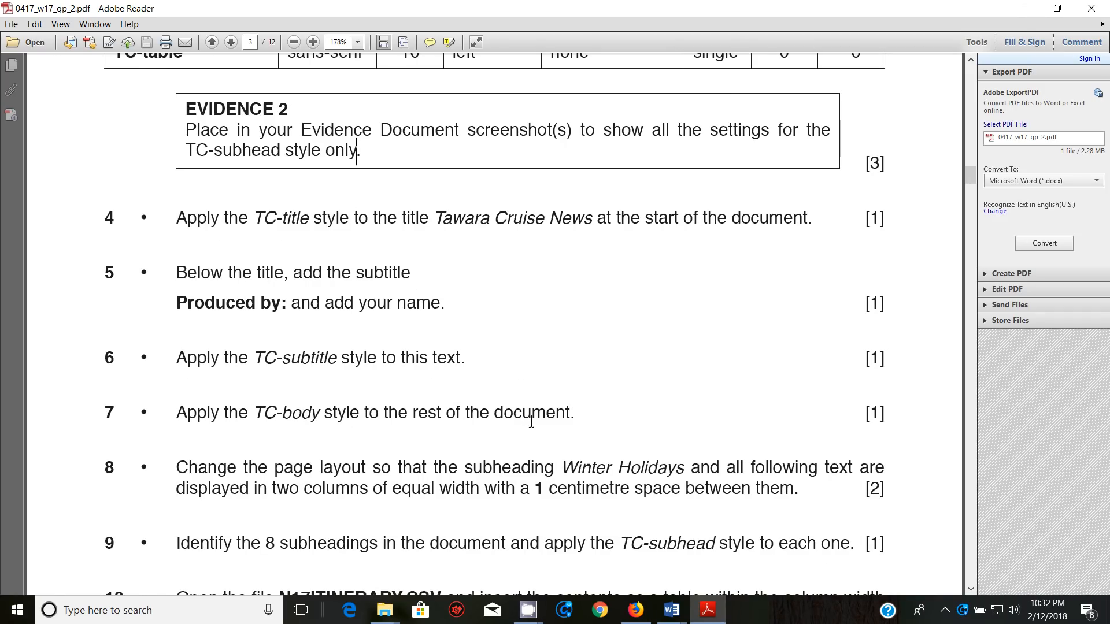
Step: Switch back to the newsletter after rereading the TC-body step
click(669, 610)
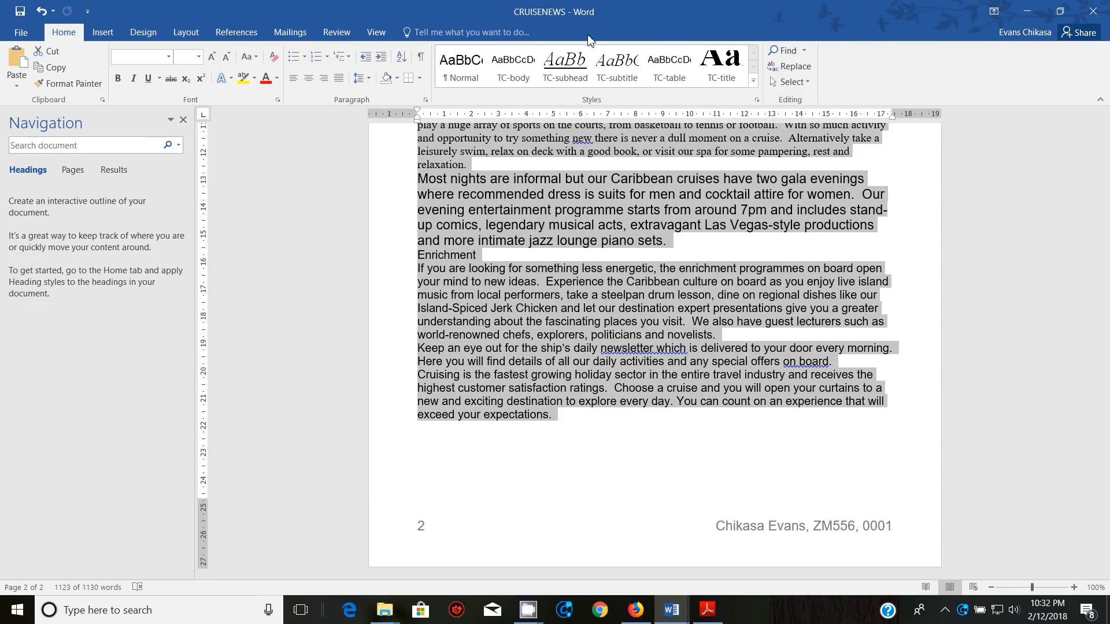
Step: Apply TC-body to the remaining text and verify it on the tropical paradise paragraph
click(513, 63)
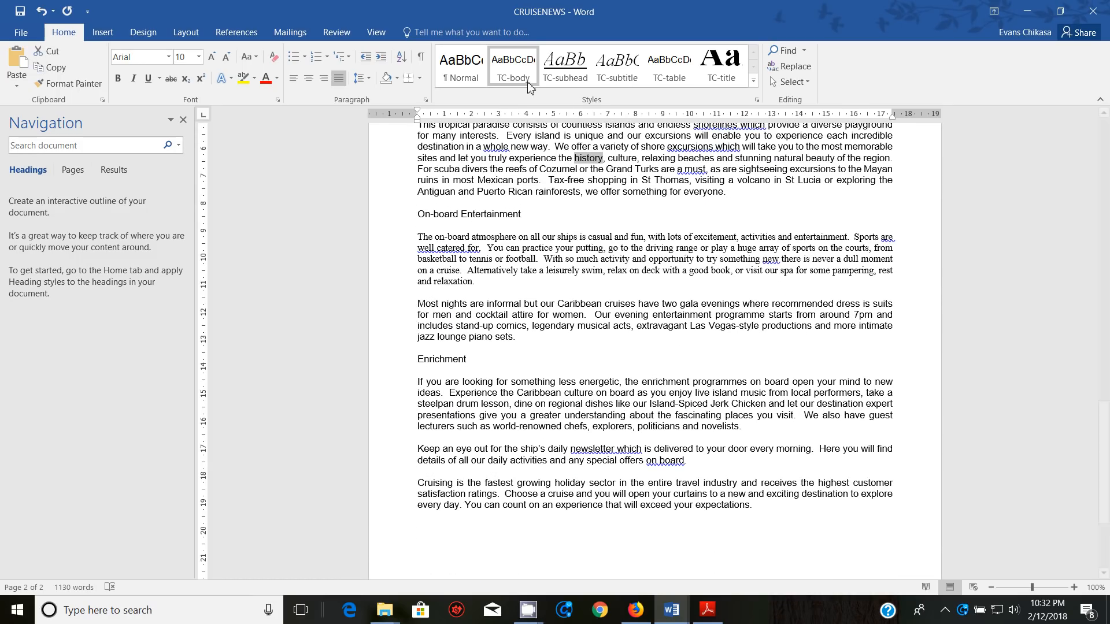
drag(422, 125, 726, 192)
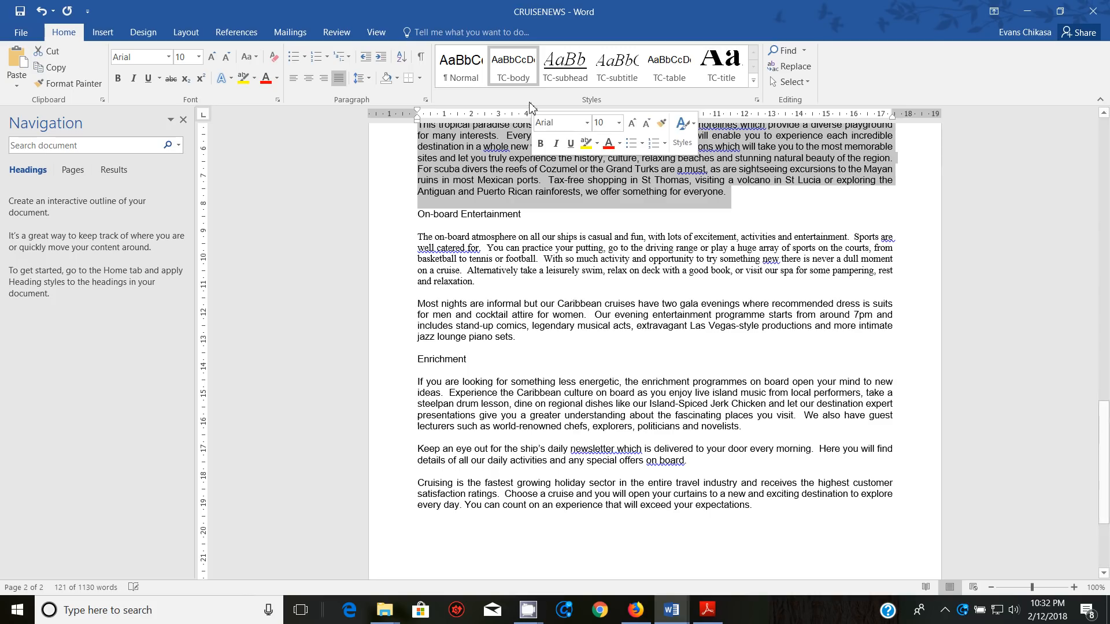
click(581, 373)
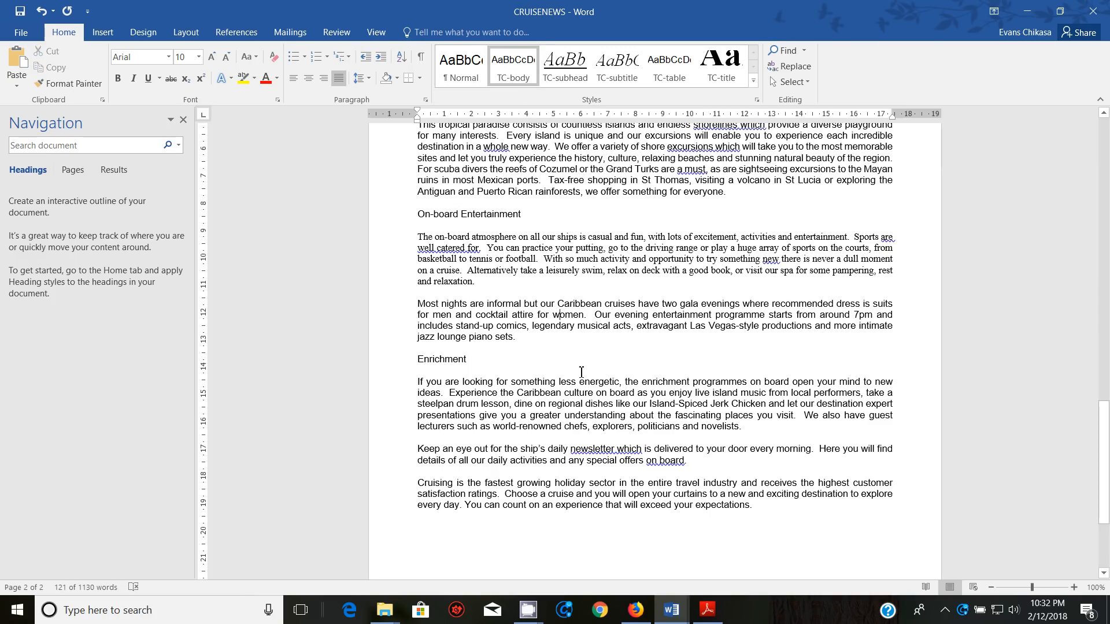
click(706, 611)
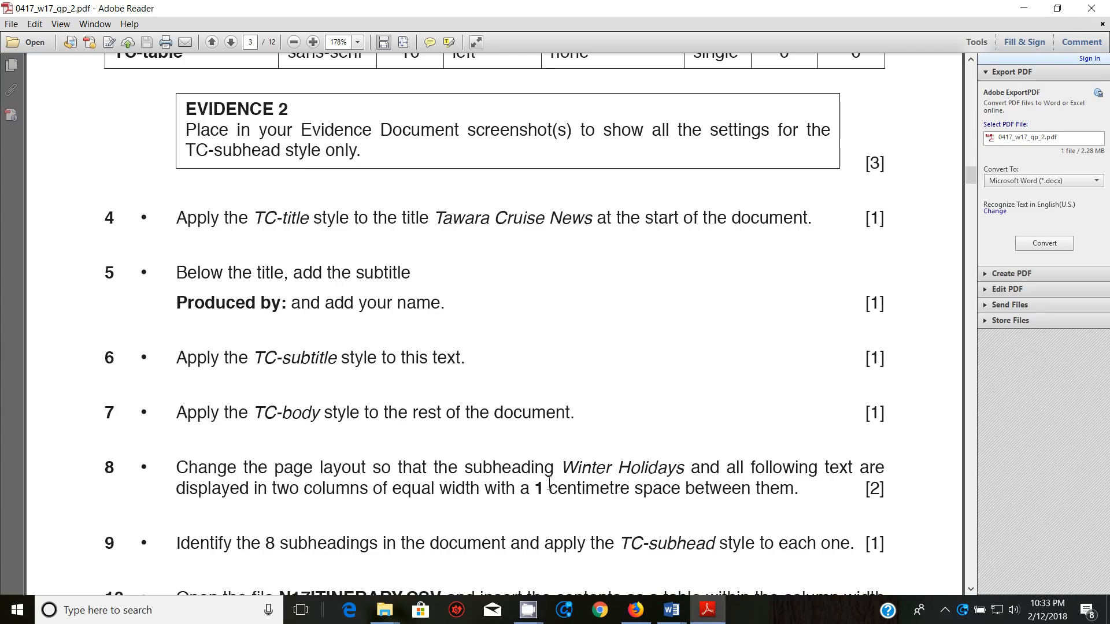
mouse_move(774, 485)
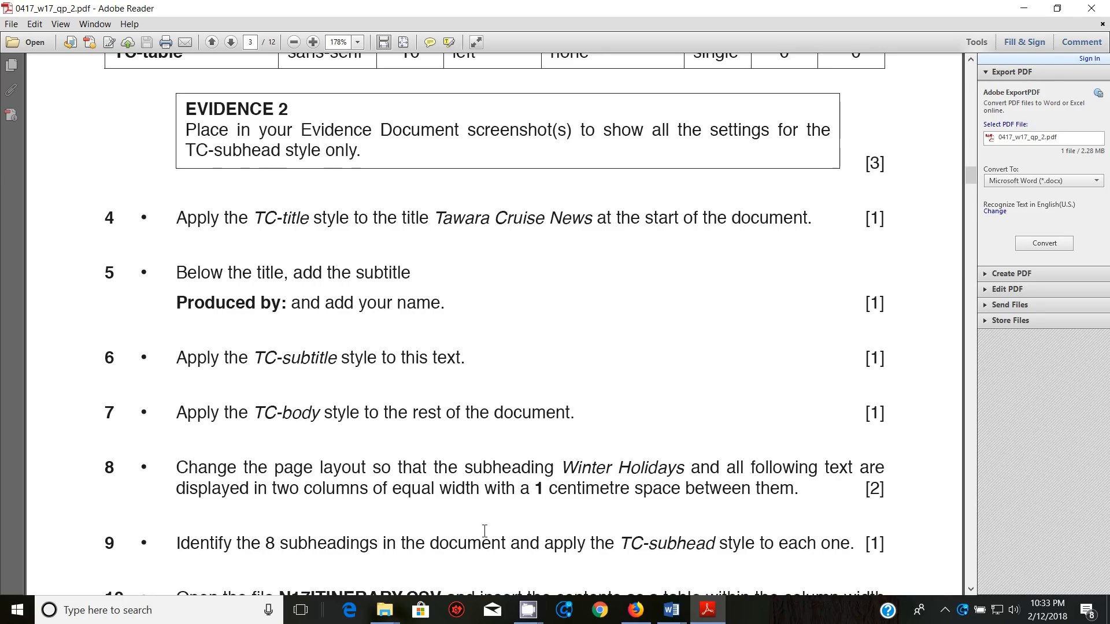
mouse_move(544, 521)
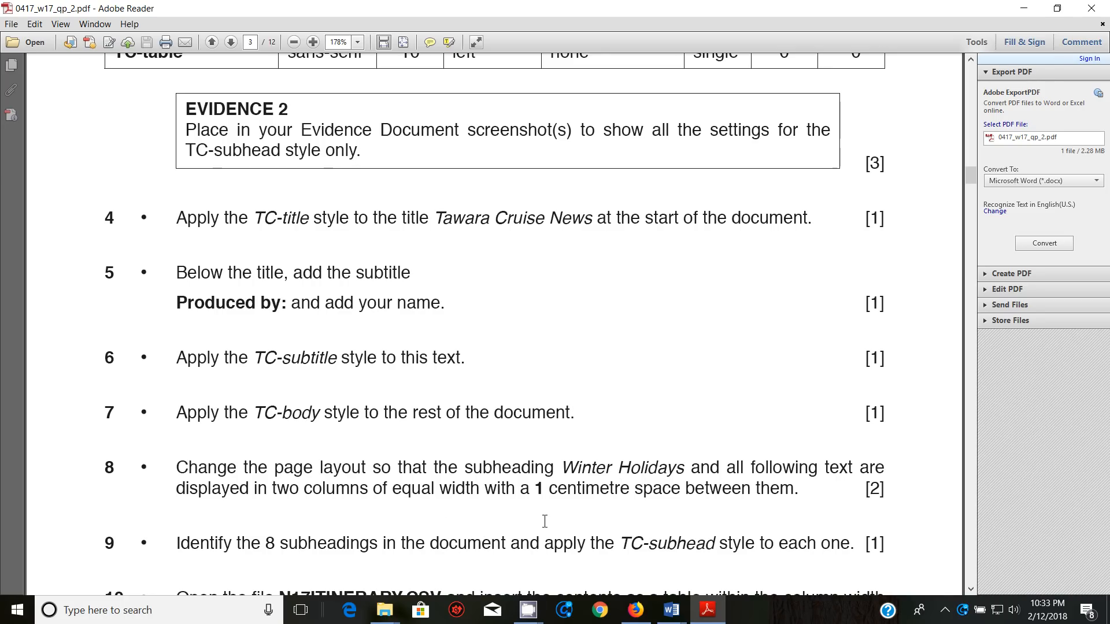
mouse_move(696, 489)
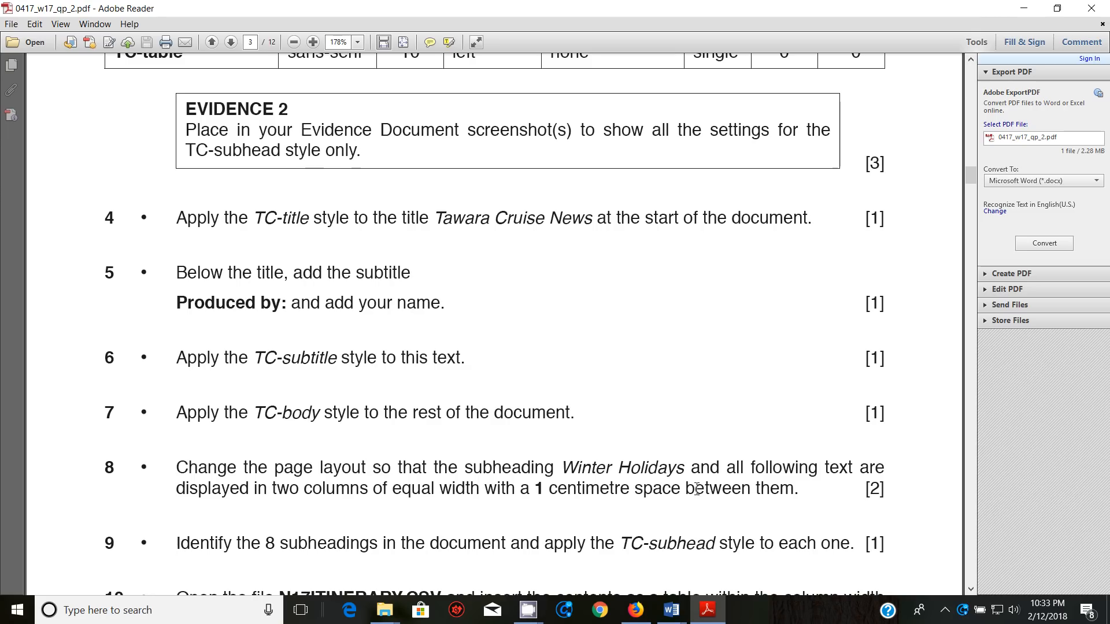
mouse_move(670, 610)
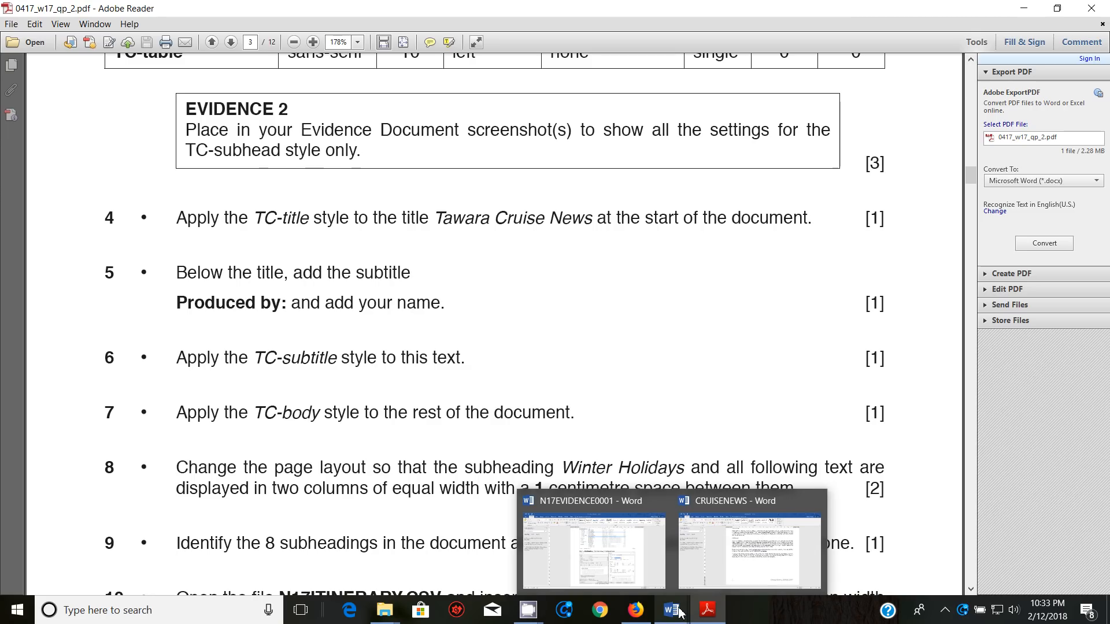
Step: Return to the CRUISENEWS newsletter in Word after reading the two-column step
click(748, 552)
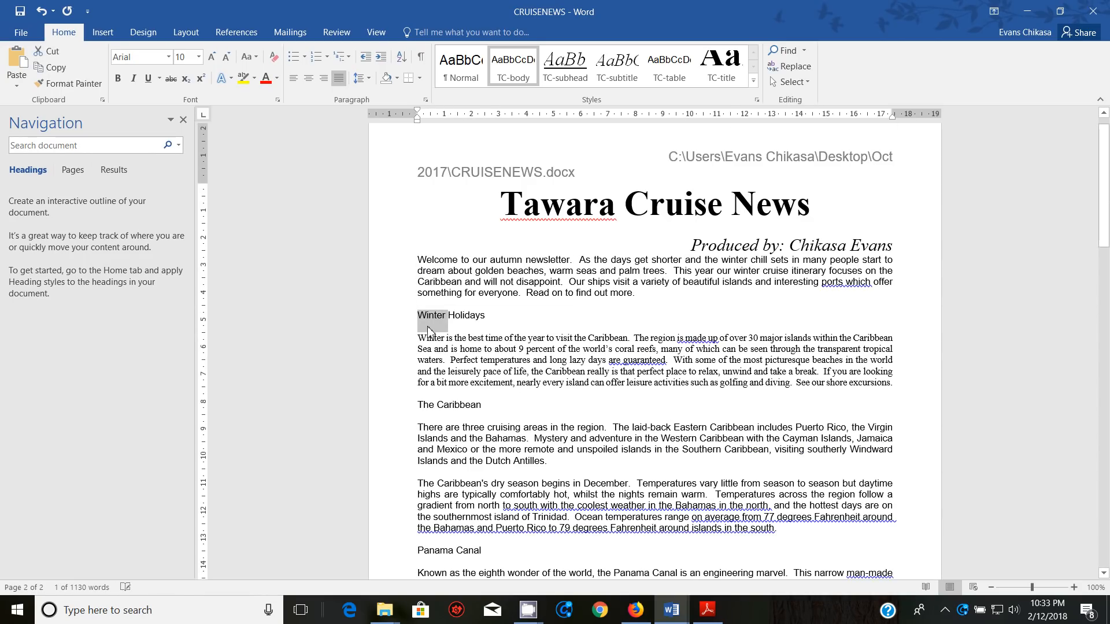
Step: Format the text from Winter Holidays onward as two equal columns spaced 1 cm apart
double_click(465, 315)
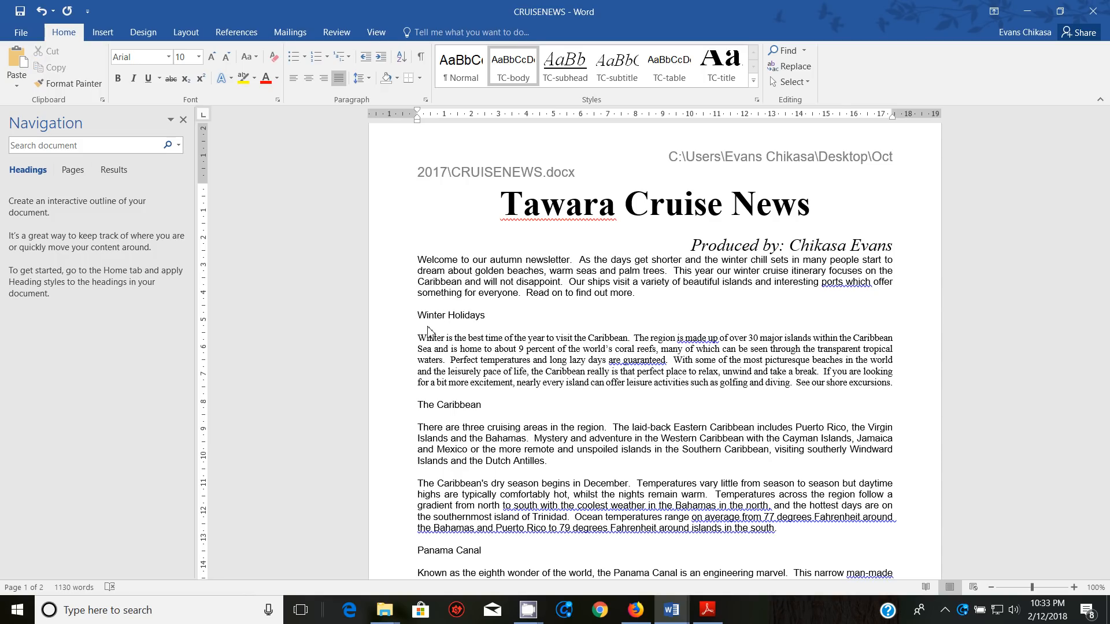
double_click(451, 315)
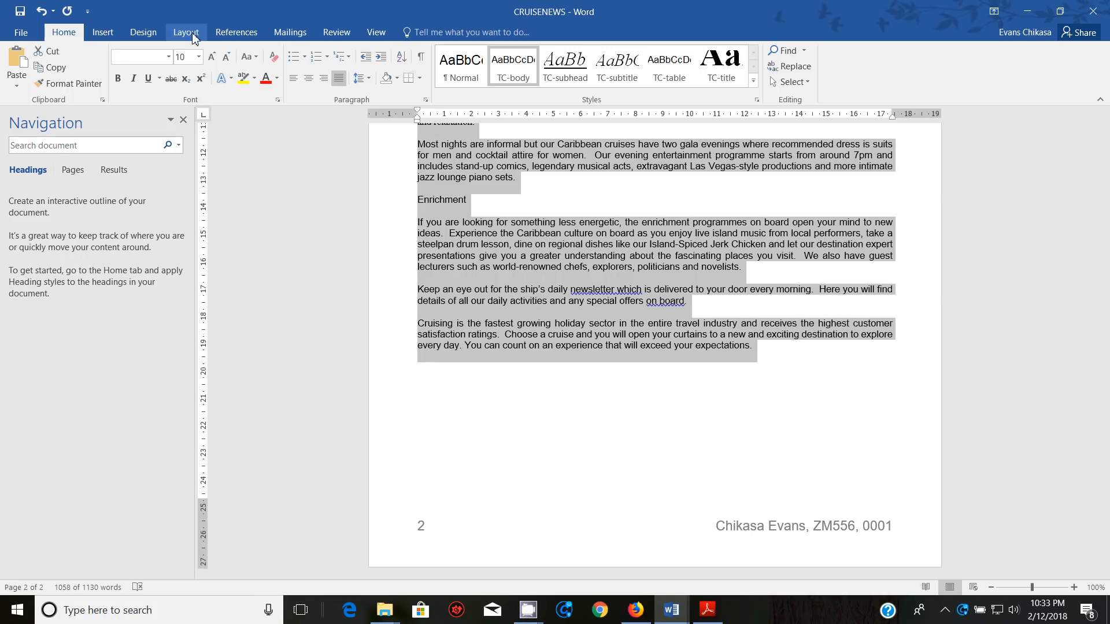
click(186, 32)
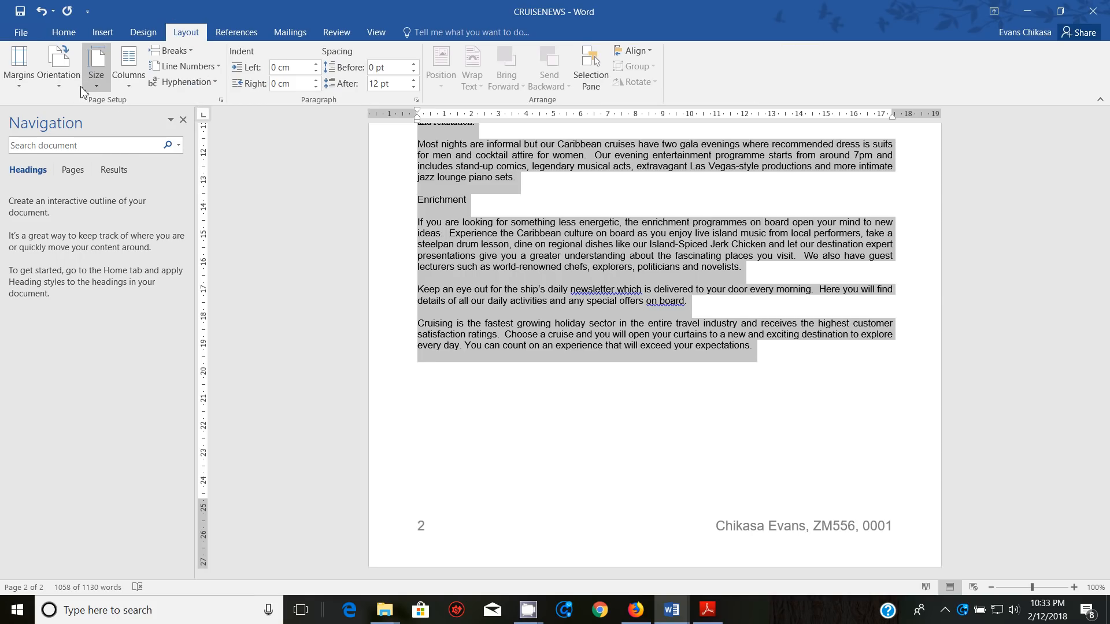
click(128, 64)
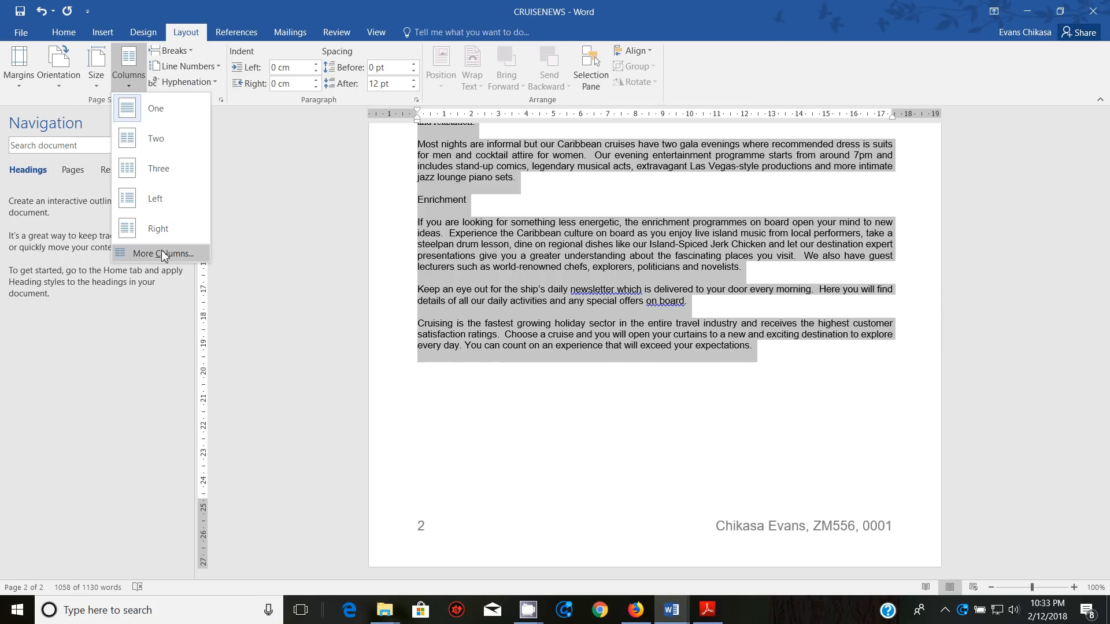
click(161, 253)
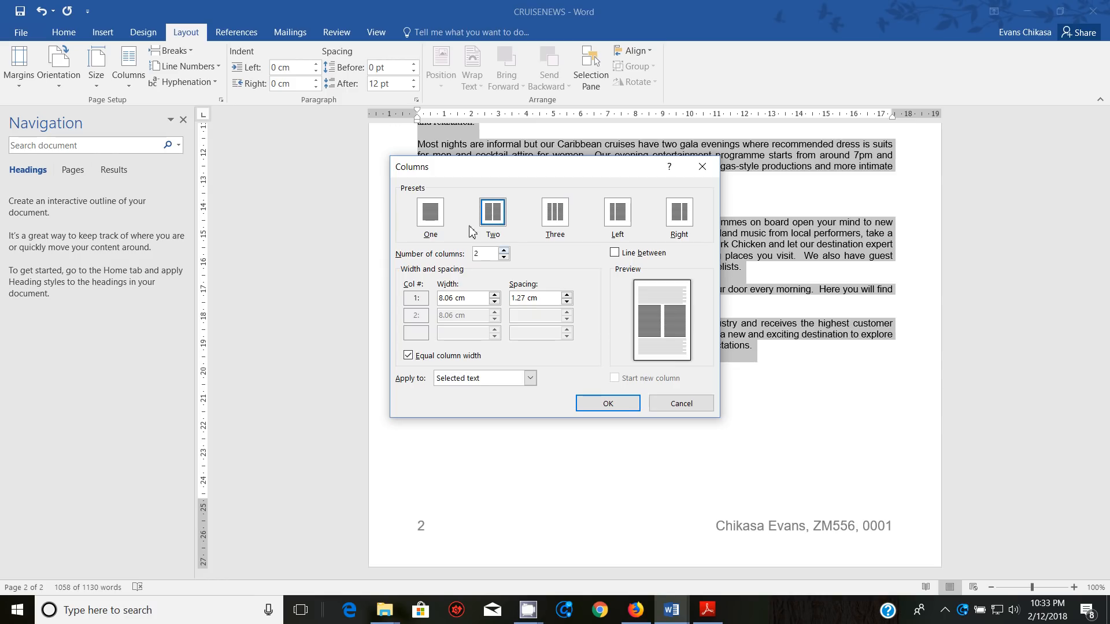
click(566, 300)
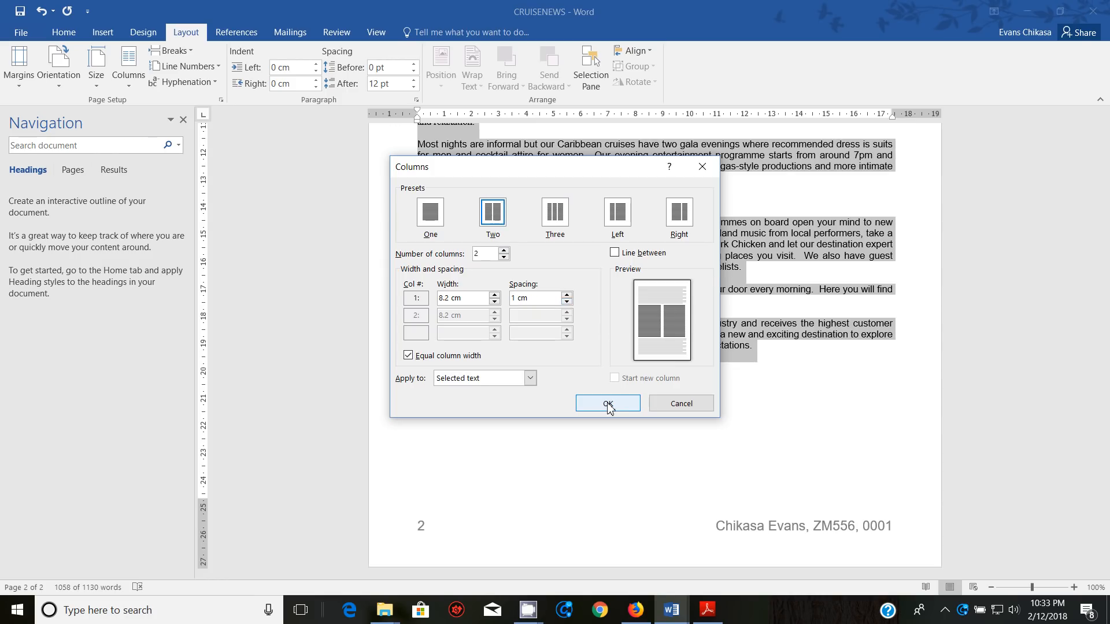
click(606, 403)
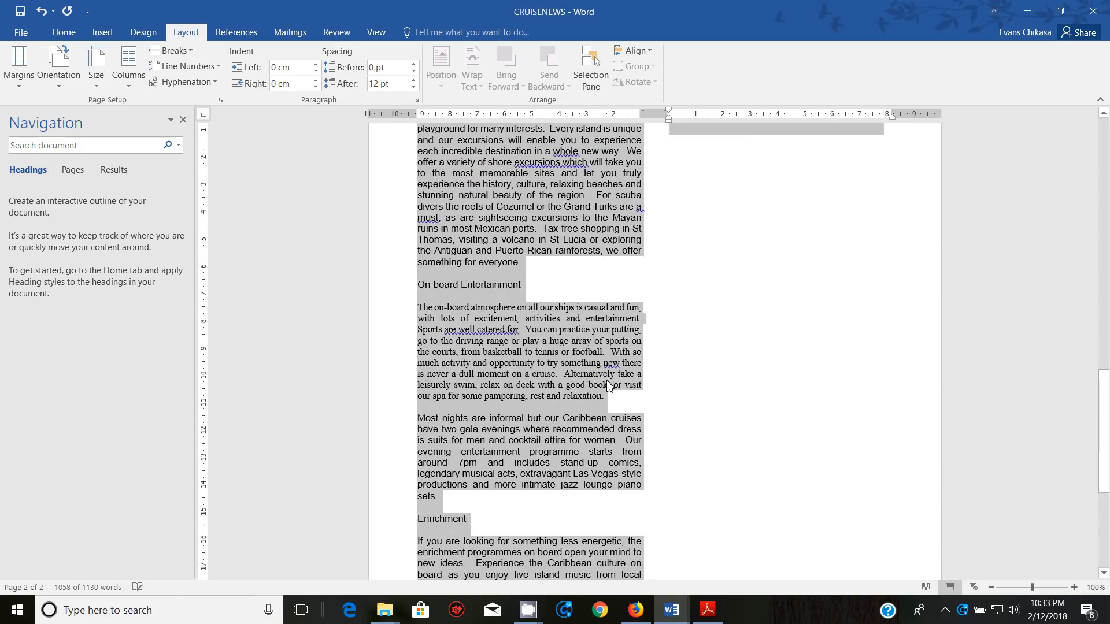
click(707, 610)
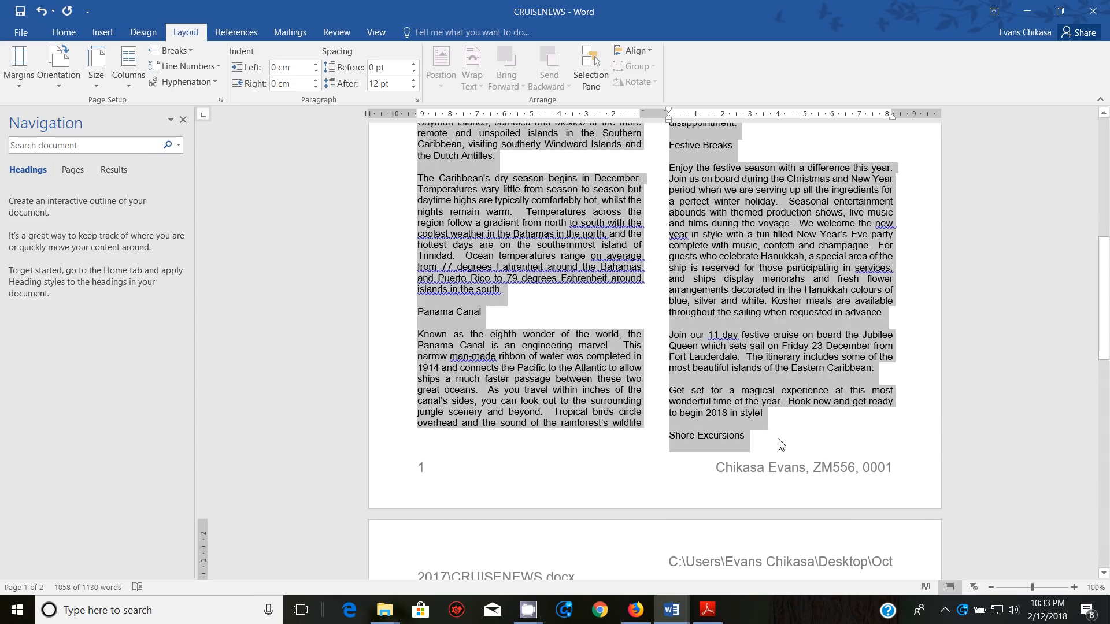
mouse_move(772, 492)
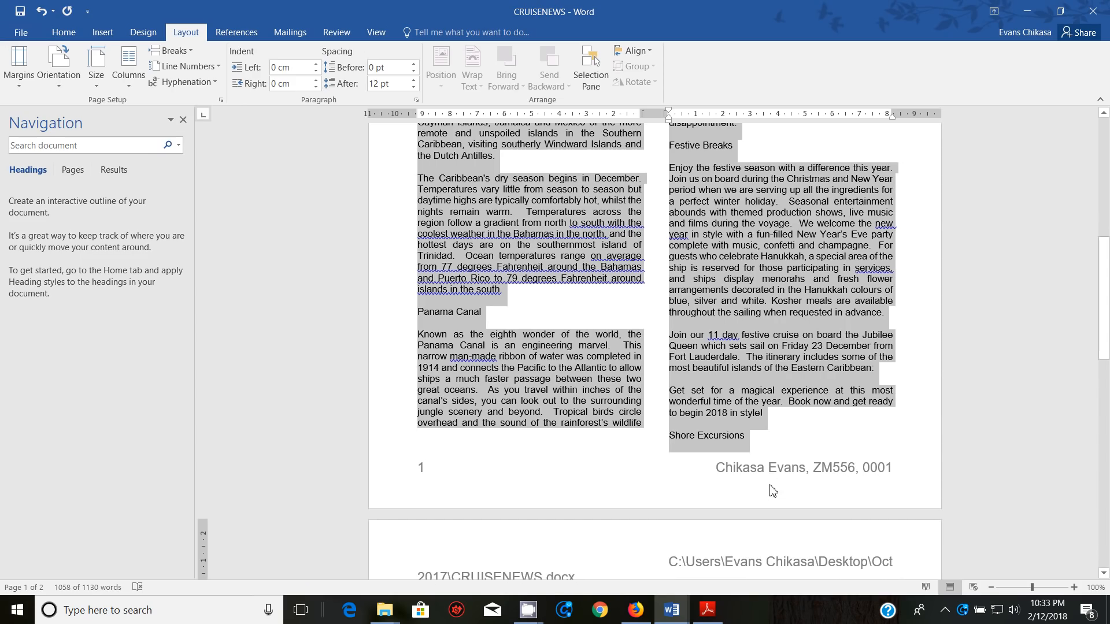
click(706, 609)
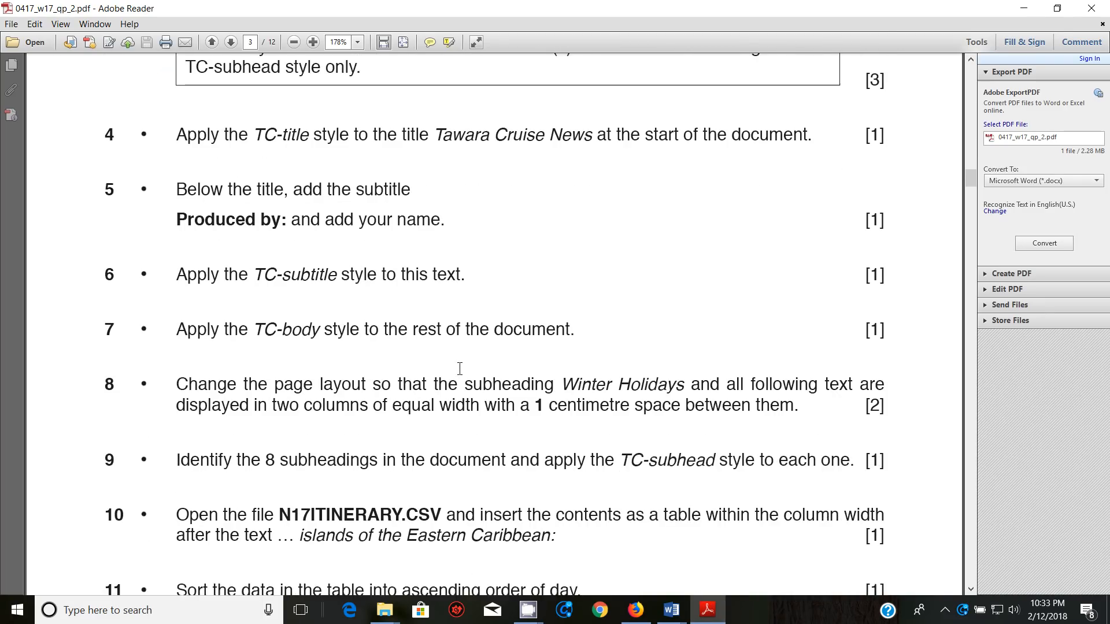
scroll(down, 3)
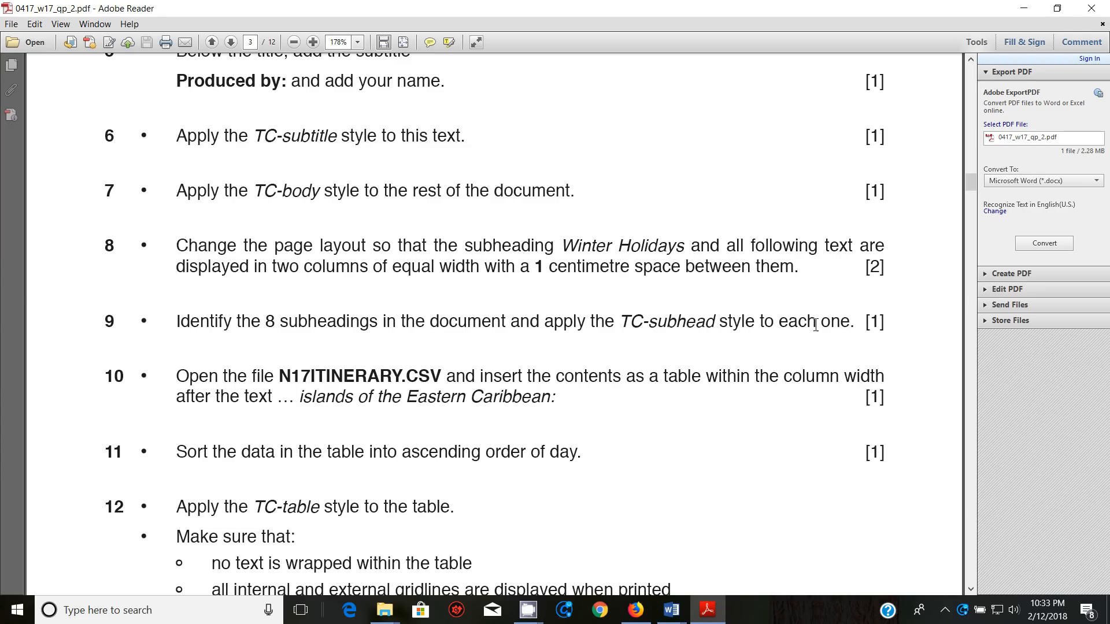
mouse_move(707, 609)
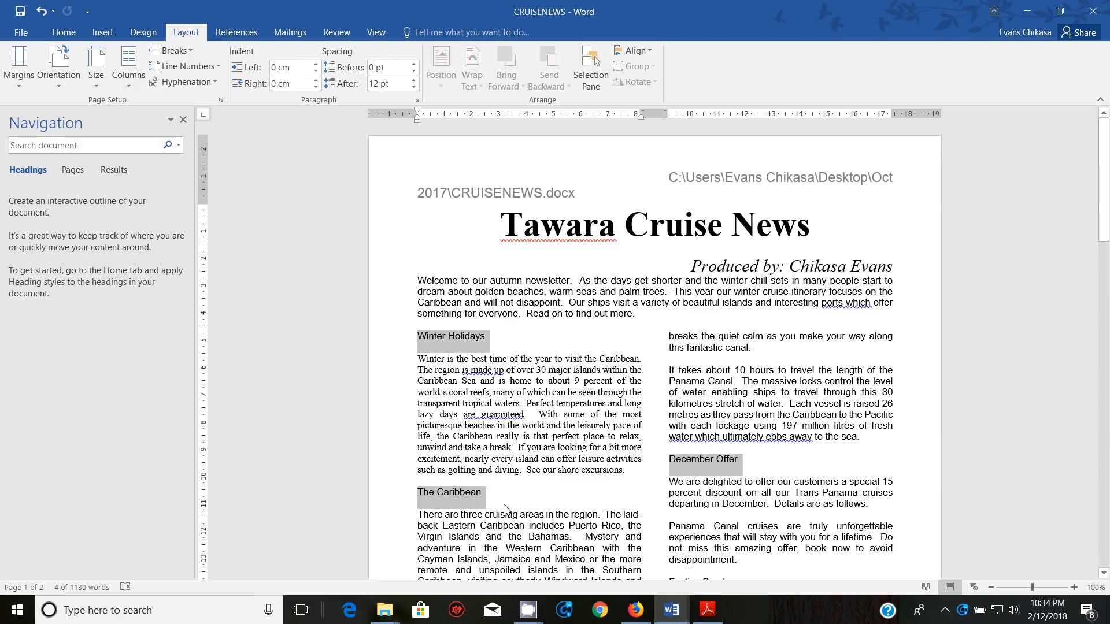
Step: Style subheadings like On-board Entertainment and Enrichment with TC-subhead
scroll(down, 3)
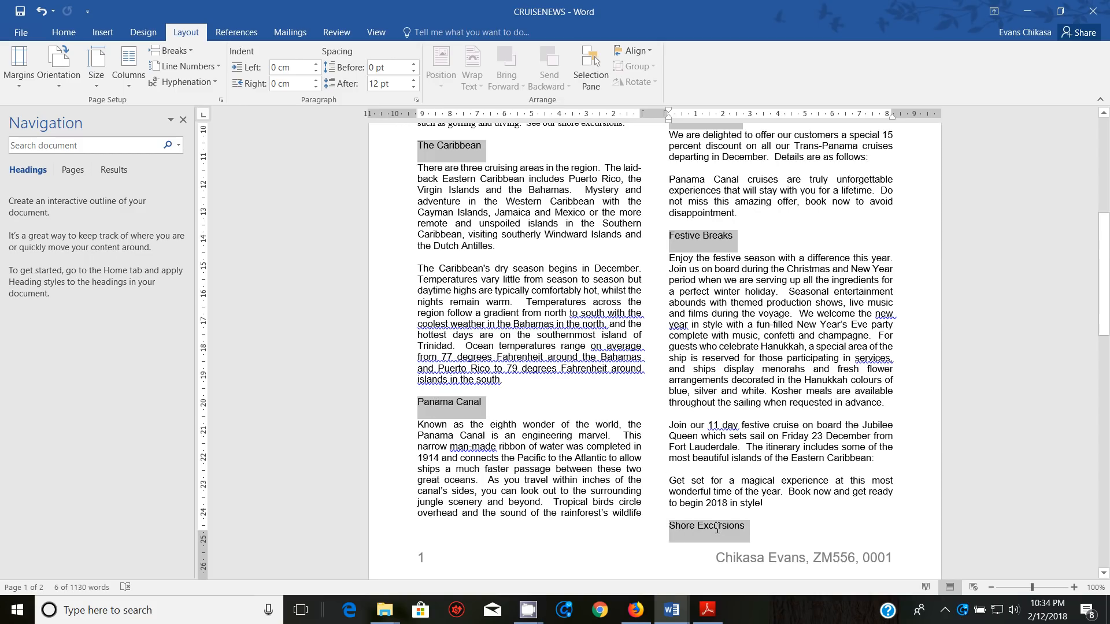
scroll(down, 3)
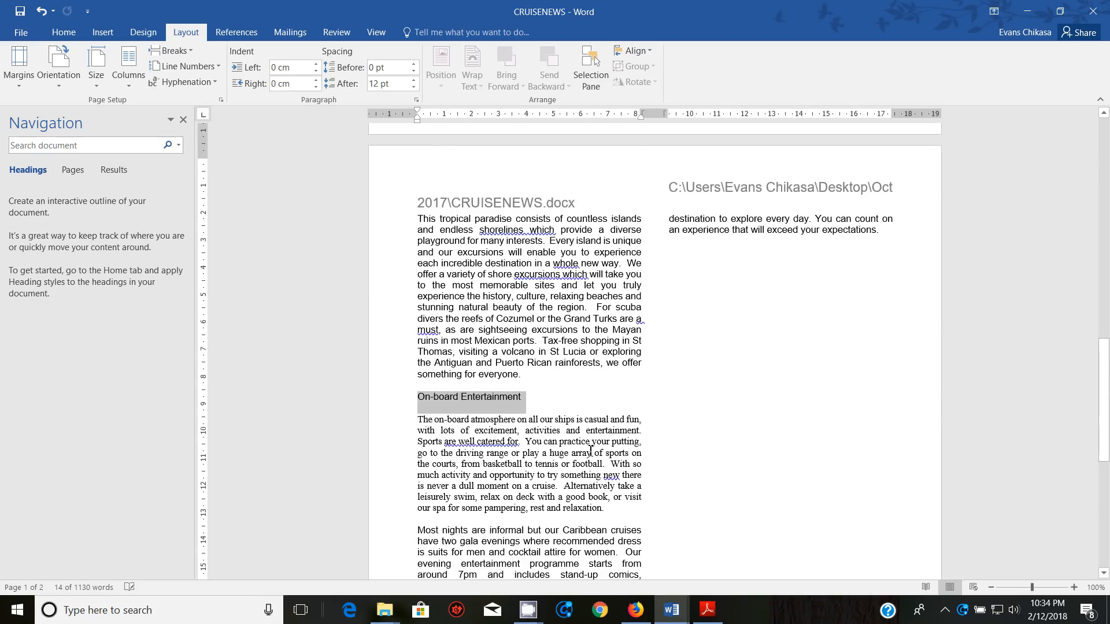
scroll(down, 3)
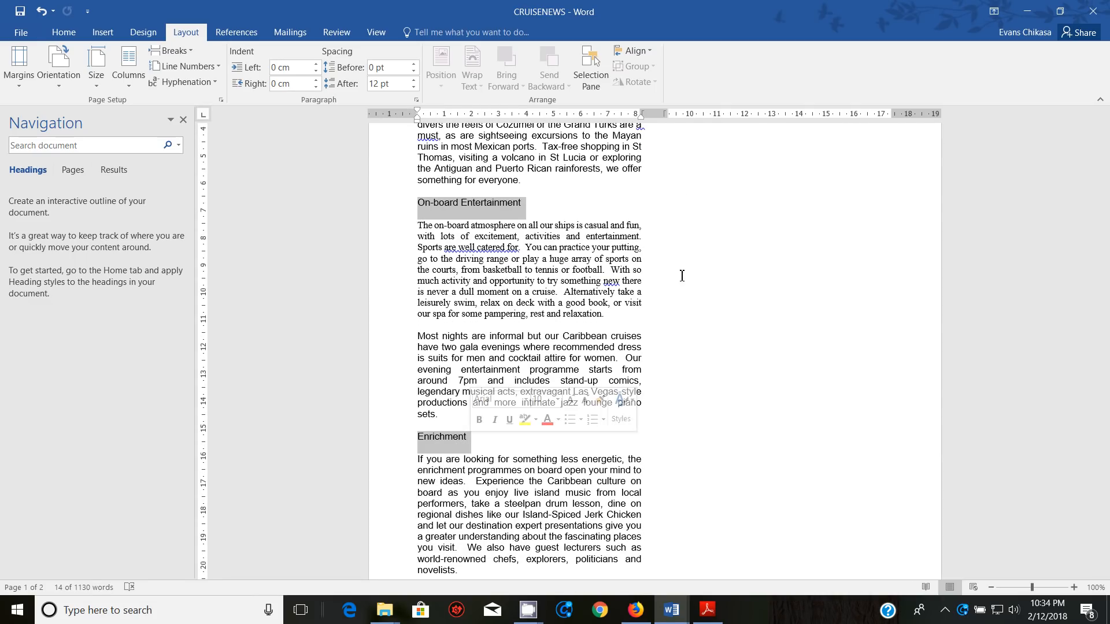
click(63, 32)
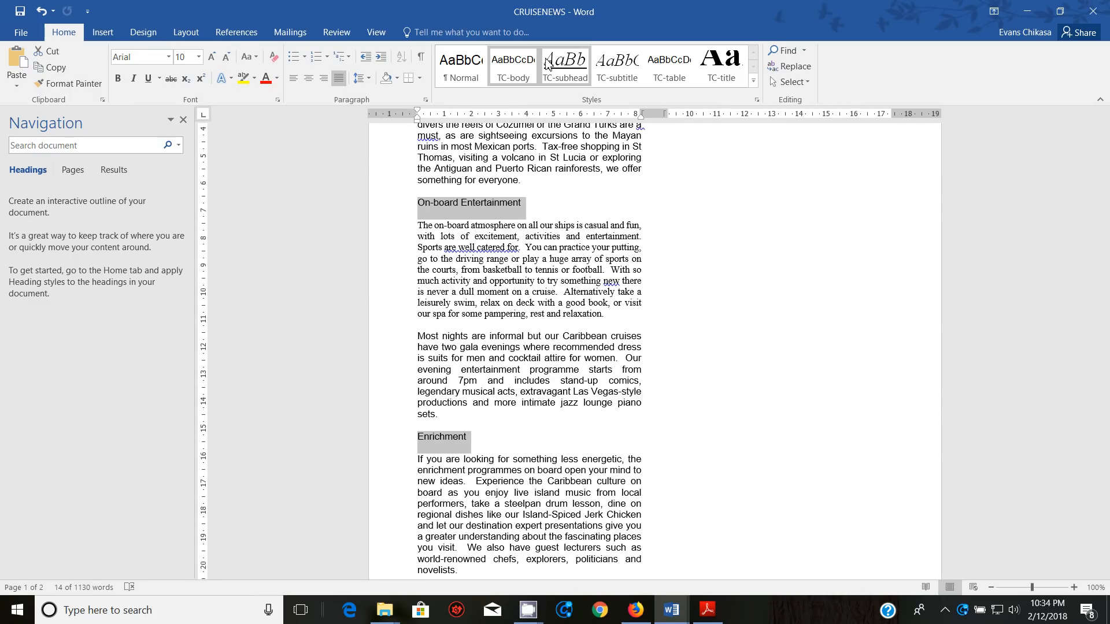
click(564, 66)
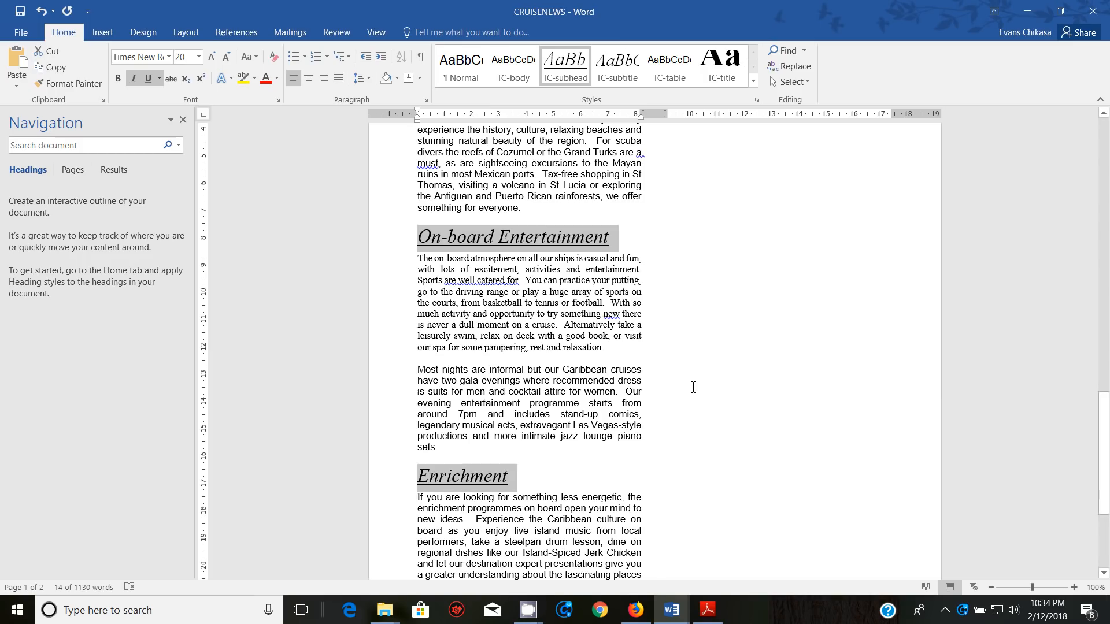
click(706, 611)
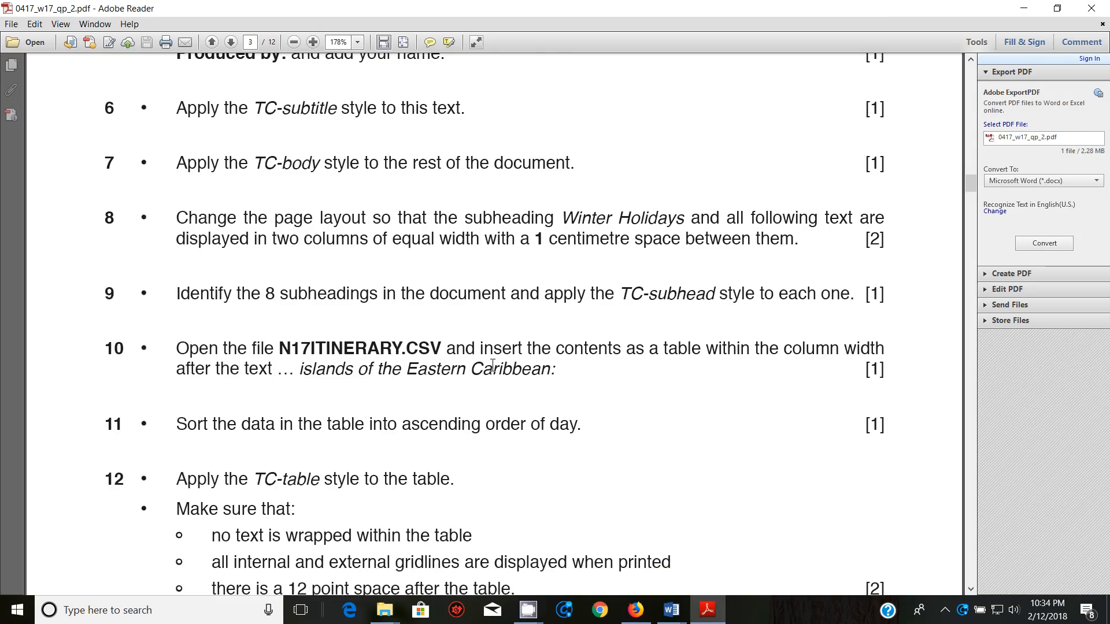
scroll(down, 3)
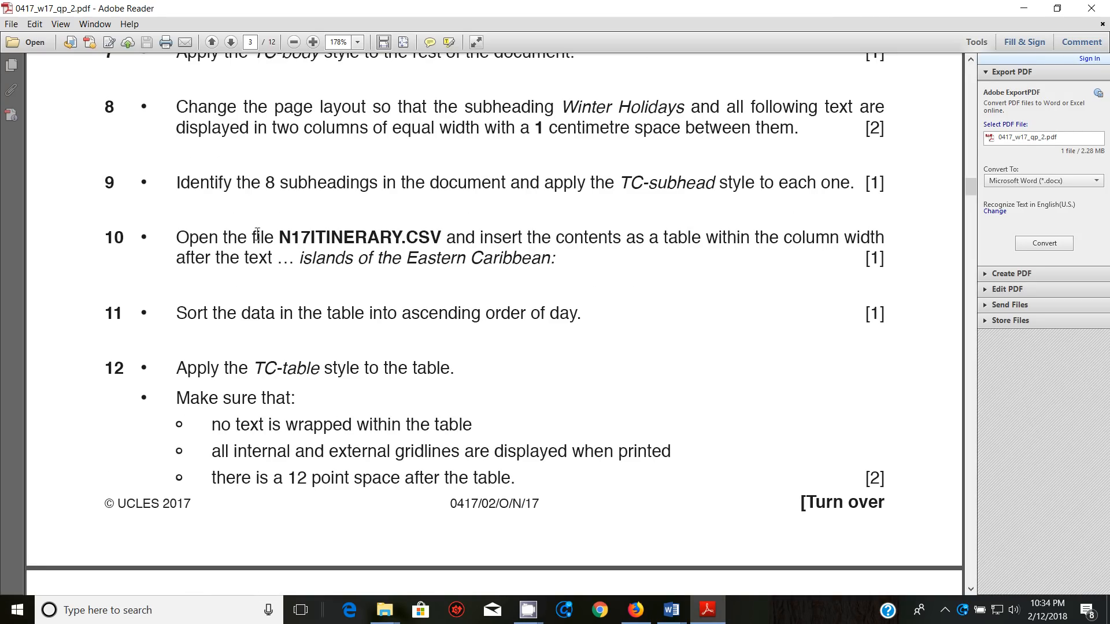
mouse_move(328, 257)
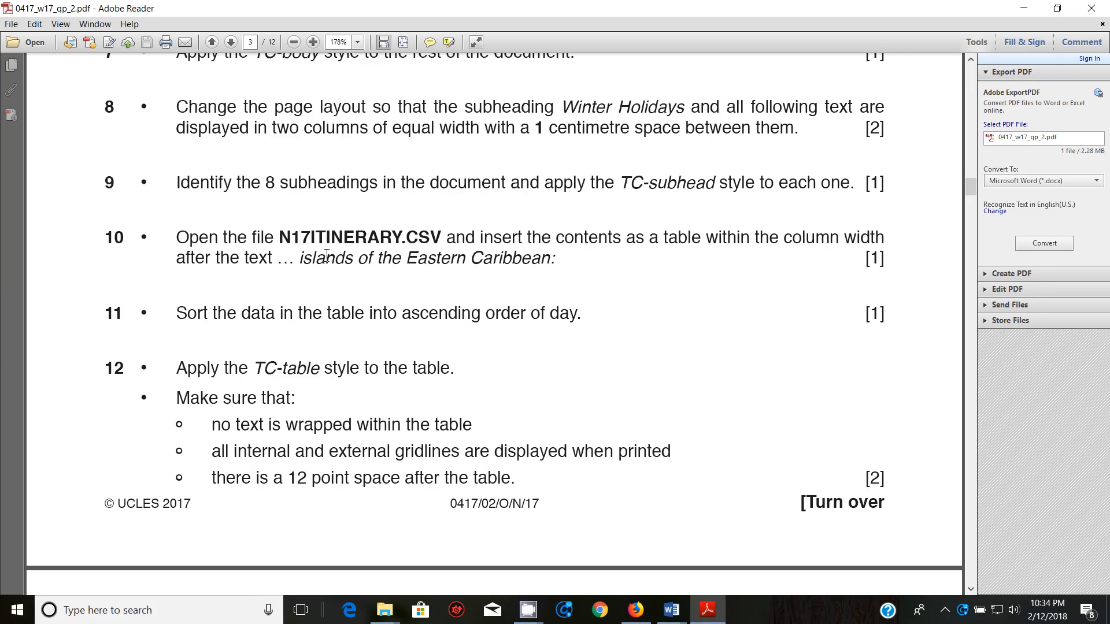
mouse_move(373, 280)
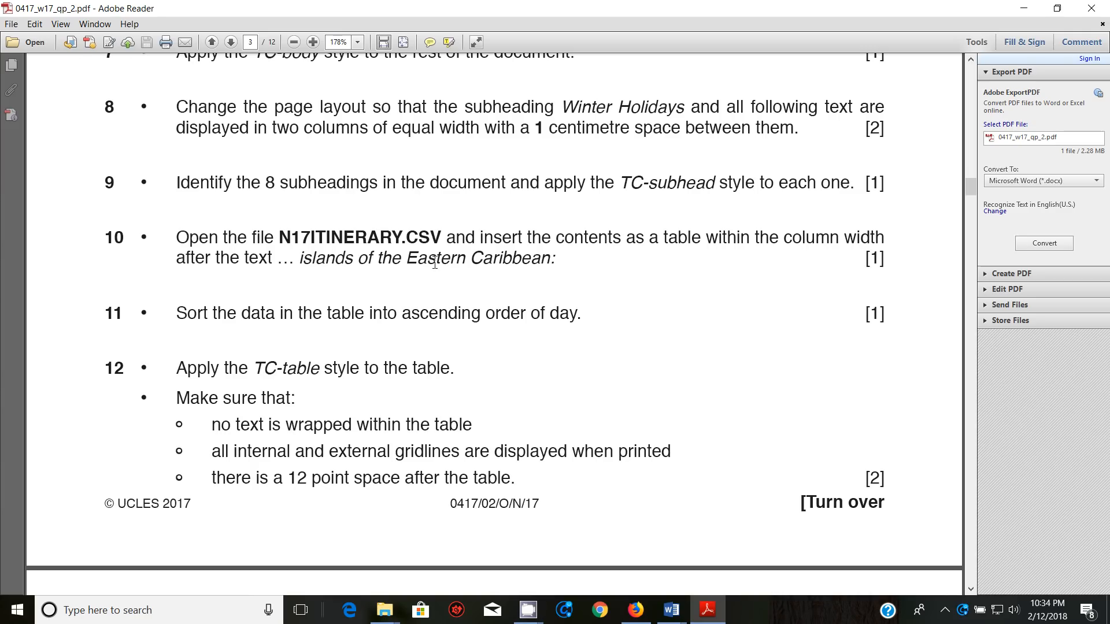
mouse_move(432, 281)
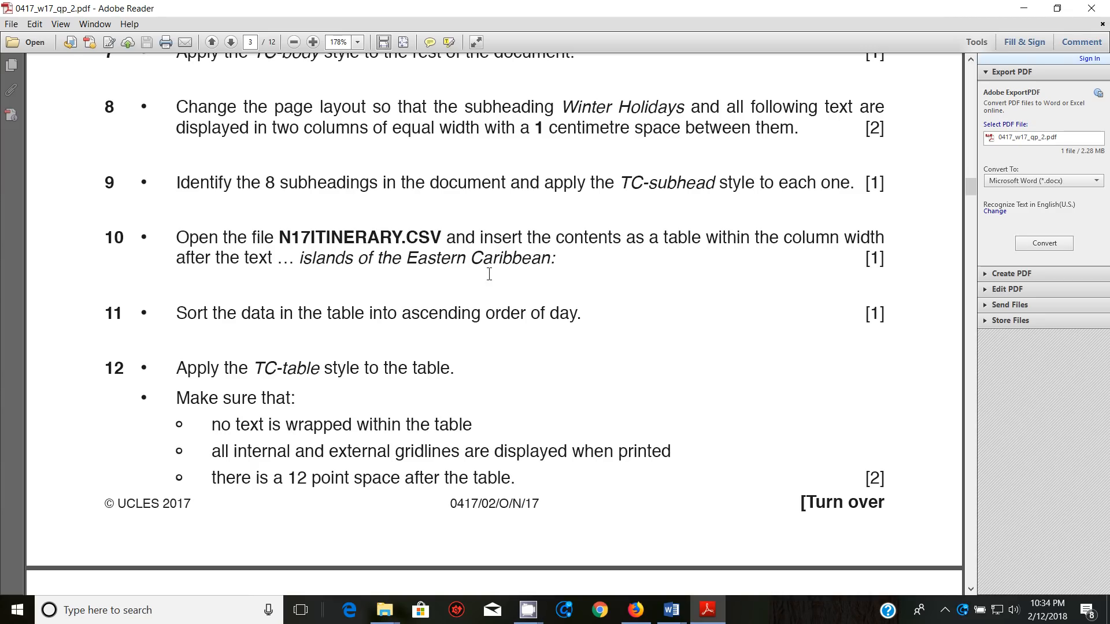
mouse_move(545, 257)
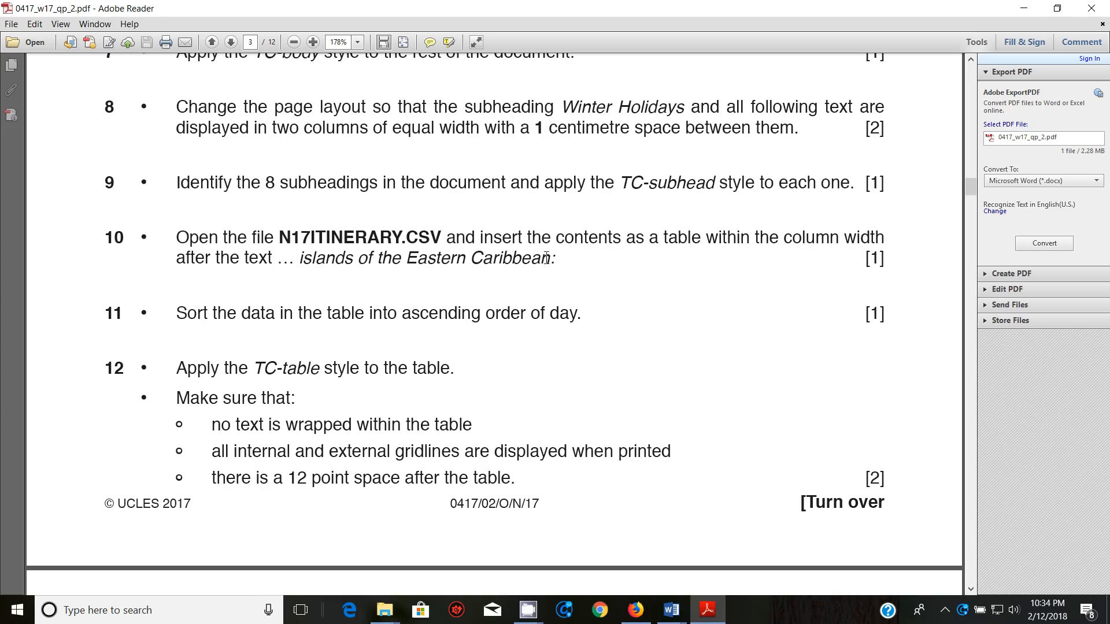
mouse_move(741, 249)
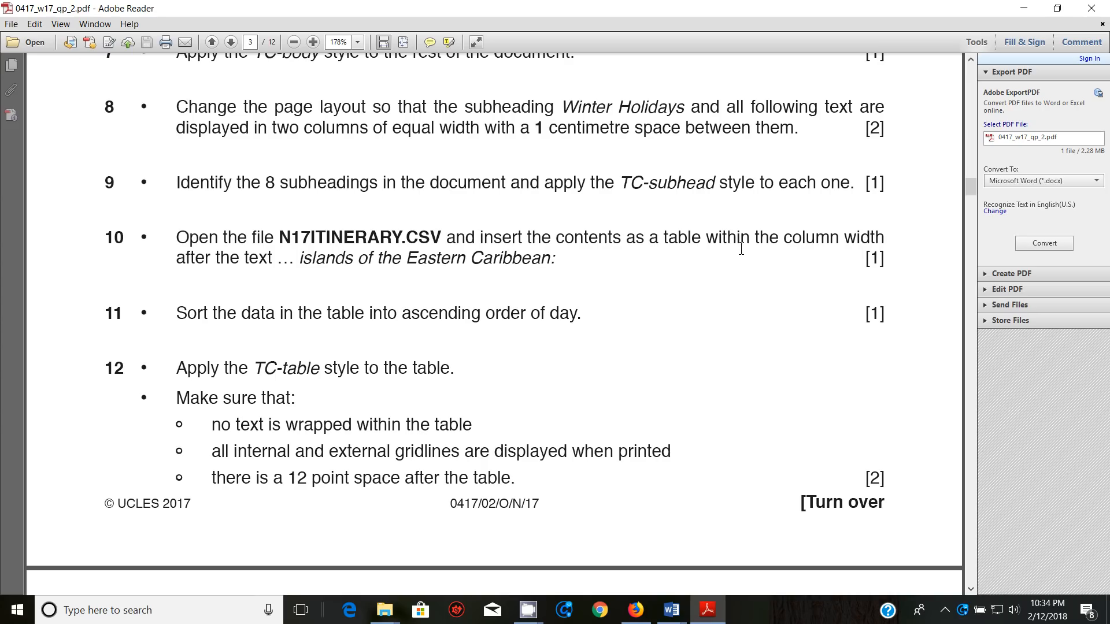
mouse_move(351, 291)
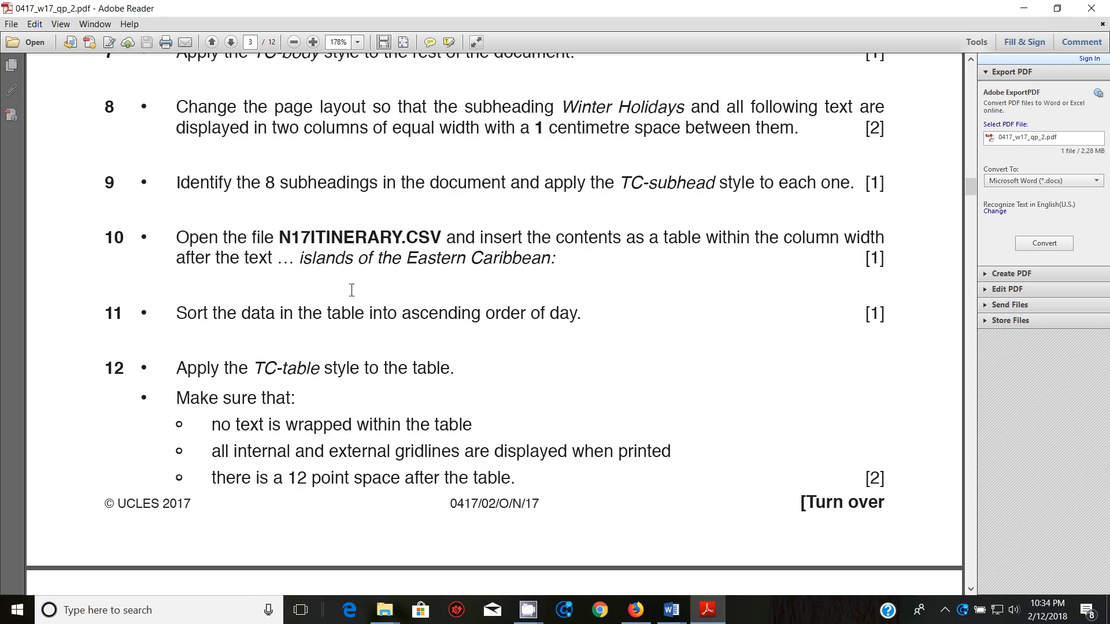
mouse_move(416, 292)
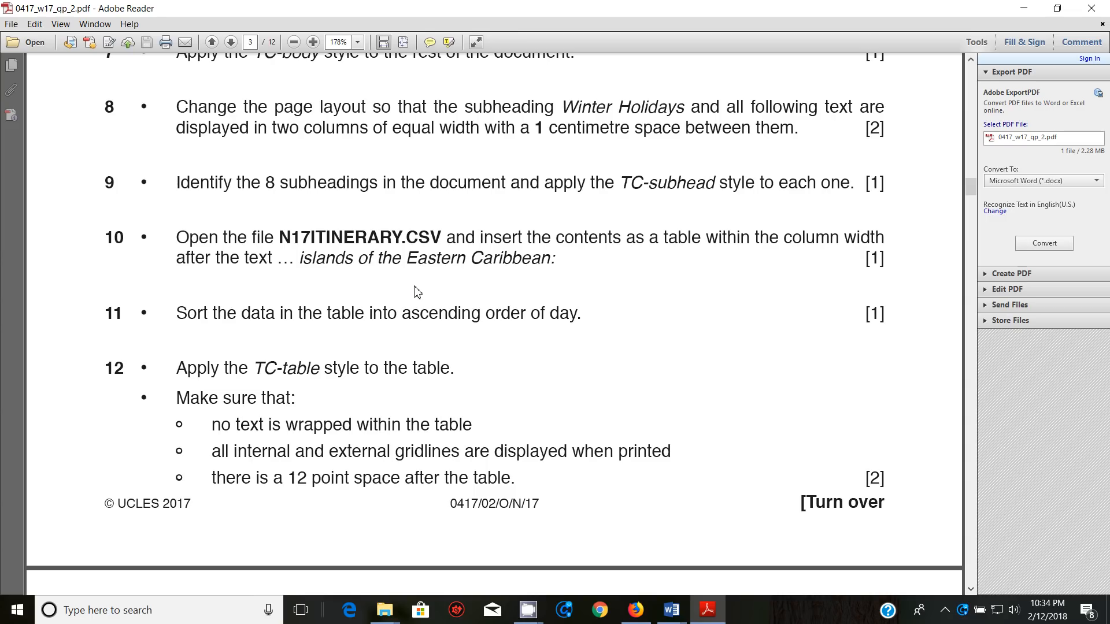
mouse_move(493, 294)
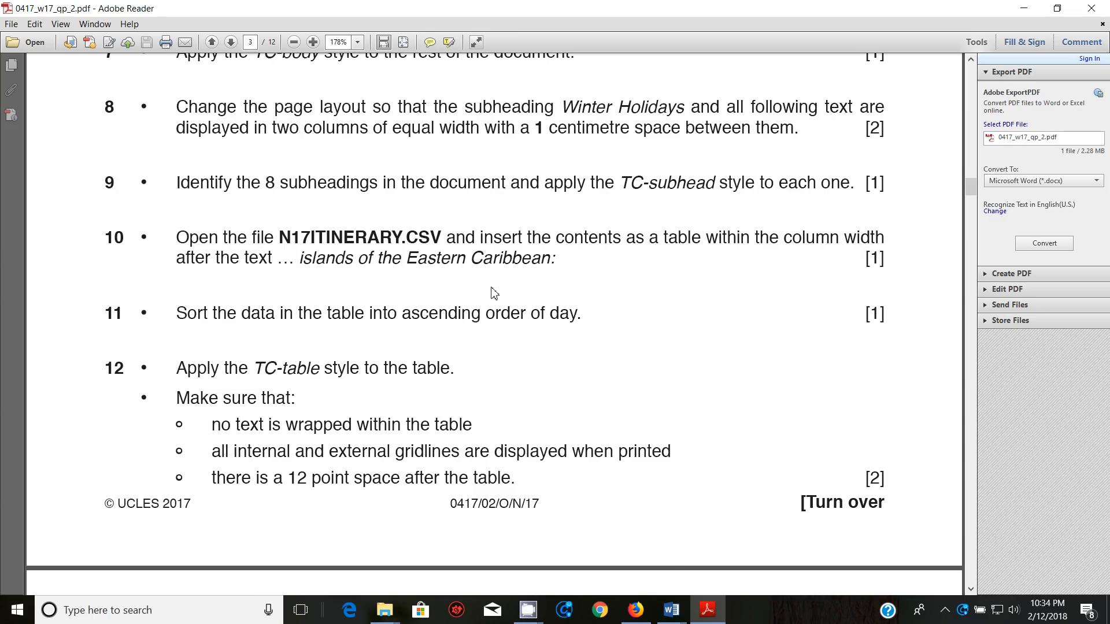
mouse_move(672, 610)
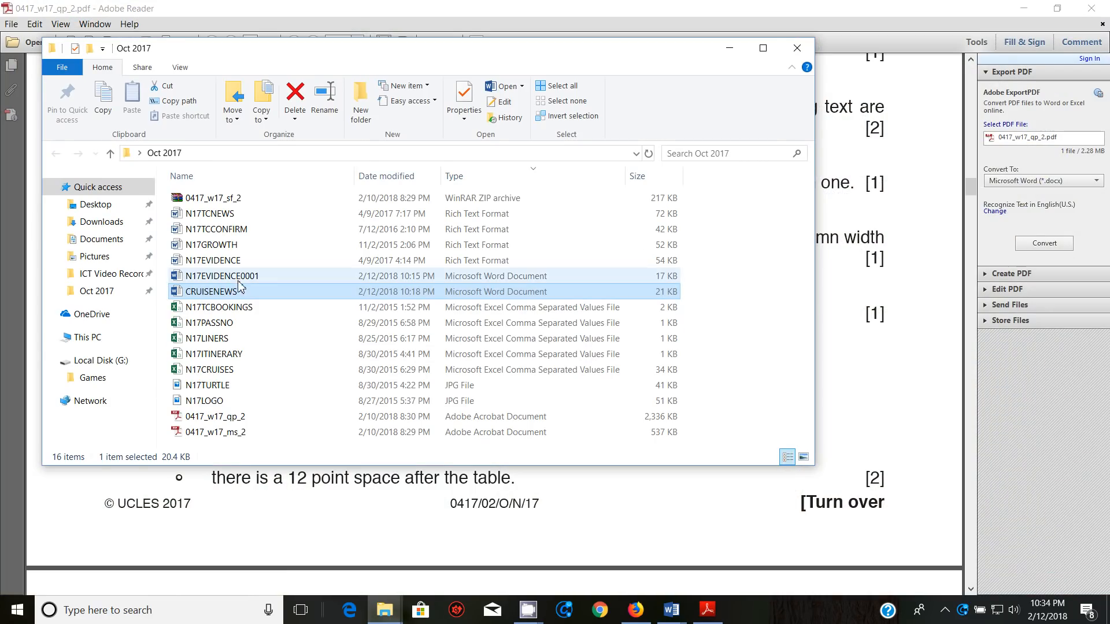
Step: Open the N17ITINERARY CSV from the Oct 2017 folder in Excel
click(212, 353)
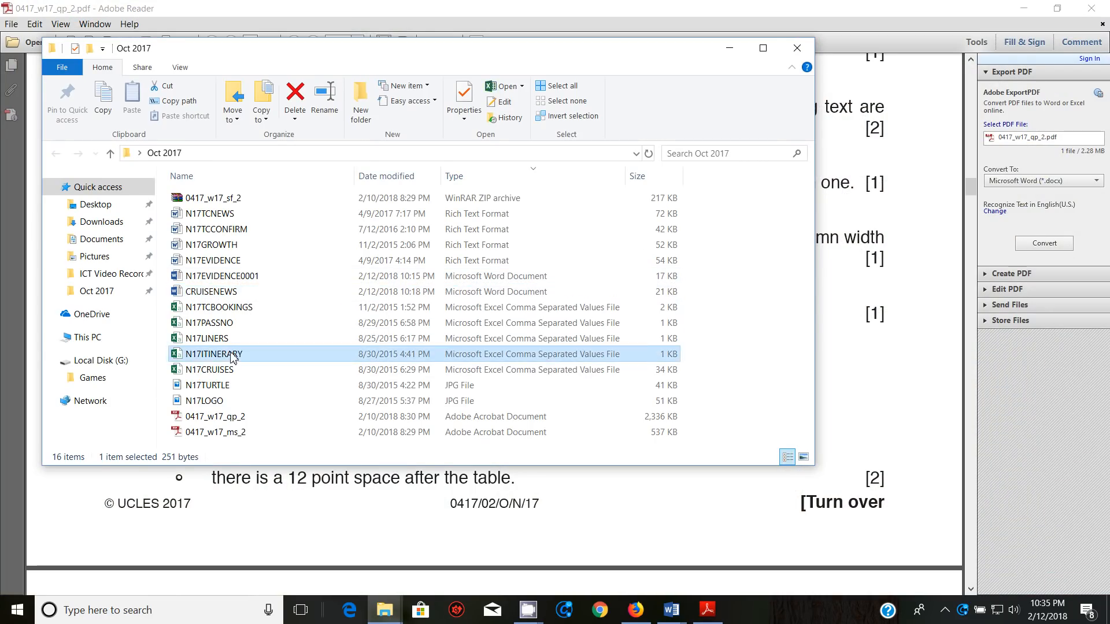
double_click(214, 354)
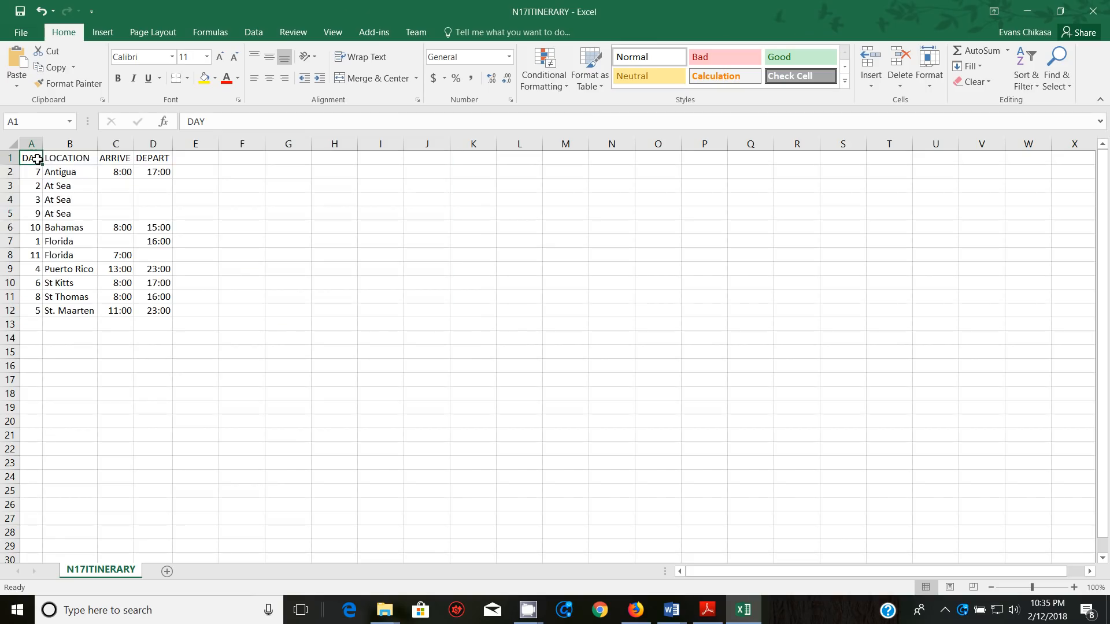
Step: Copy itinerary cells A1:D12 in Excel and switch back to the newsletter
drag(31, 157, 152, 311)
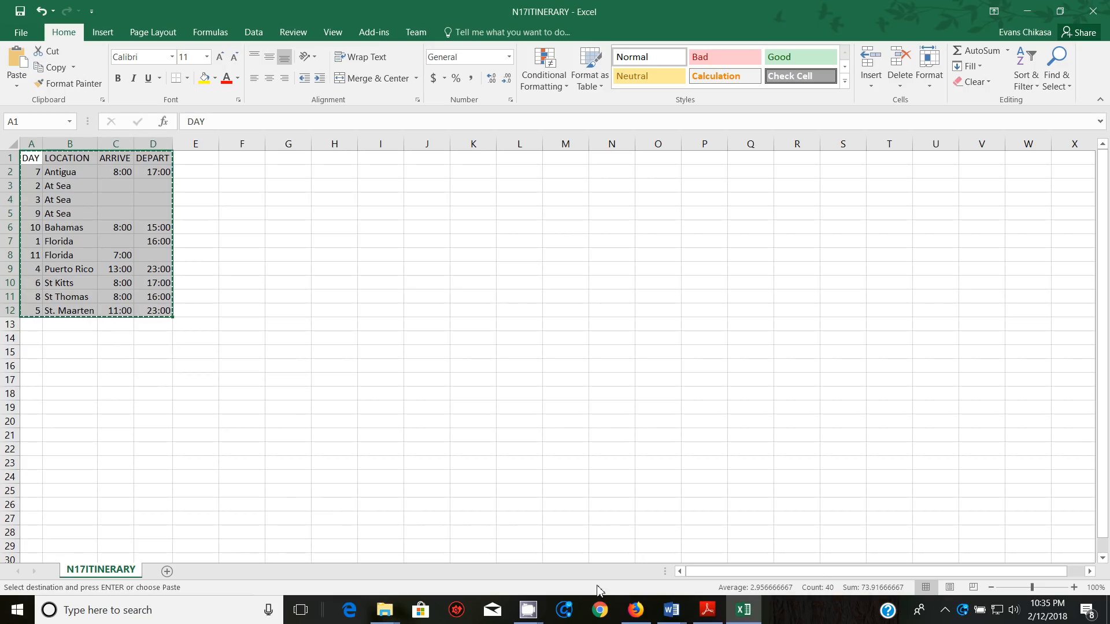
mouse_move(706, 609)
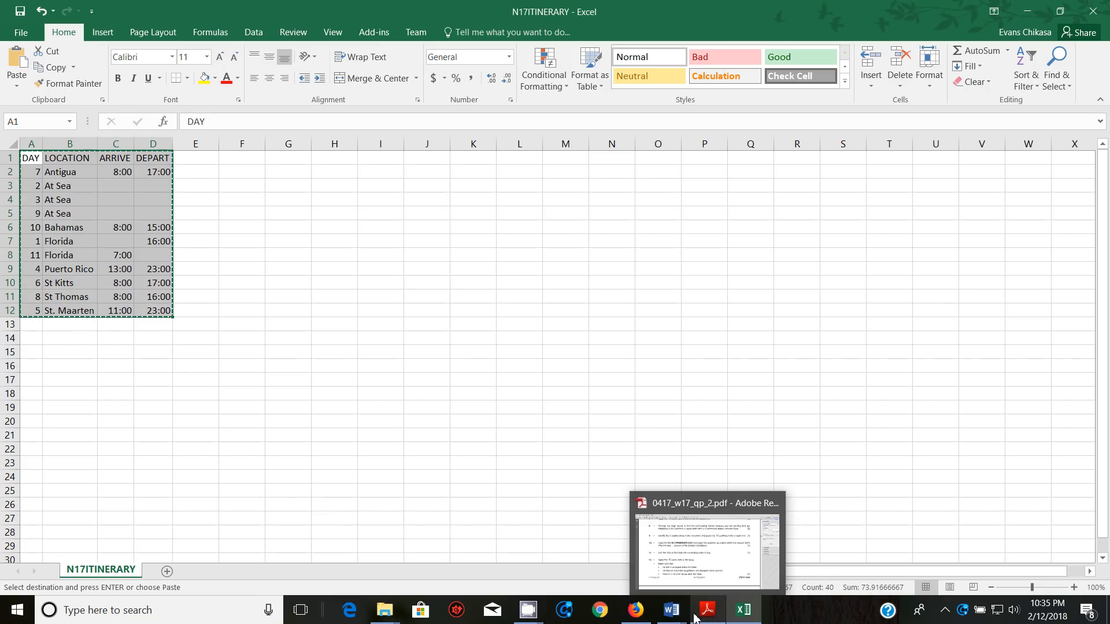
click(669, 611)
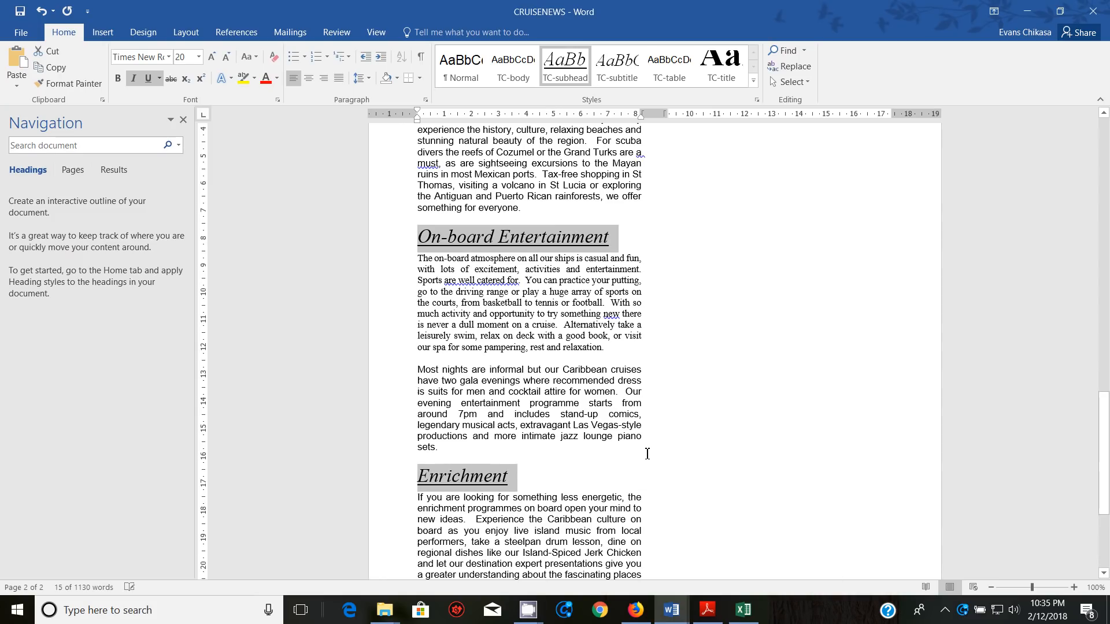
Step: Search the newsletter for 'island' and recheck the task instructions for the table position
click(85, 145)
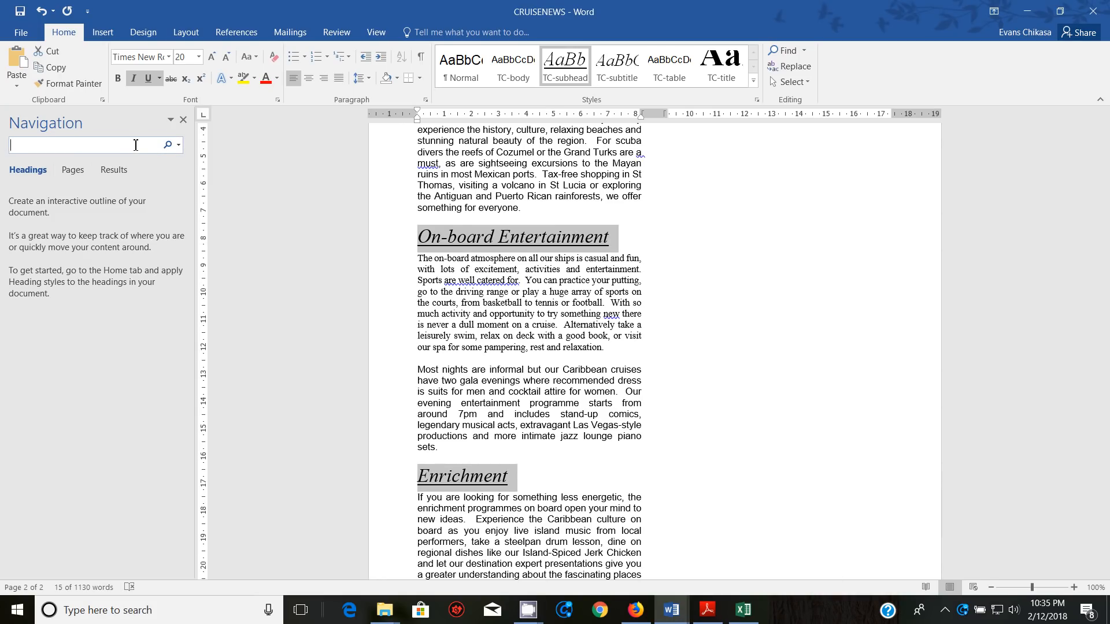
text(islands)
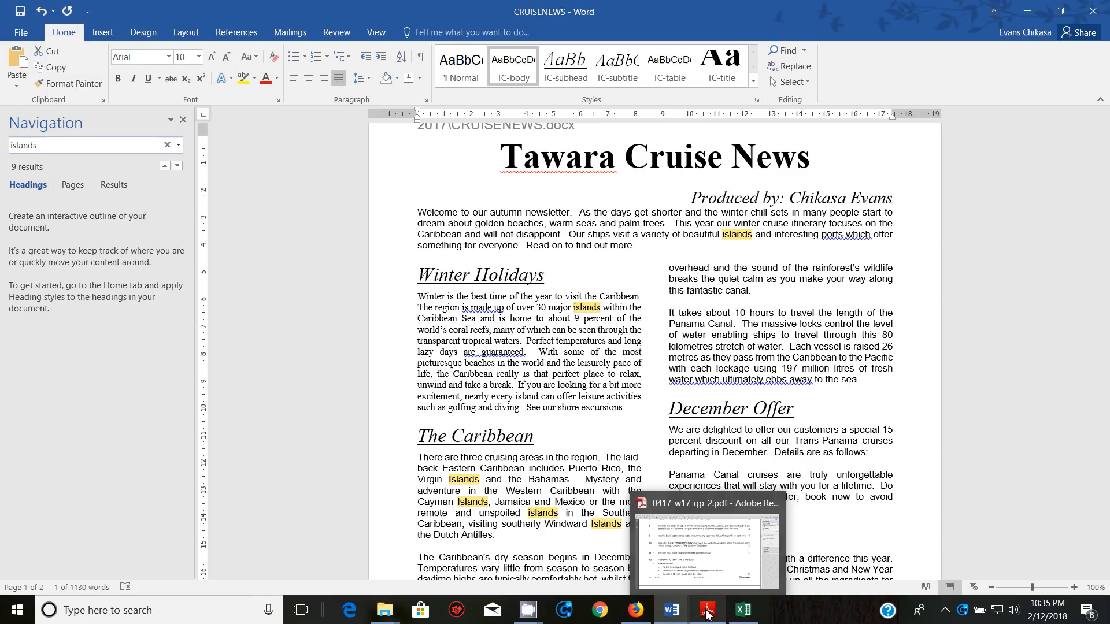
click(707, 610)
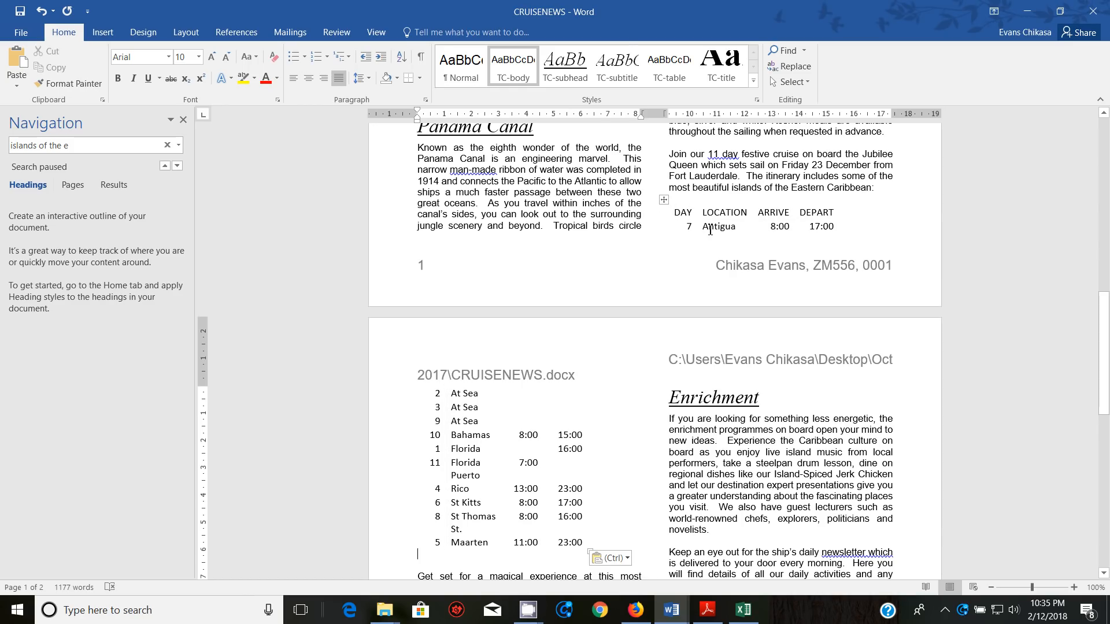
mouse_move(464, 407)
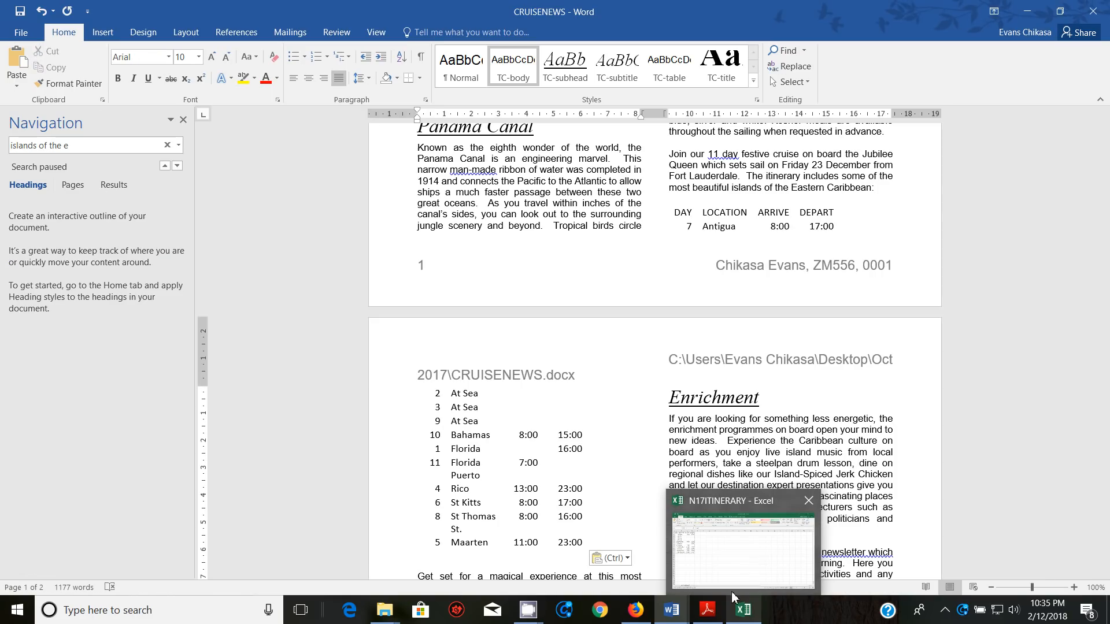
click(707, 610)
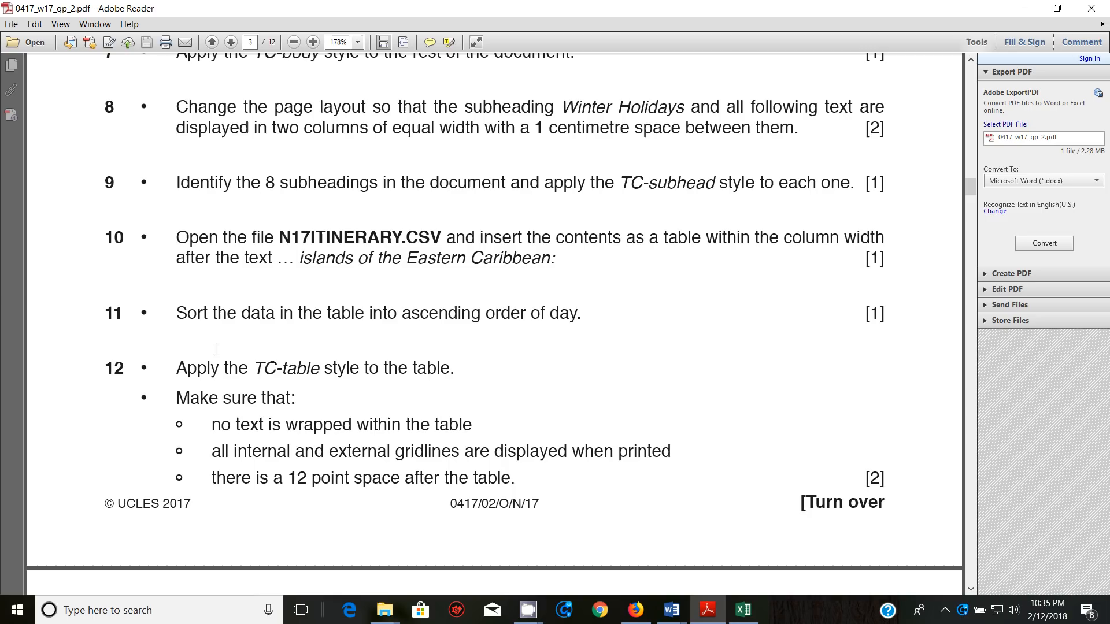
mouse_move(407, 326)
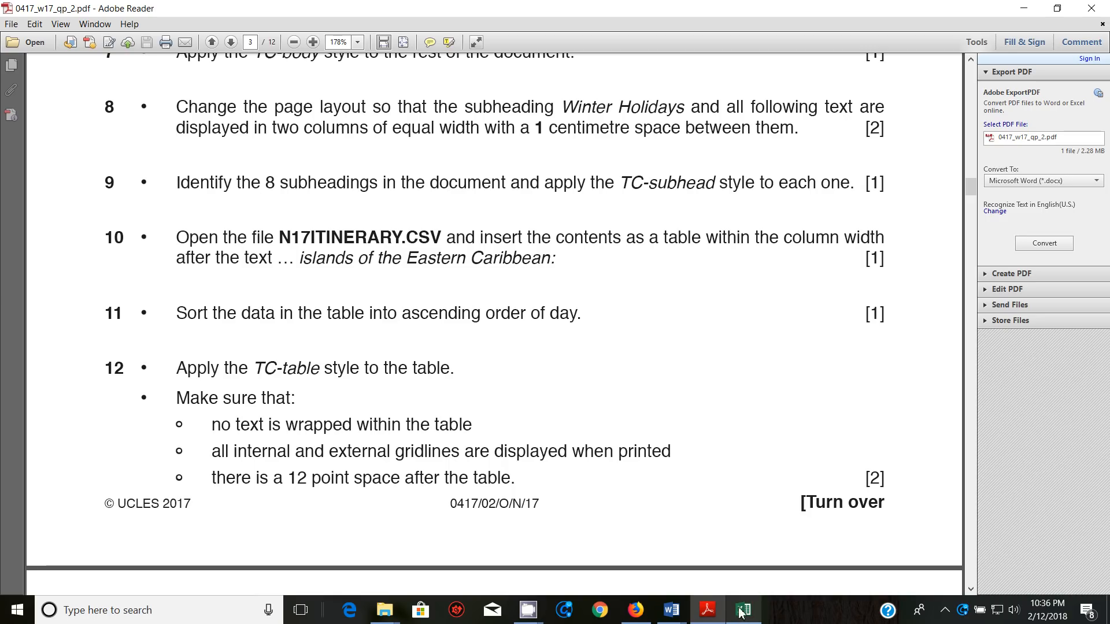
mouse_move(669, 609)
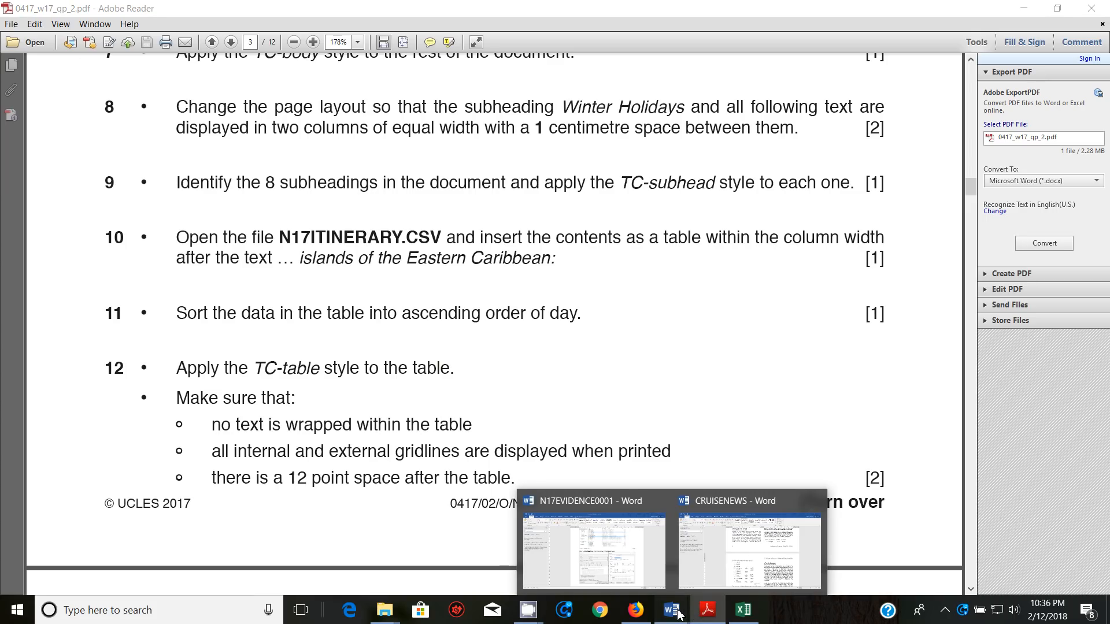
Step: After reading tasks 10–12 in the PDF, bring the CRUISENEWS Word document forward
click(748, 541)
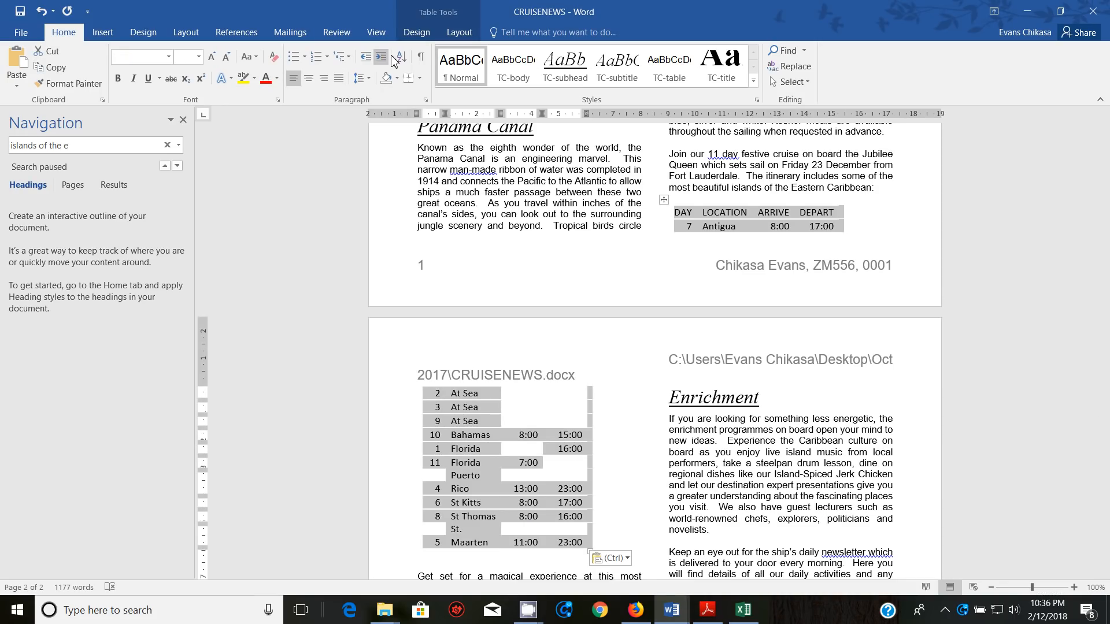
Step: Sort the itinerary table by DAY as numbers in ascending order
click(400, 57)
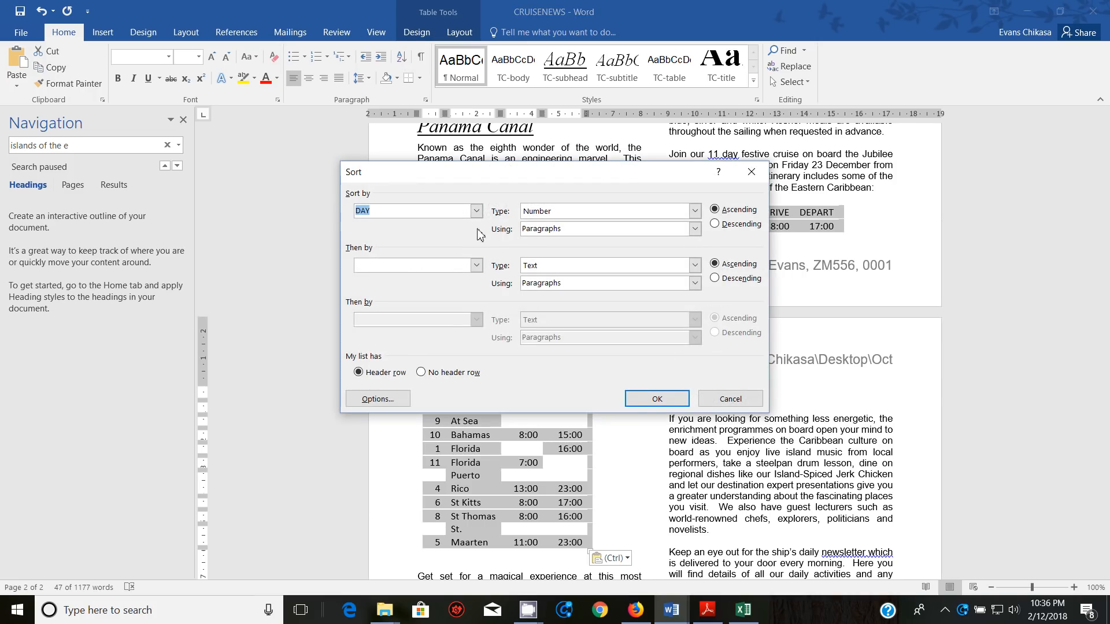
click(474, 211)
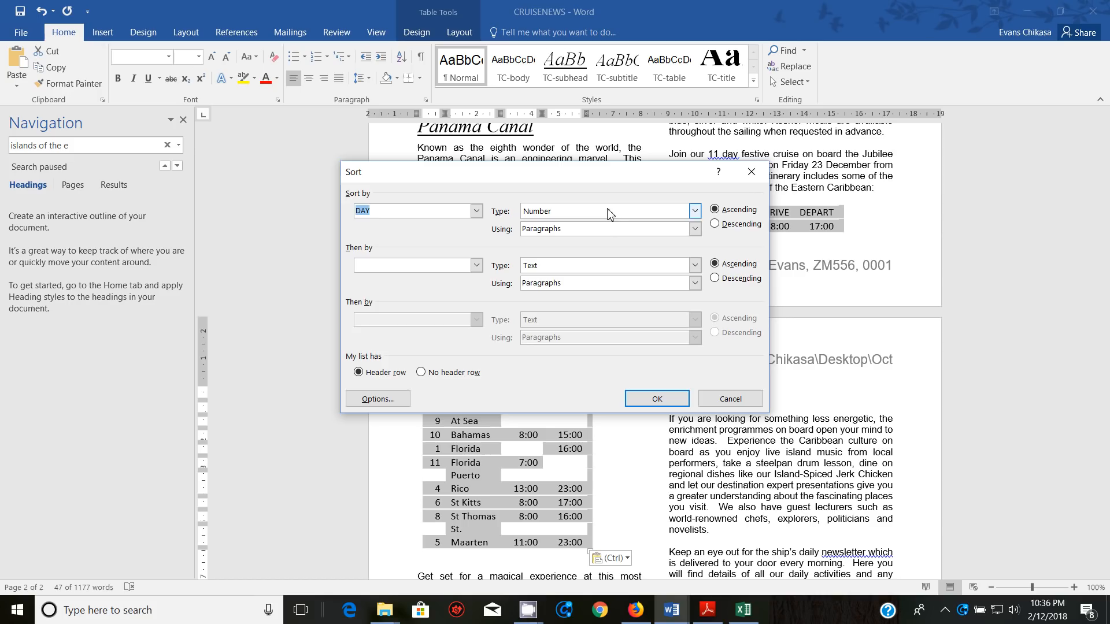
mouse_move(660, 217)
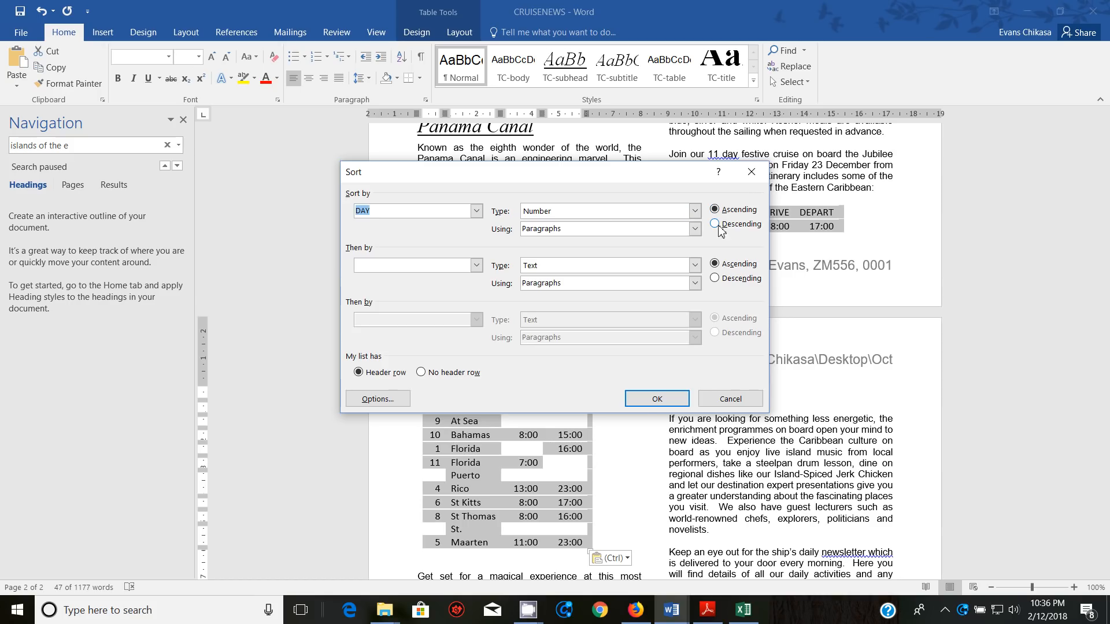
click(655, 399)
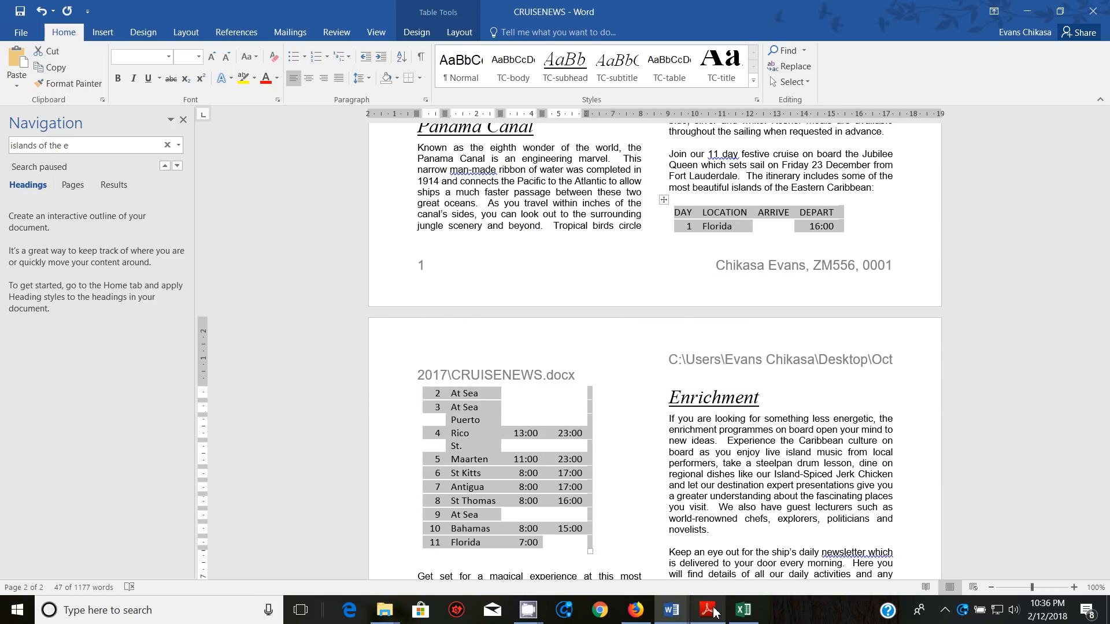
Step: Read the next task and apply the TC-table style to the itinerary table
click(705, 611)
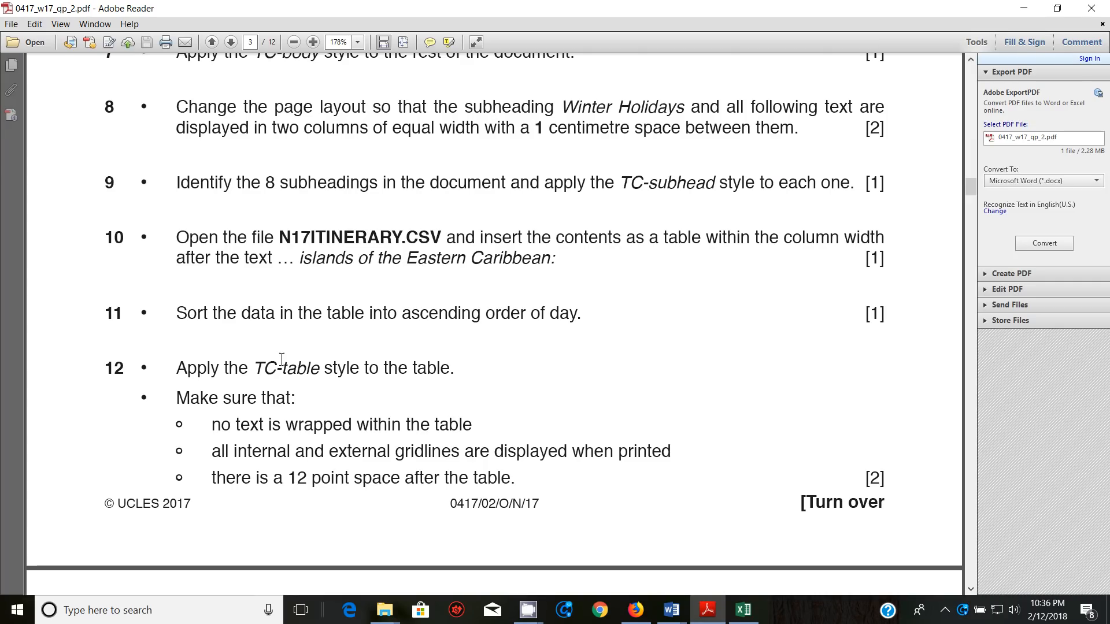
scroll(down, 3)
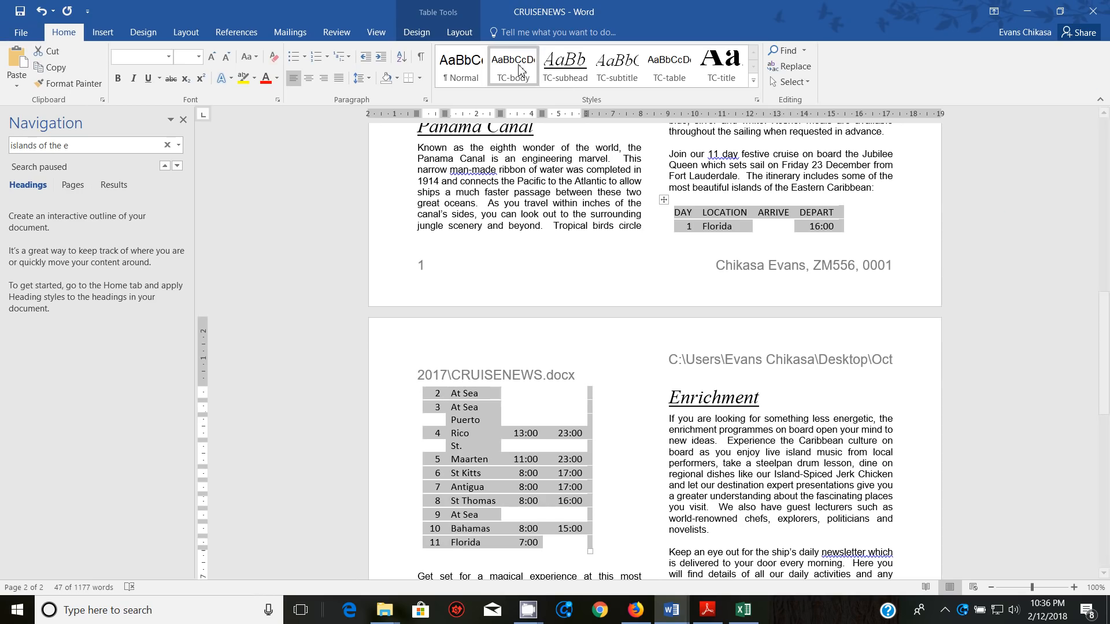
click(668, 67)
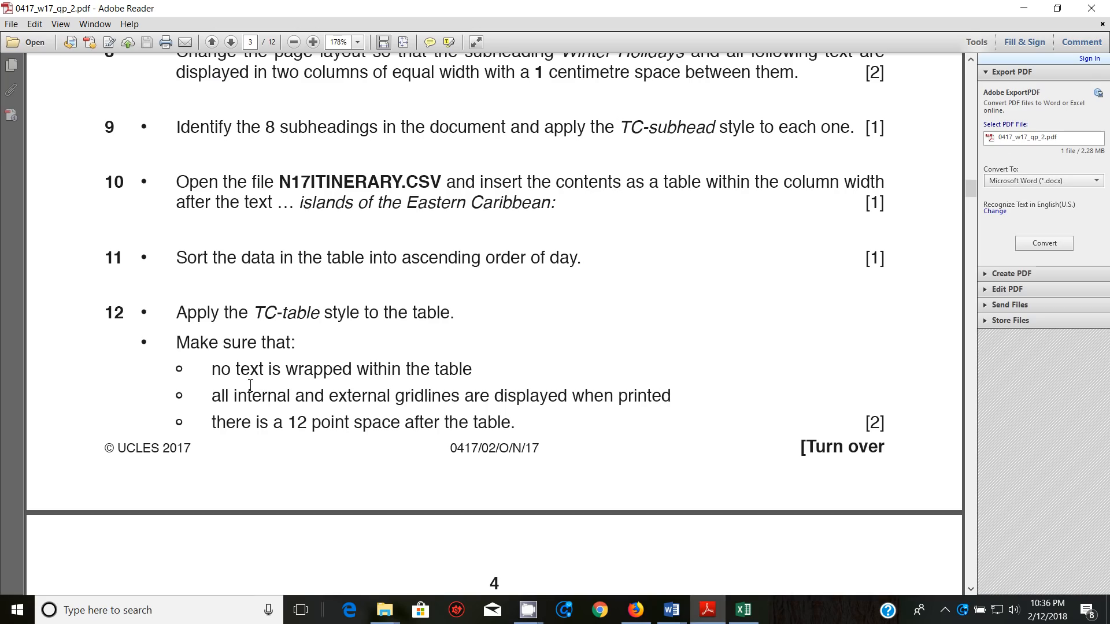
mouse_move(414, 369)
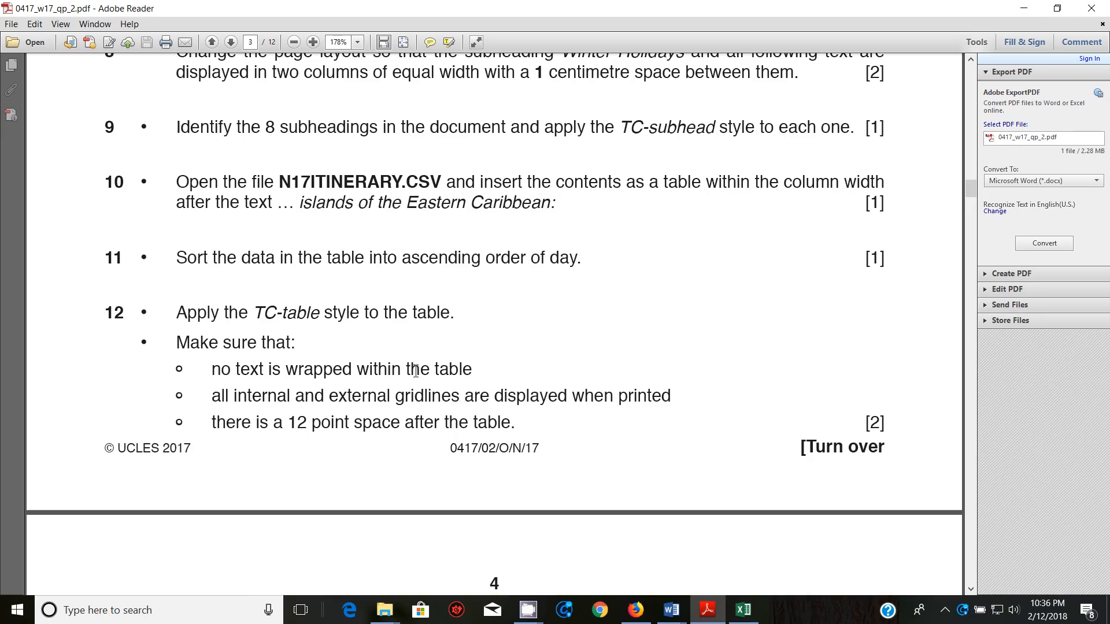
mouse_move(669, 610)
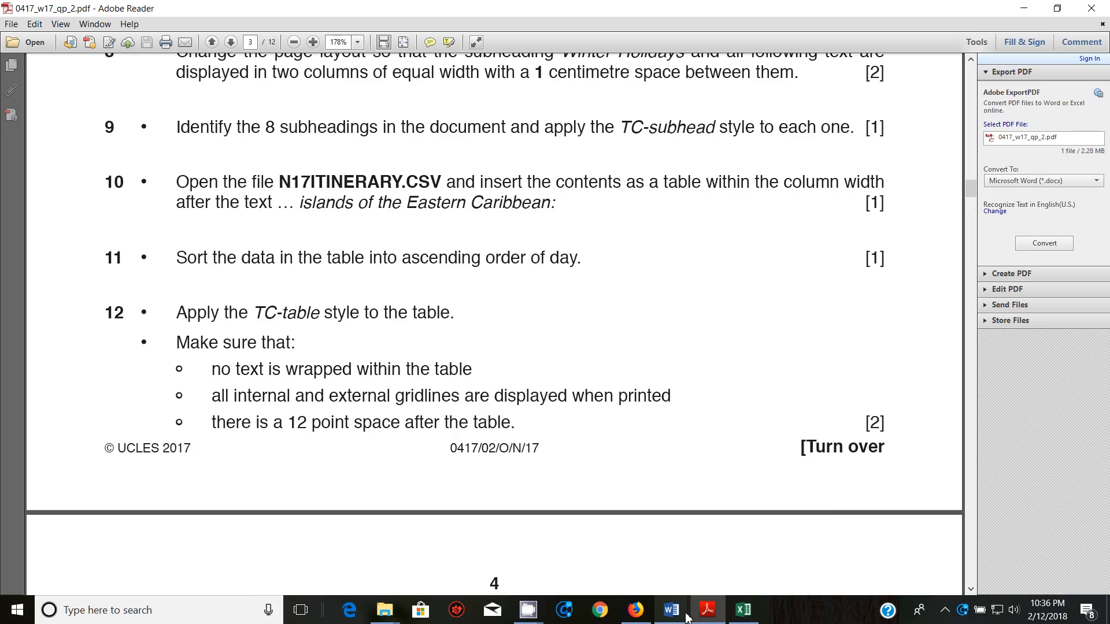
Step: Apply All Borders to every cell of the itinerary table and review the gridlines
click(669, 610)
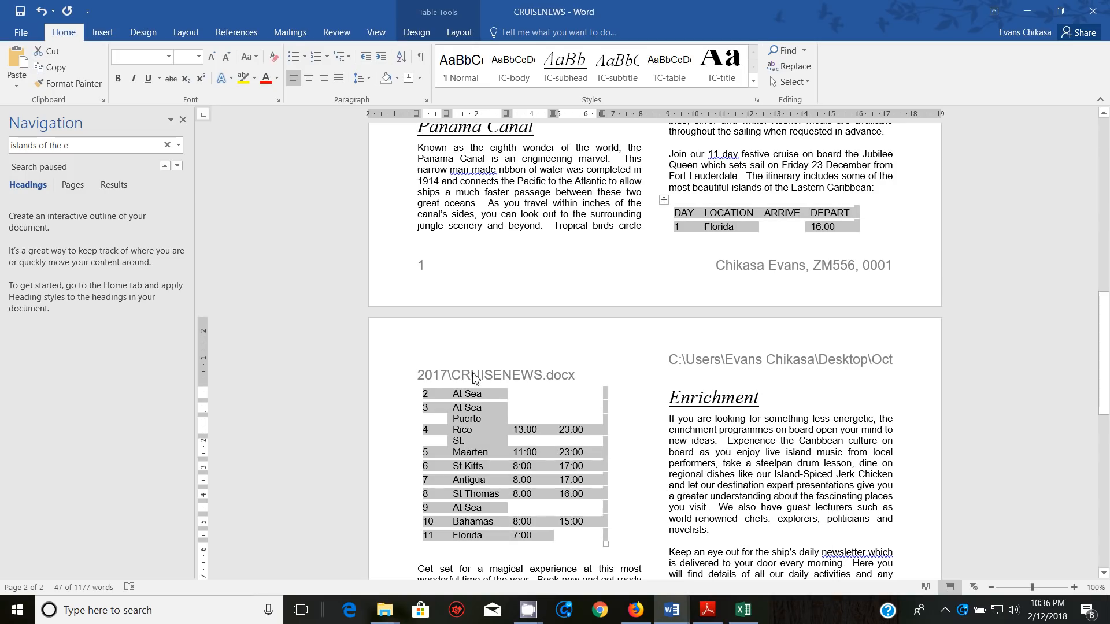
mouse_move(392, 195)
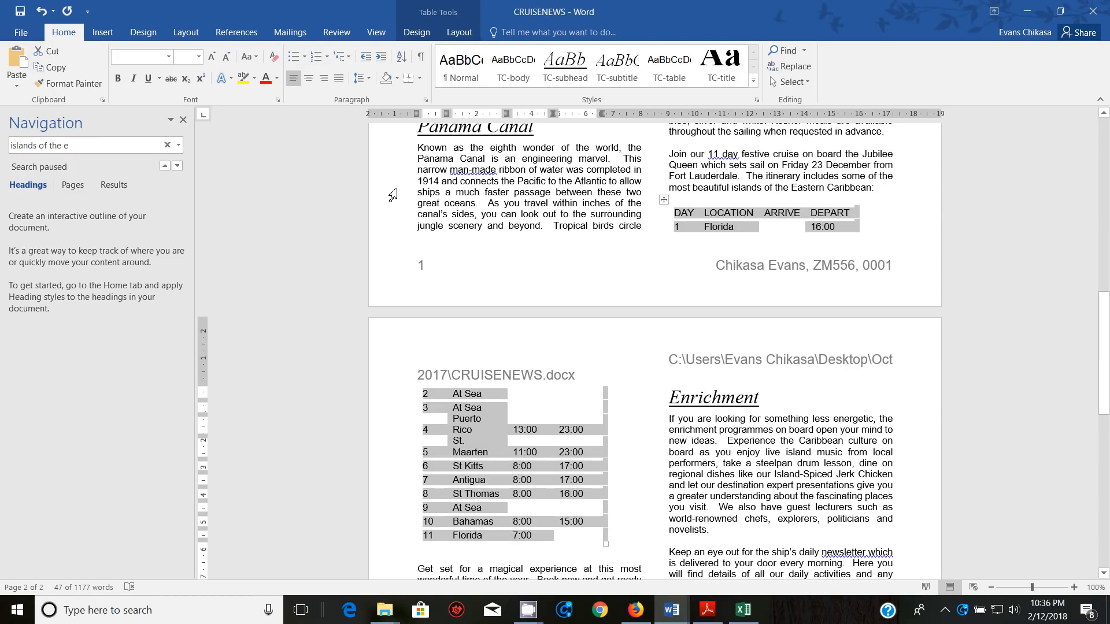
click(408, 78)
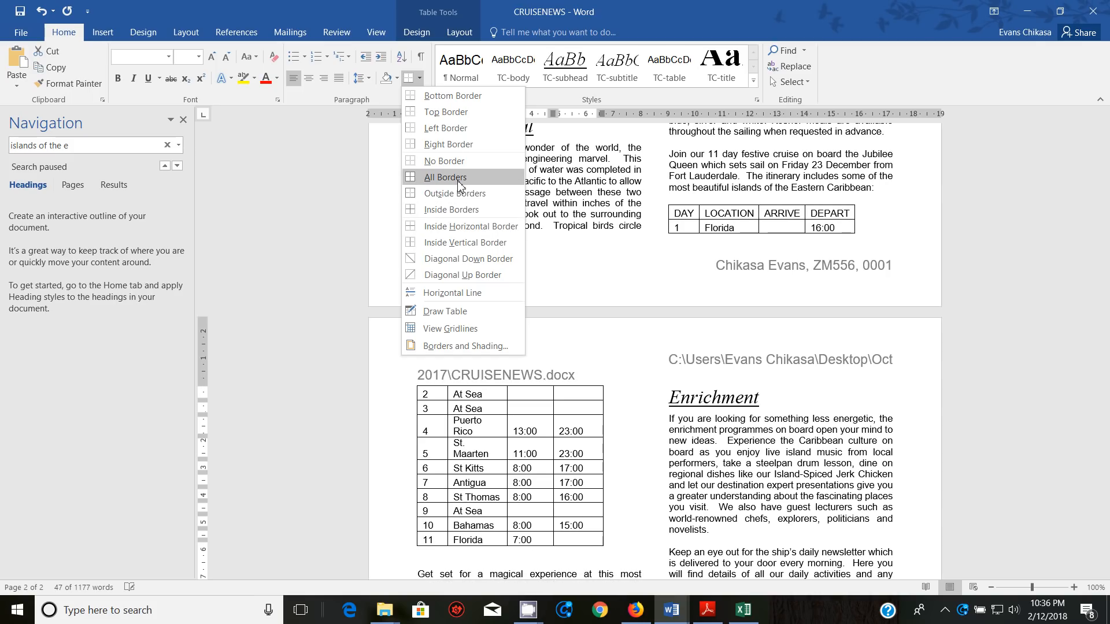
click(444, 177)
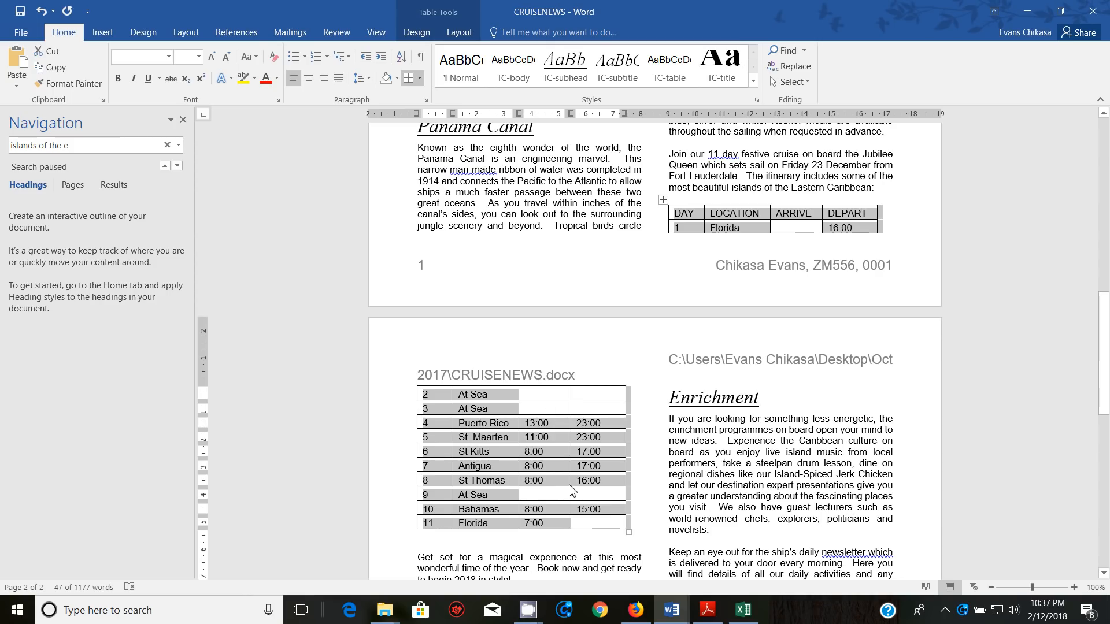
click(705, 610)
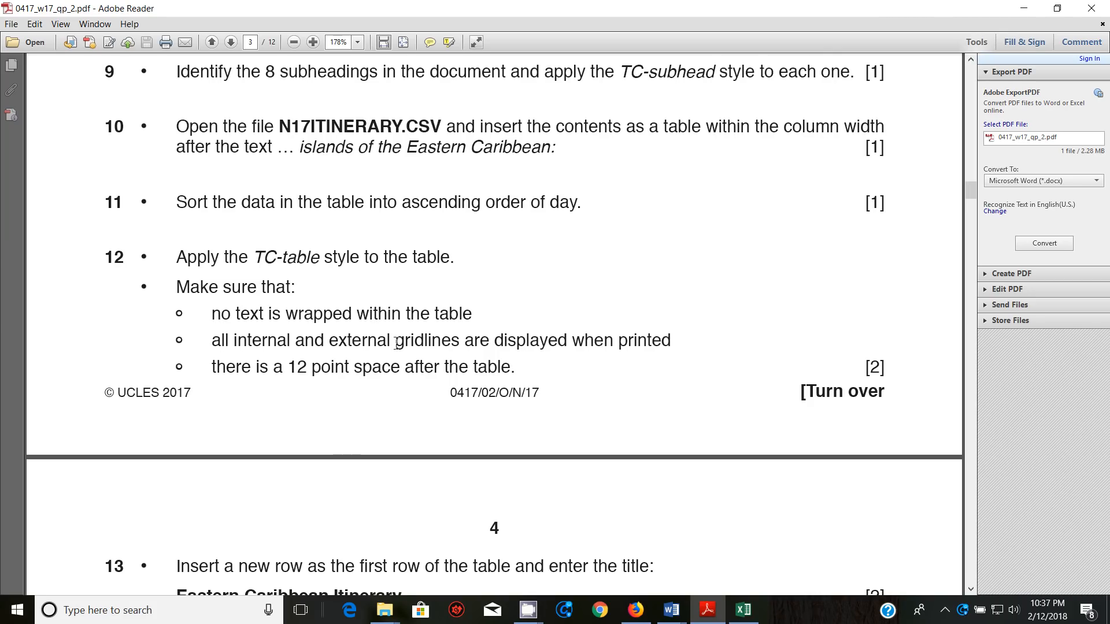
mouse_move(331, 371)
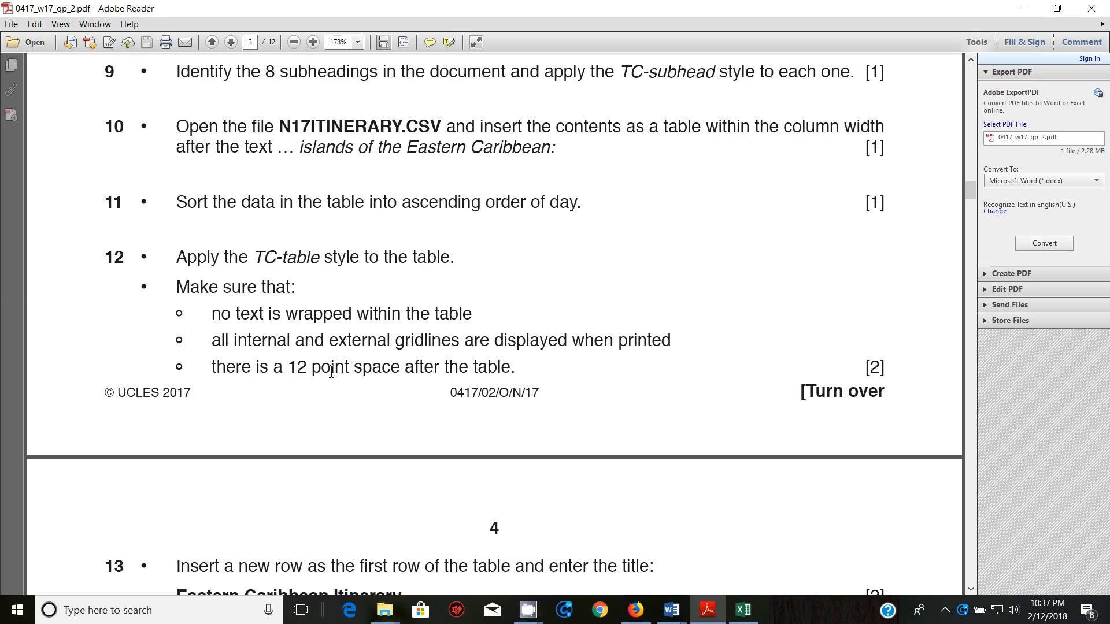
mouse_move(473, 432)
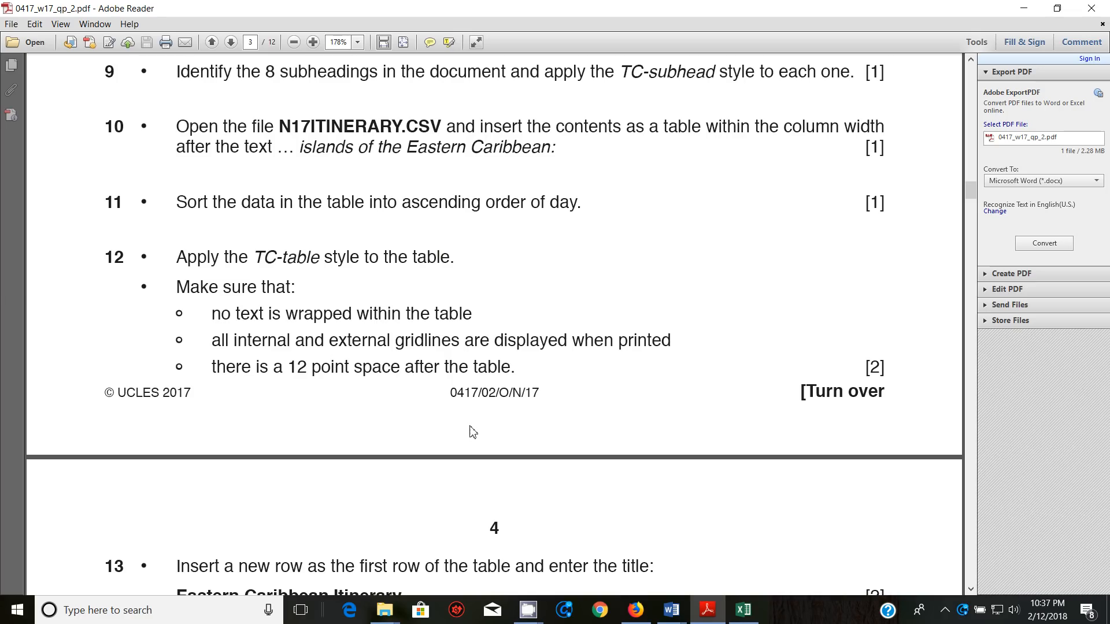
mouse_move(706, 610)
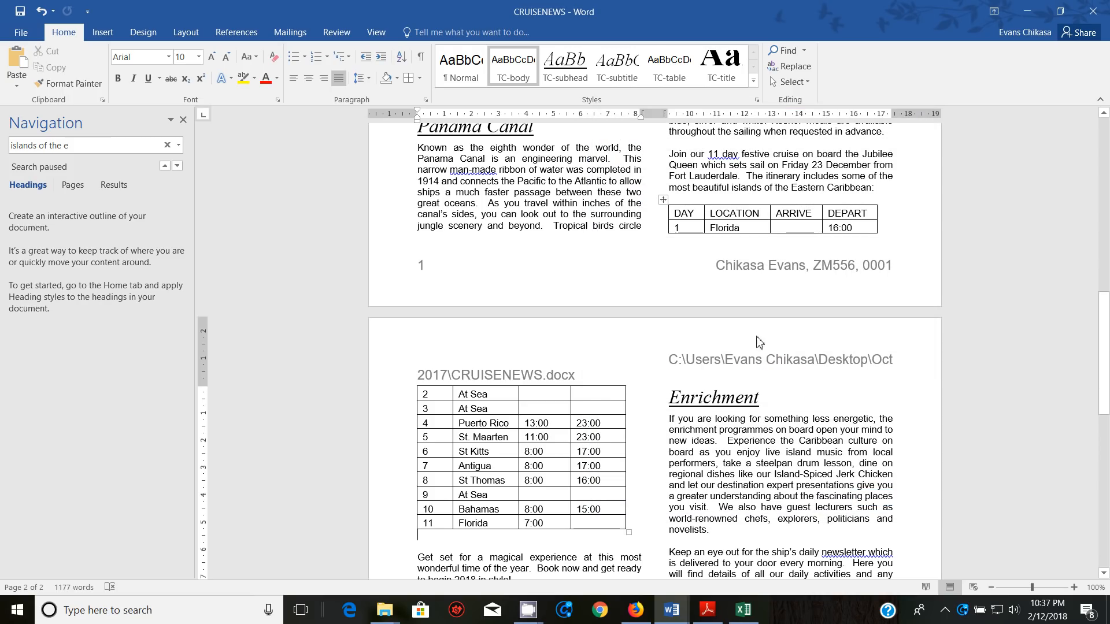
mouse_move(470, 447)
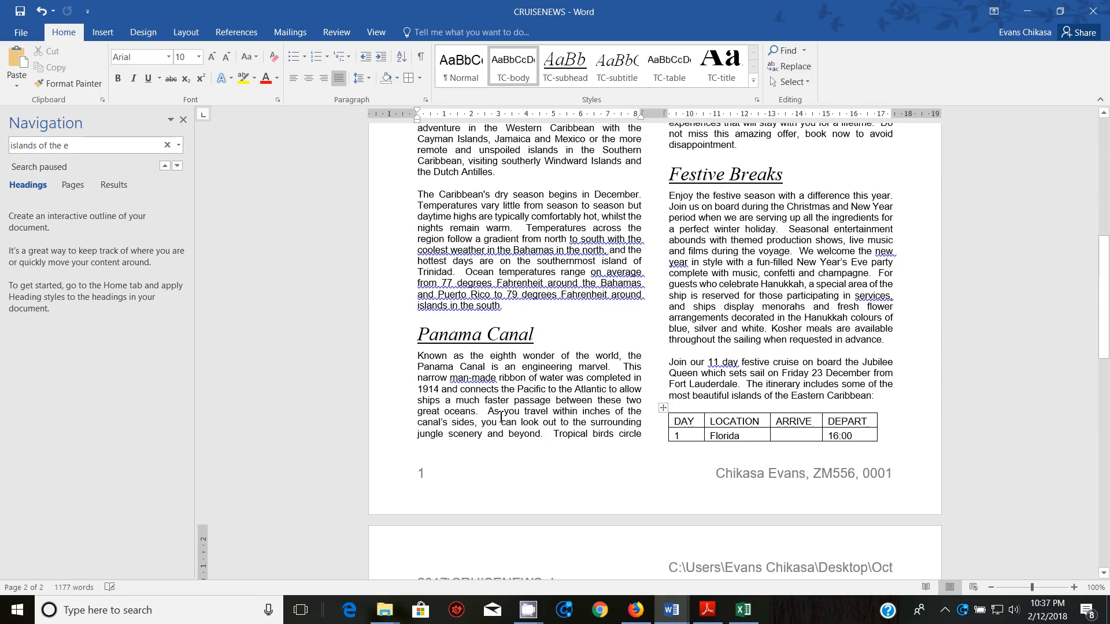
Step: Scroll down the bordered, day-sorted itinerary table as it runs onto page 2
scroll(down, 3)
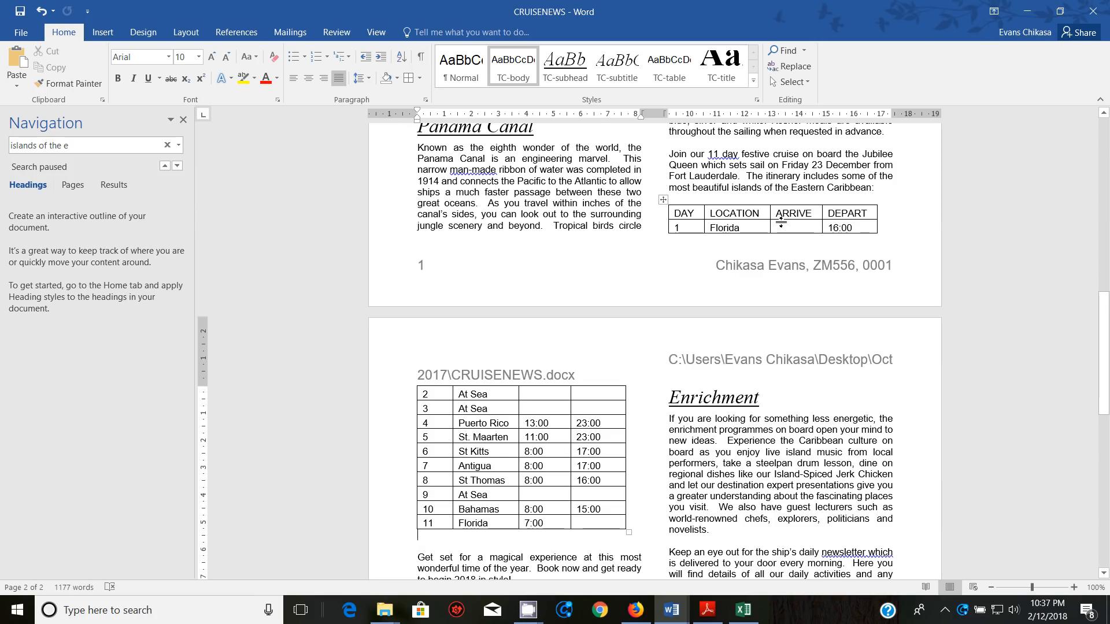
mouse_move(593, 248)
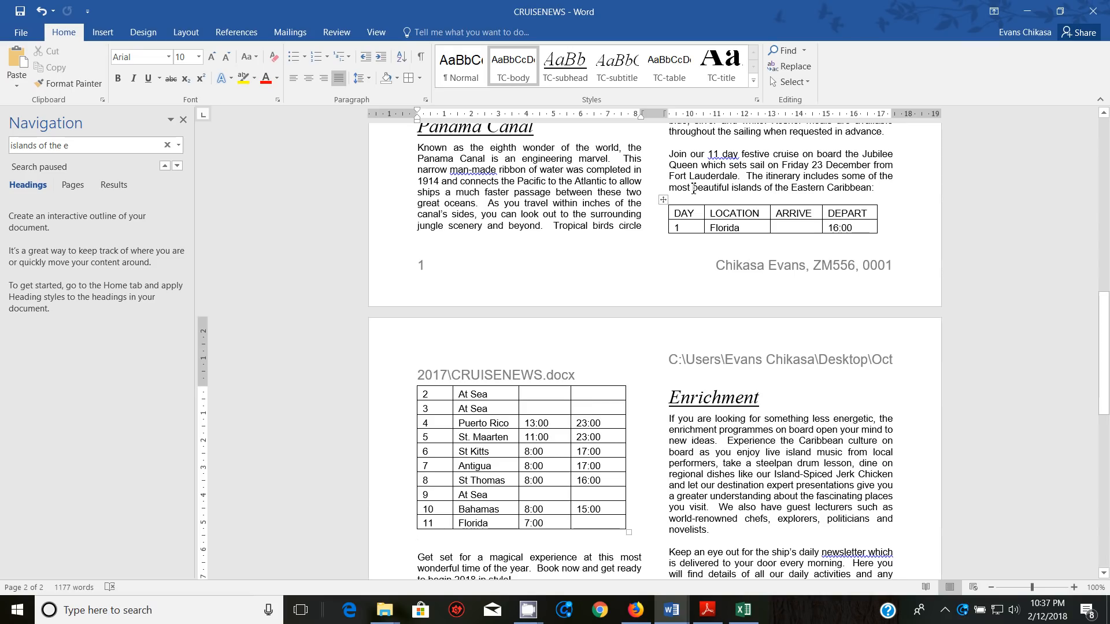
mouse_move(532, 425)
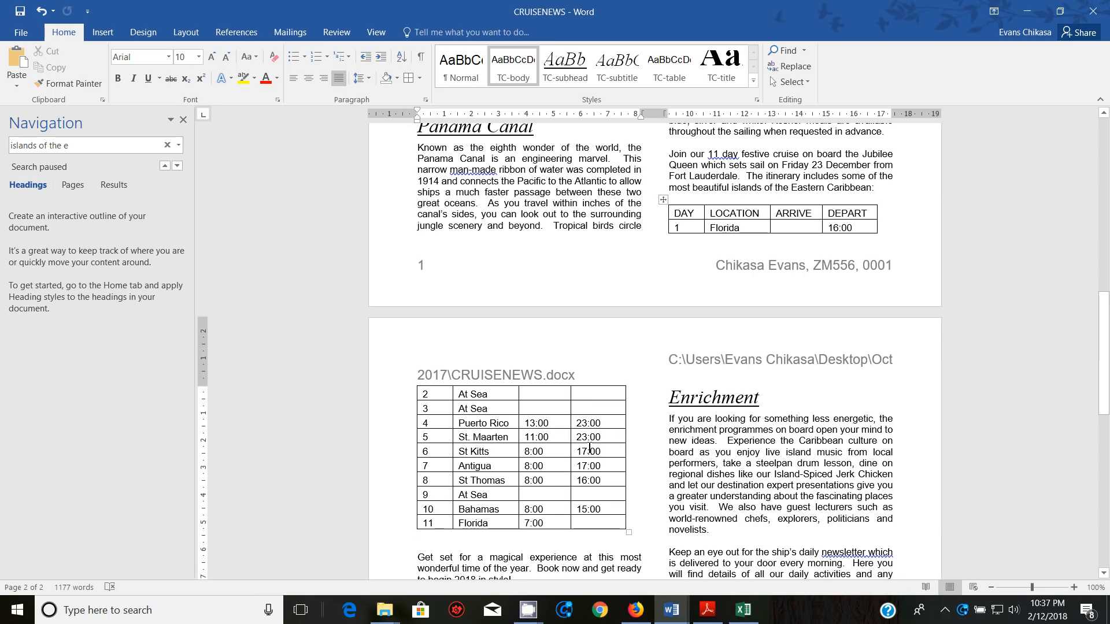
mouse_move(630, 414)
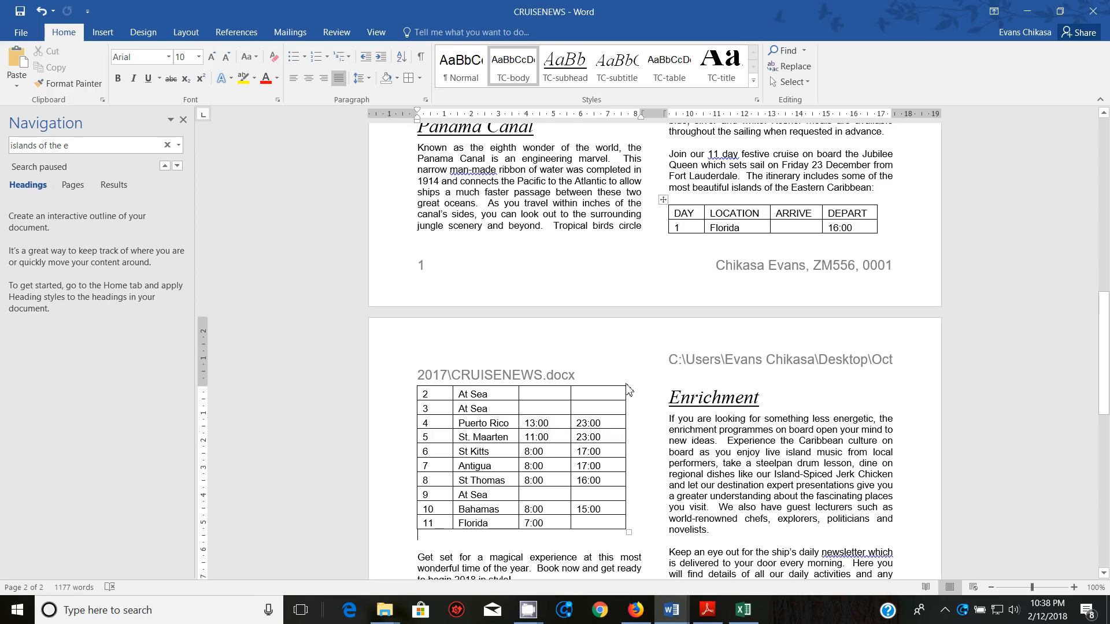
mouse_move(259, 154)
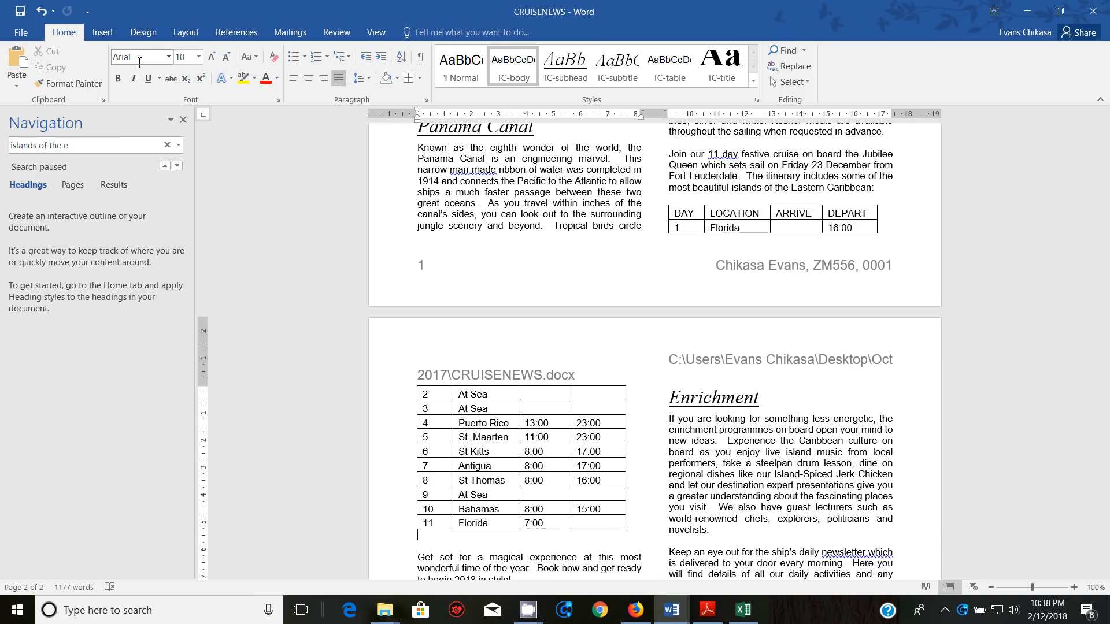
mouse_move(140, 56)
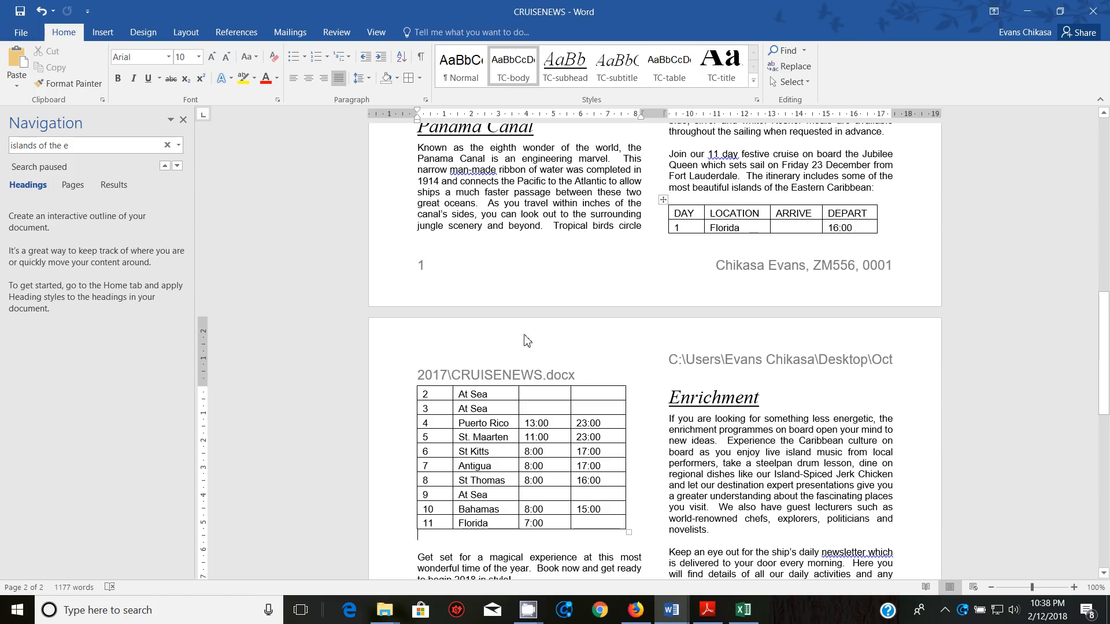
mouse_move(671, 334)
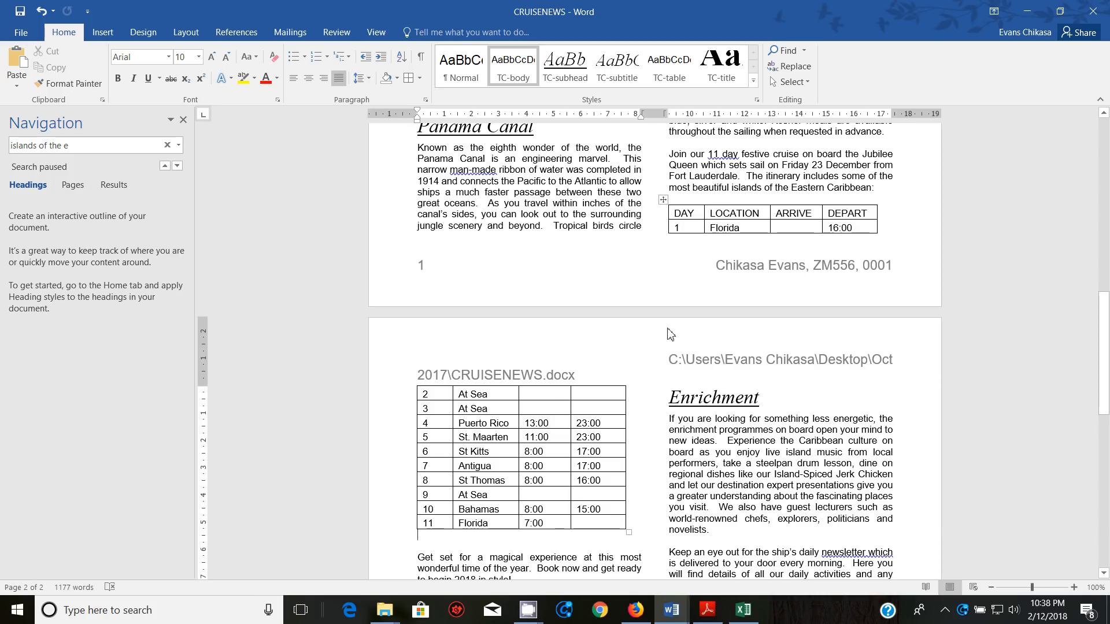
mouse_move(776, 388)
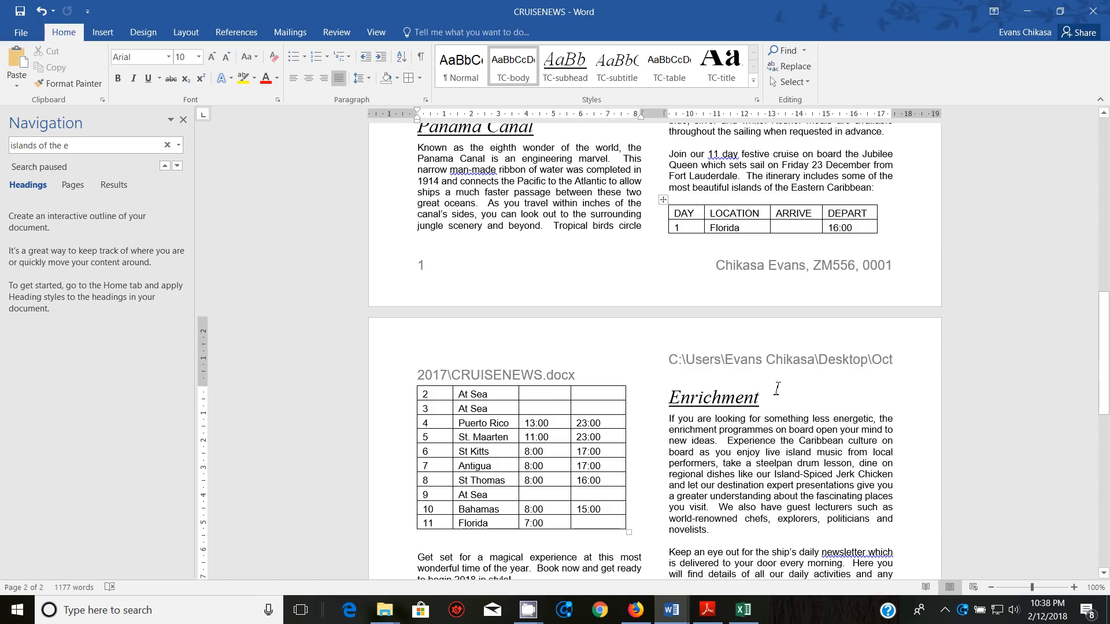
mouse_move(368, 164)
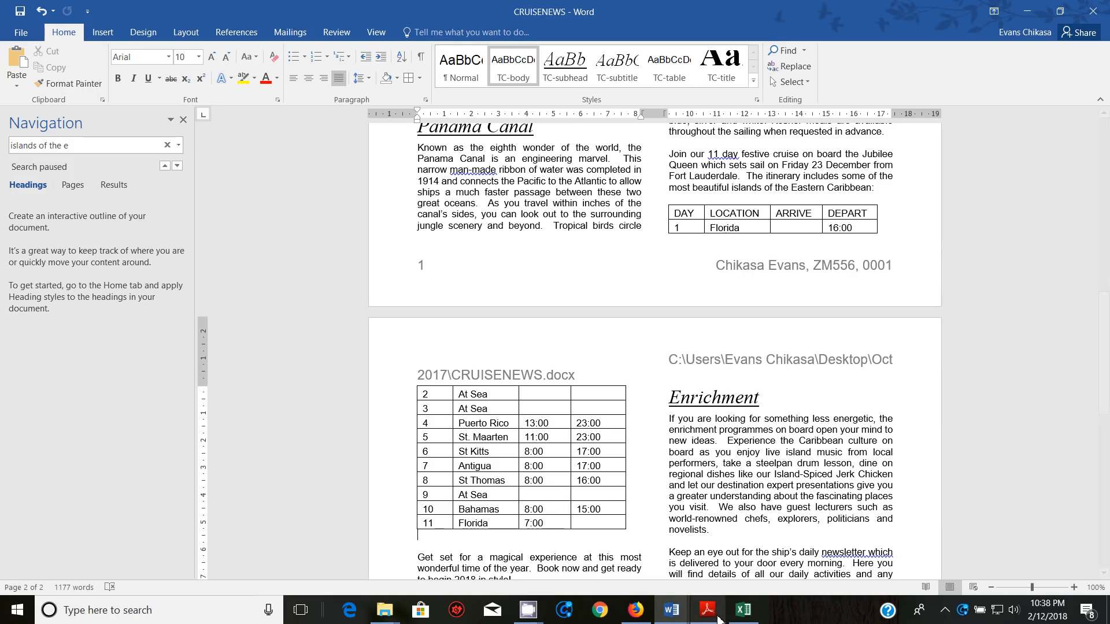
mouse_move(856, 306)
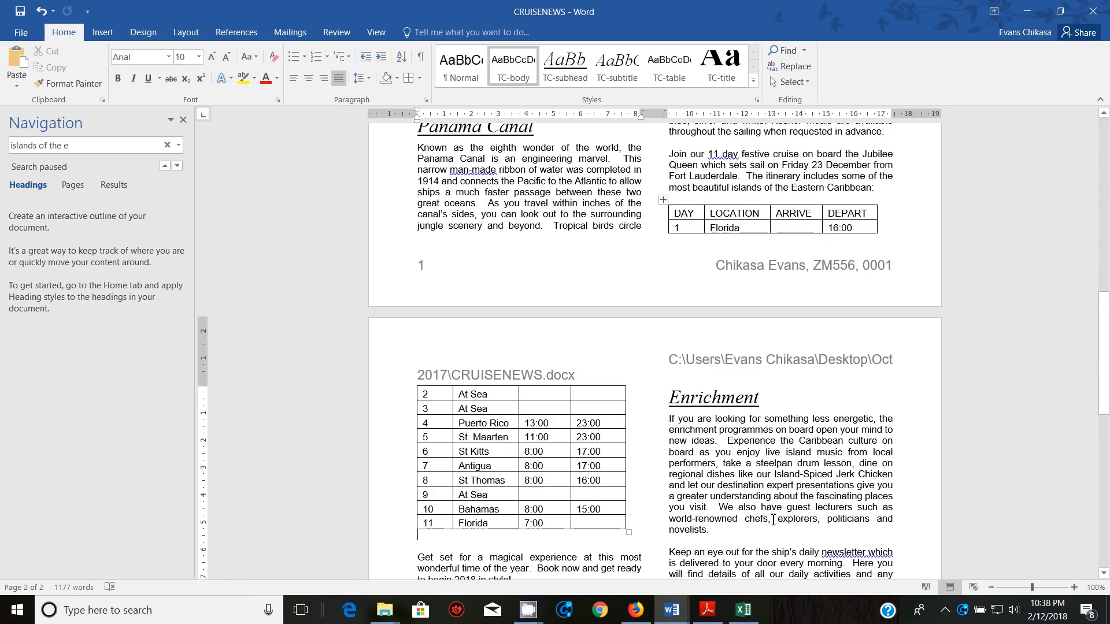
Step: Scroll the exam PDF to task 13 and select the 'Eastern Caribbean Itinerary' title
click(706, 610)
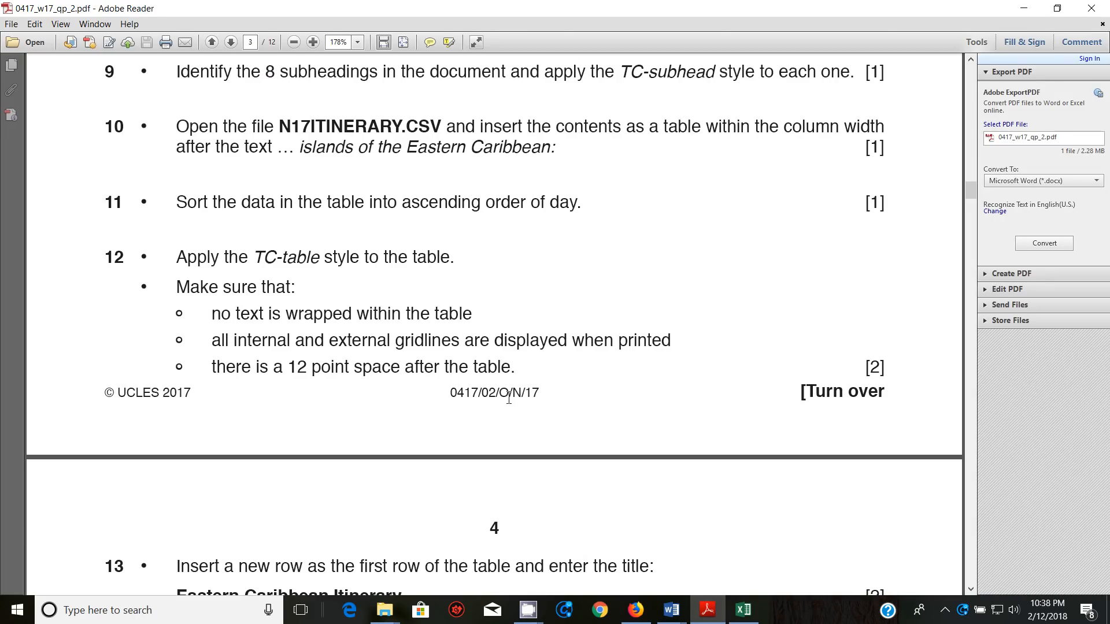
scroll(down, 3)
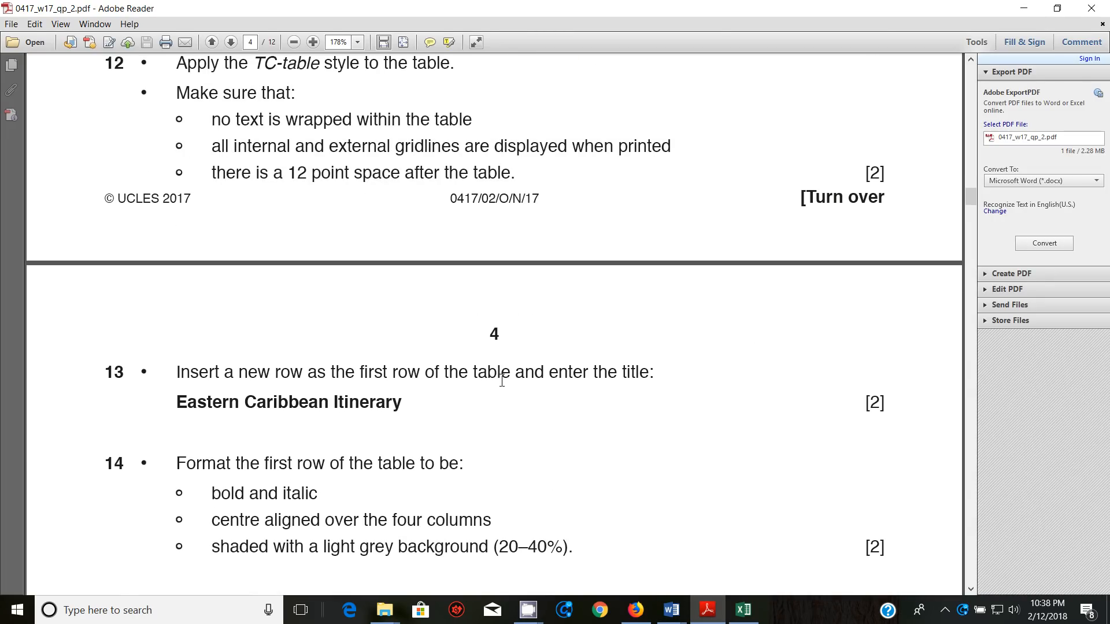
mouse_move(524, 423)
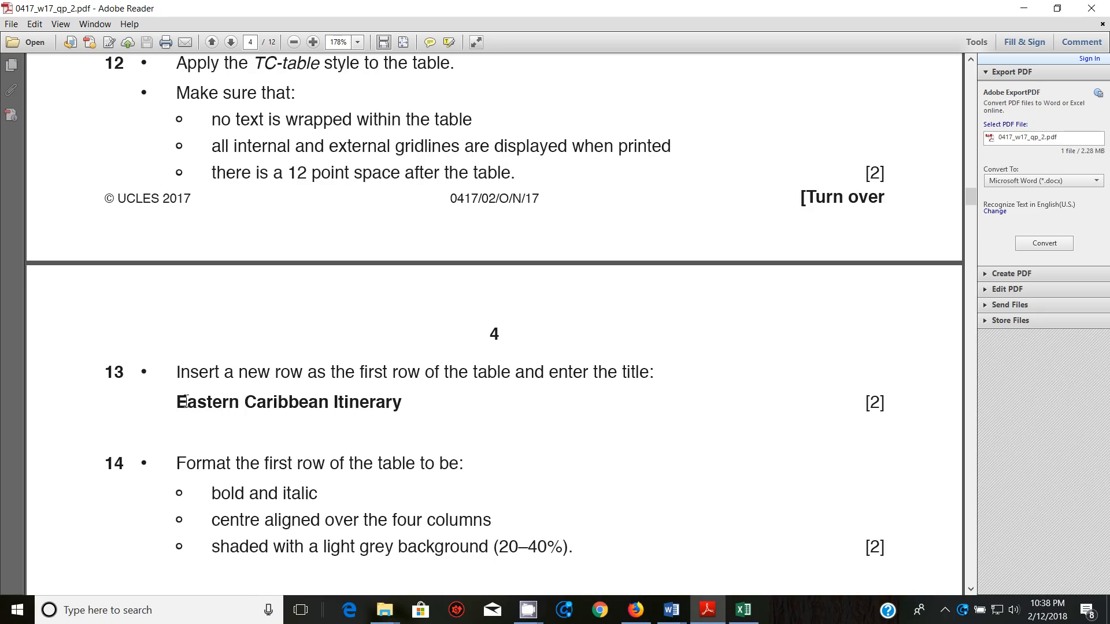
double_click(366, 402)
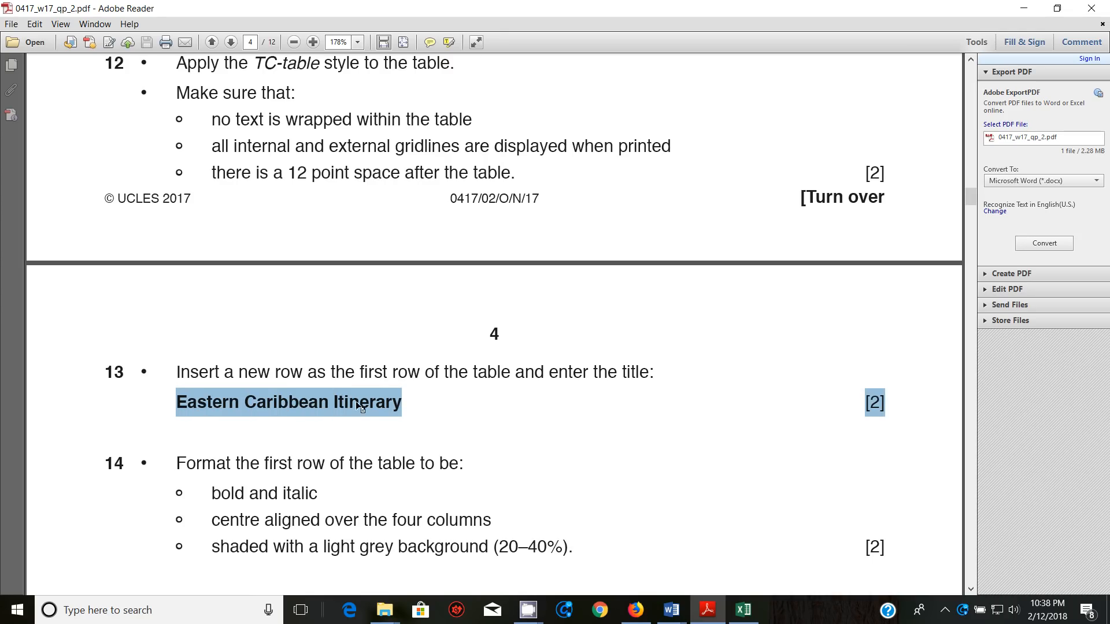
double_click(365, 403)
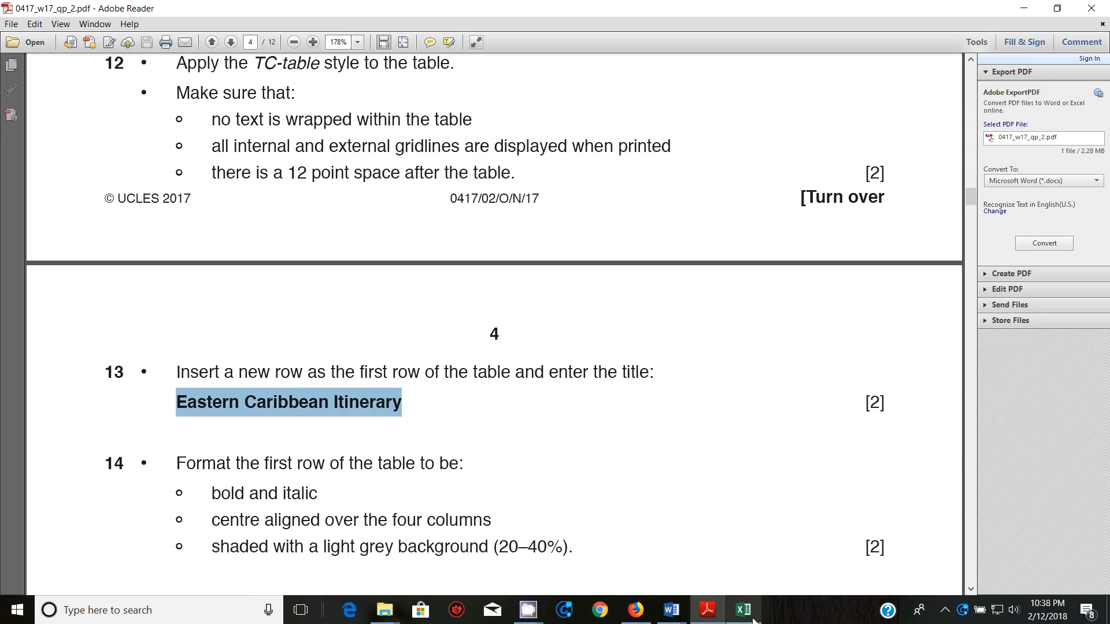
click(742, 609)
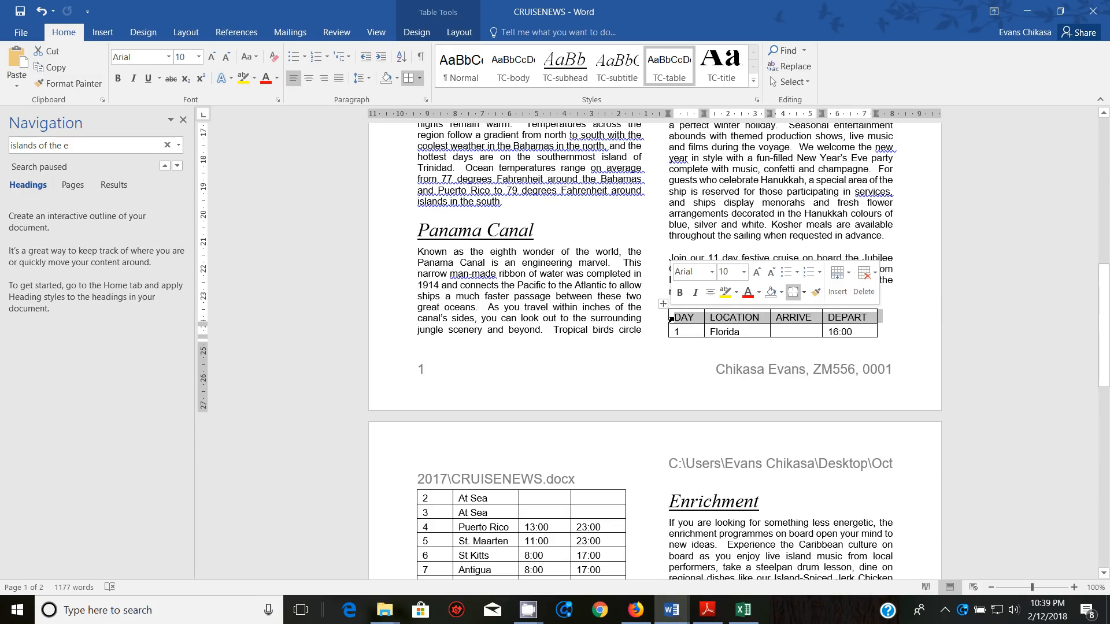
Step: Insert a blank row above the DAY header row using Insert Above
click(837, 276)
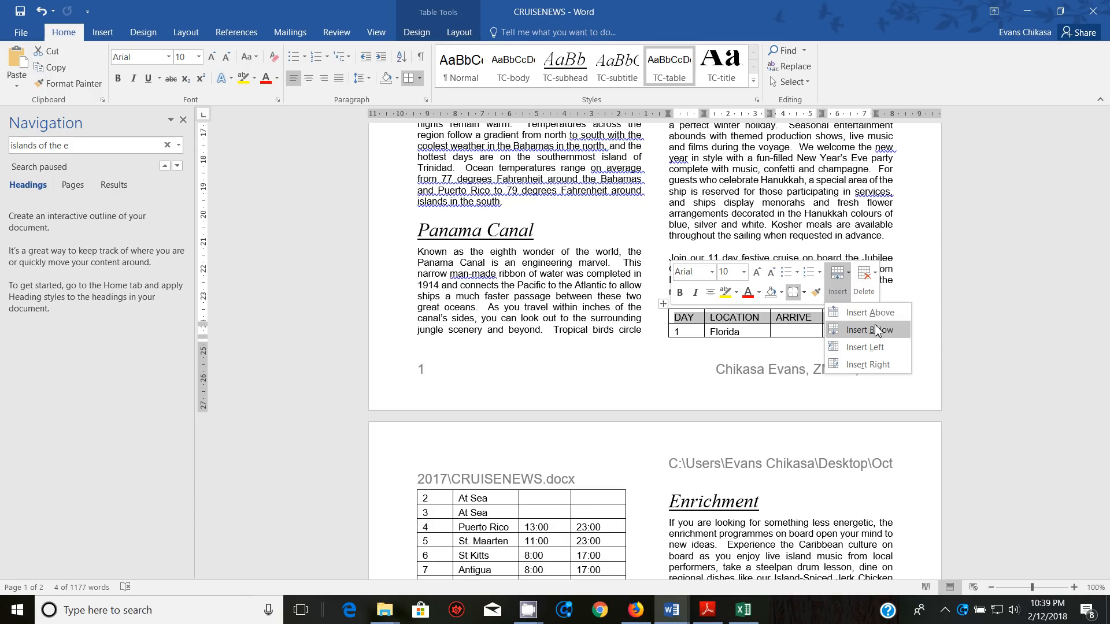
mouse_move(884, 312)
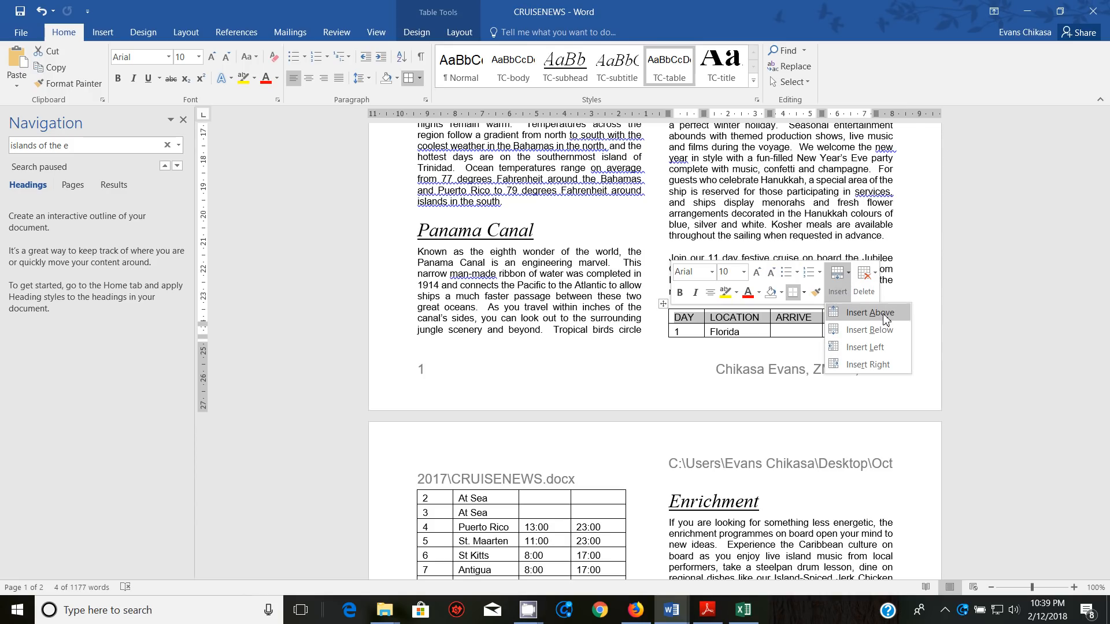
click(864, 313)
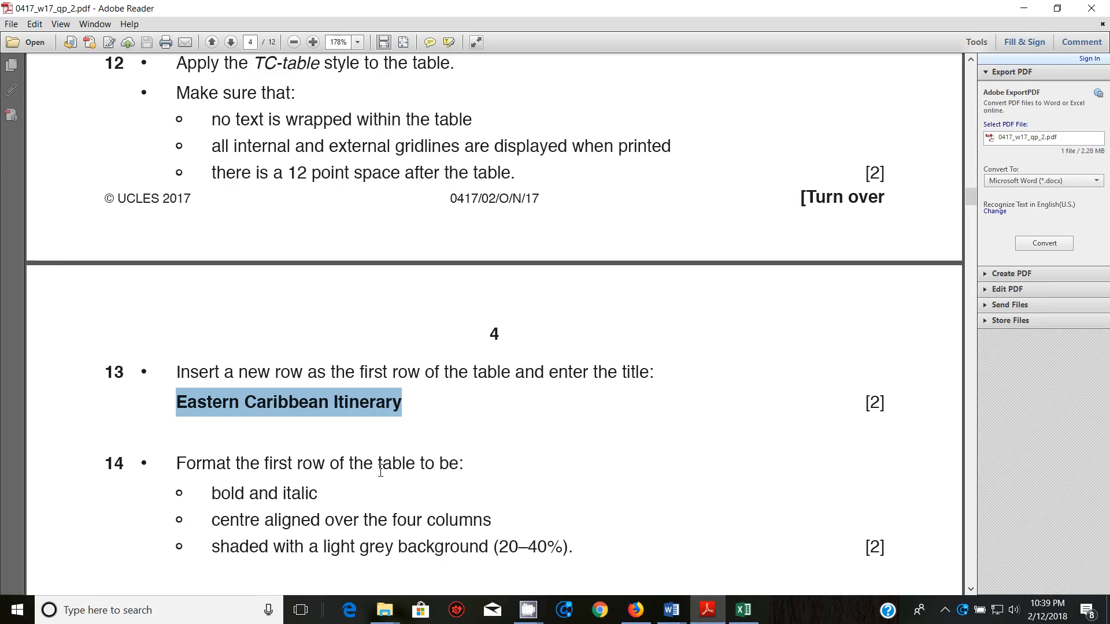
mouse_move(669, 609)
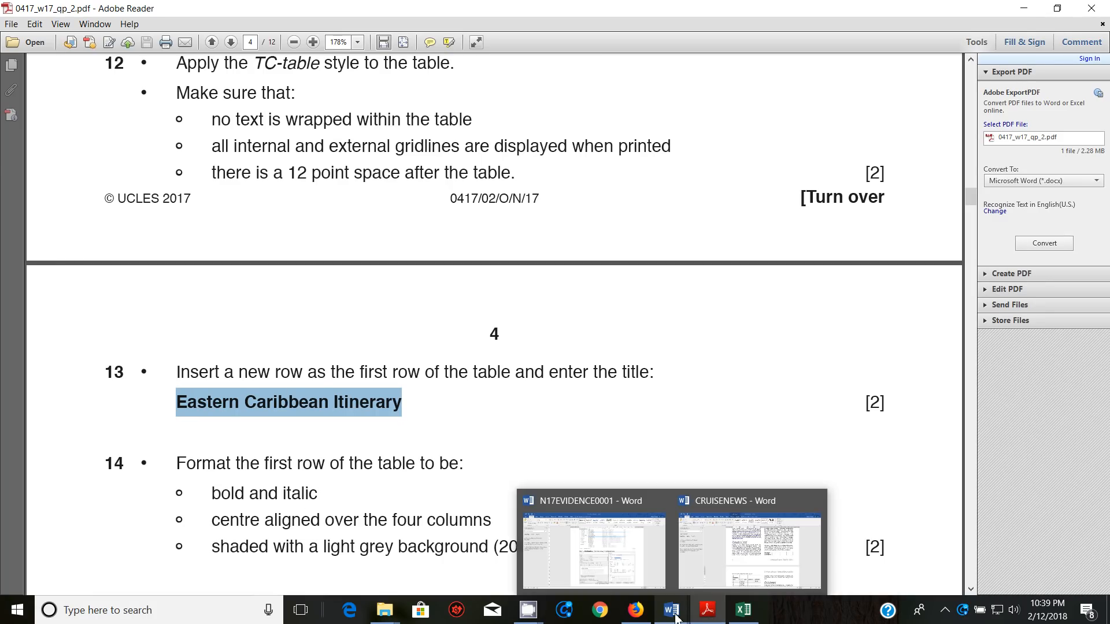
click(669, 609)
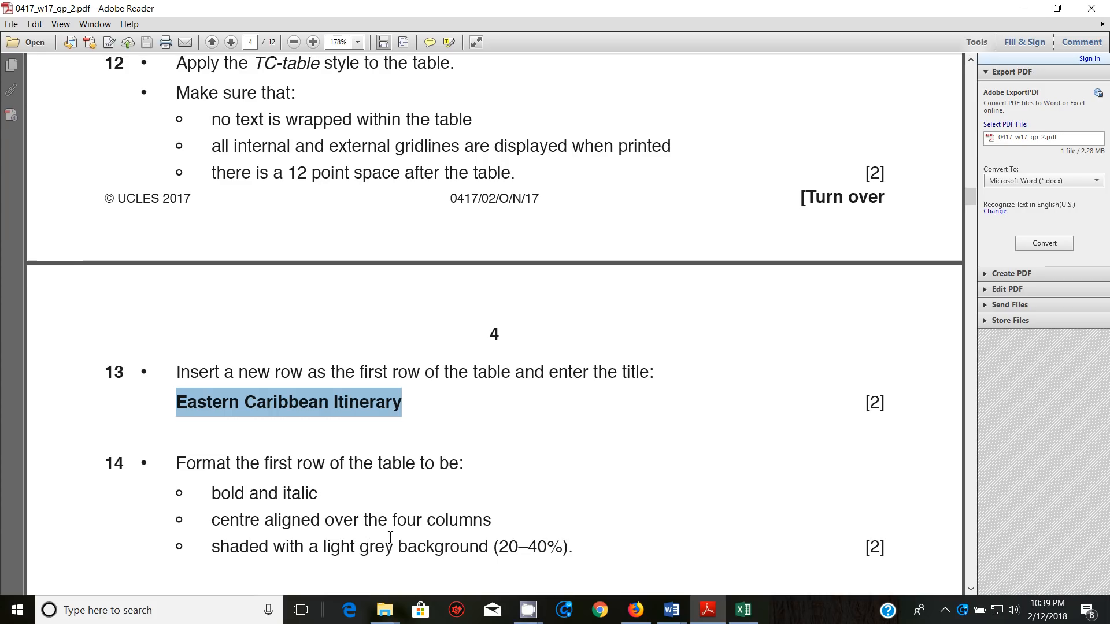
mouse_move(552, 585)
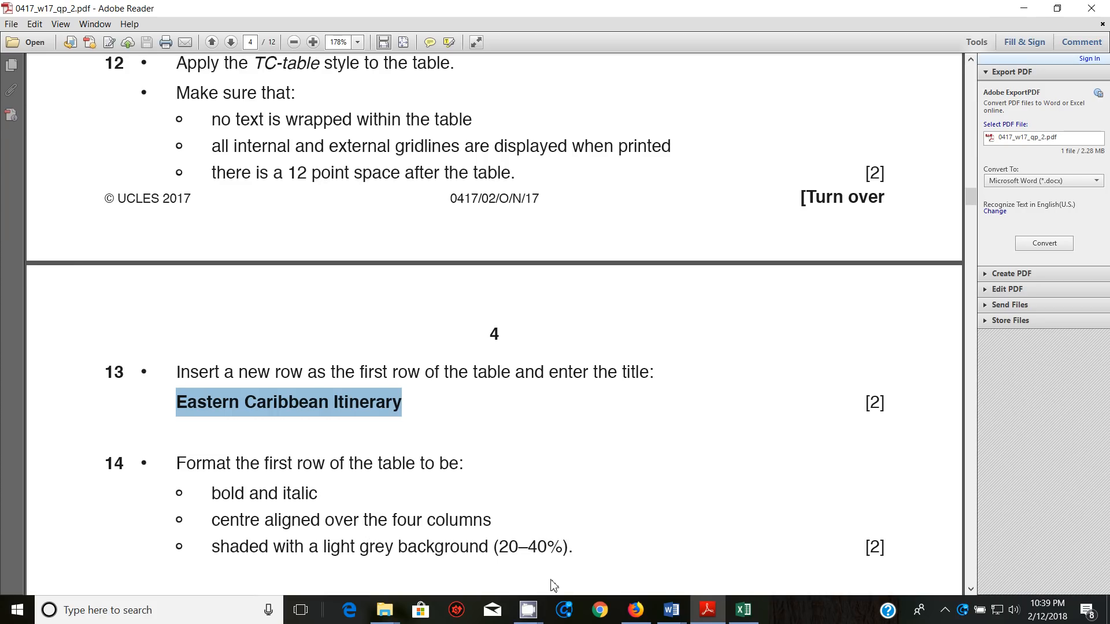
mouse_move(669, 610)
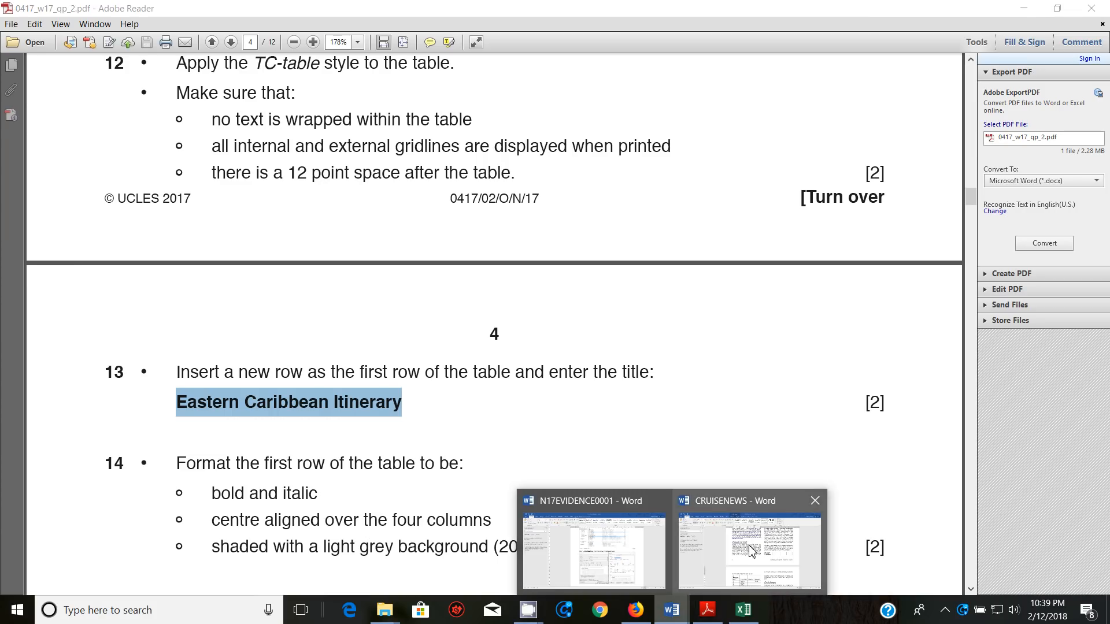
click(748, 540)
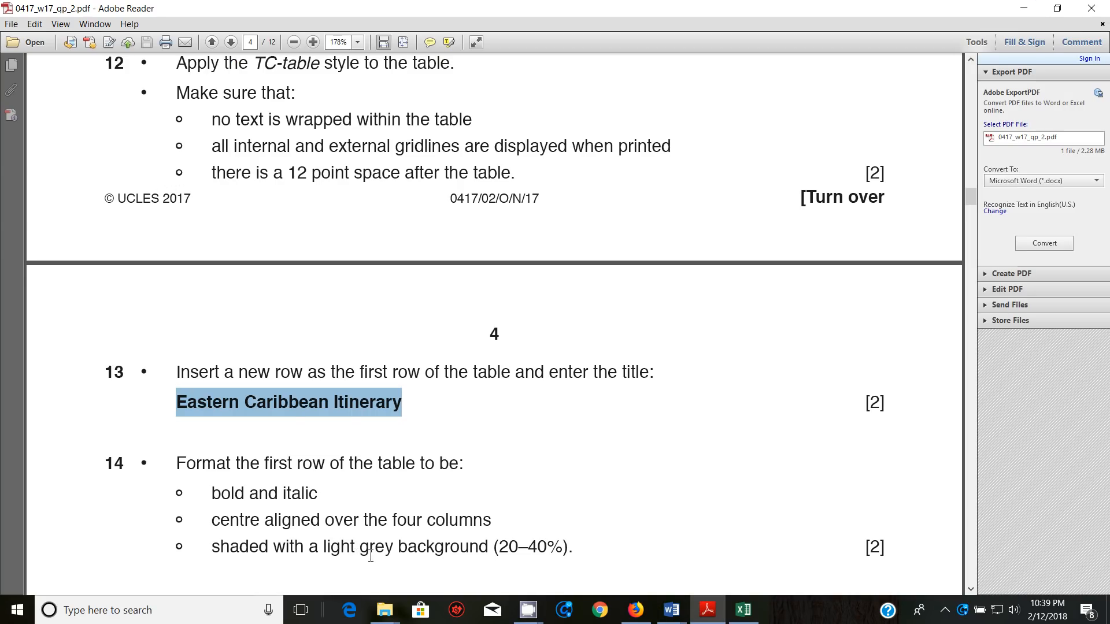
mouse_move(742, 611)
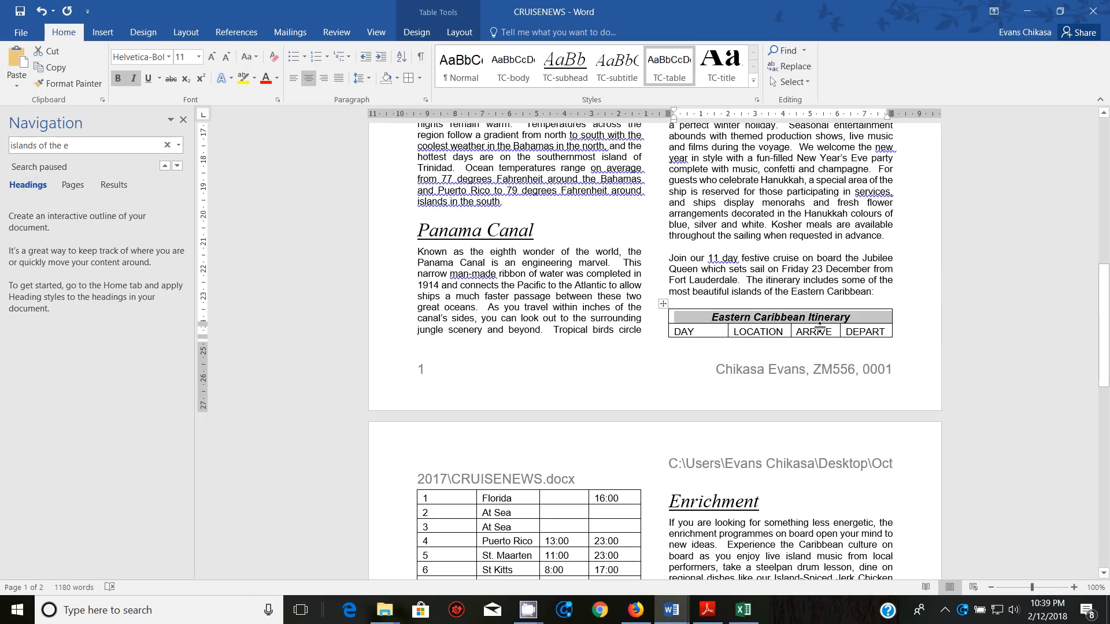
Step: Apply light grey theme shading to the Eastern Caribbean Itinerary title row
click(397, 78)
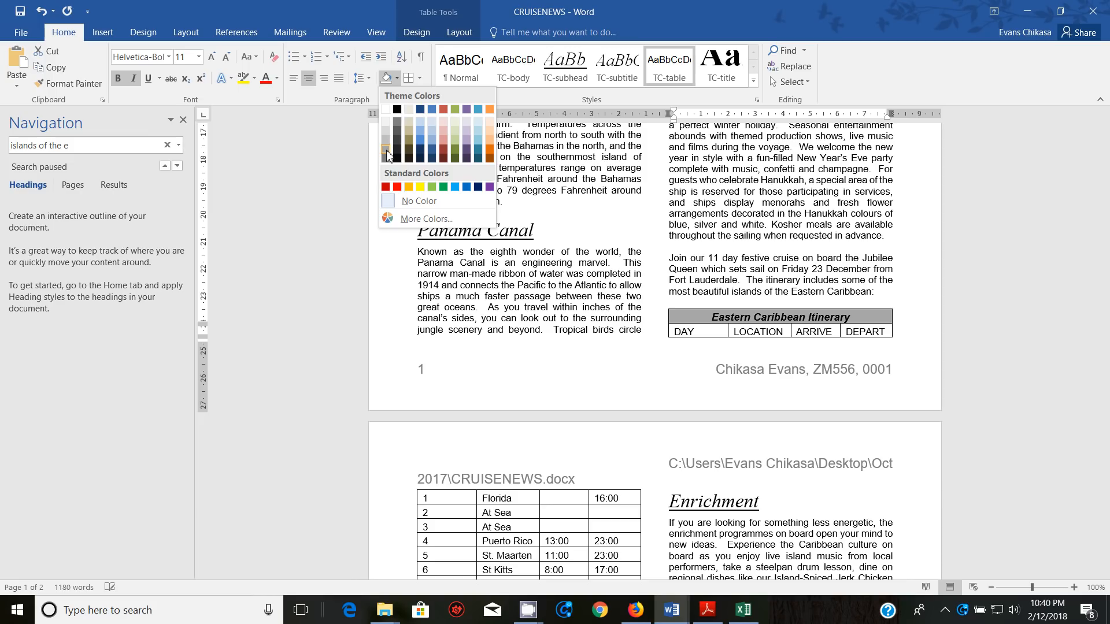
mouse_move(388, 155)
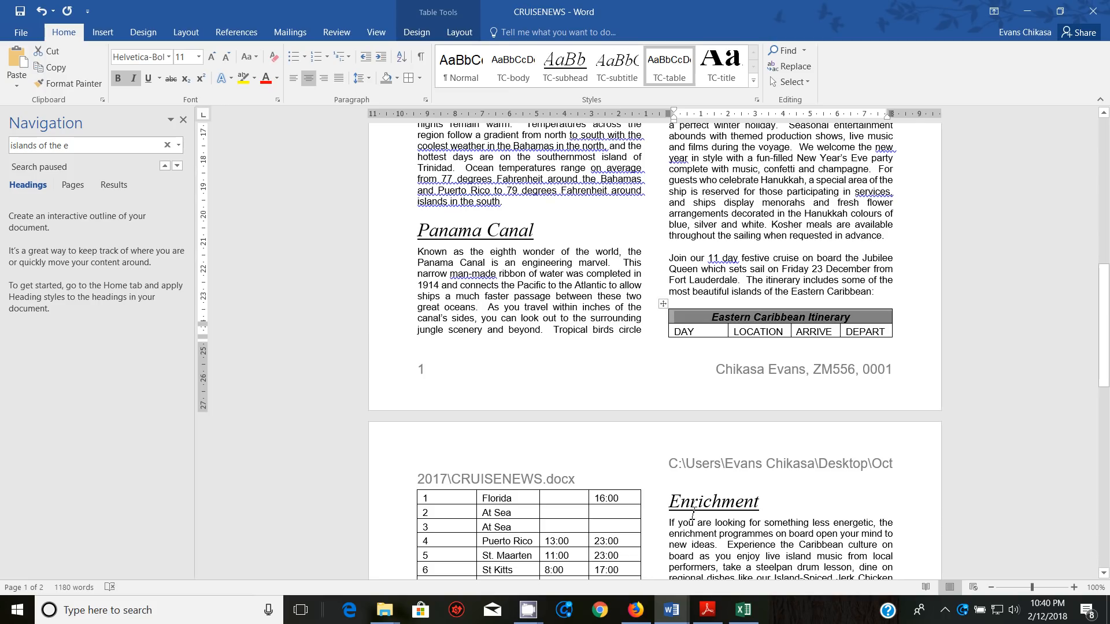
click(705, 609)
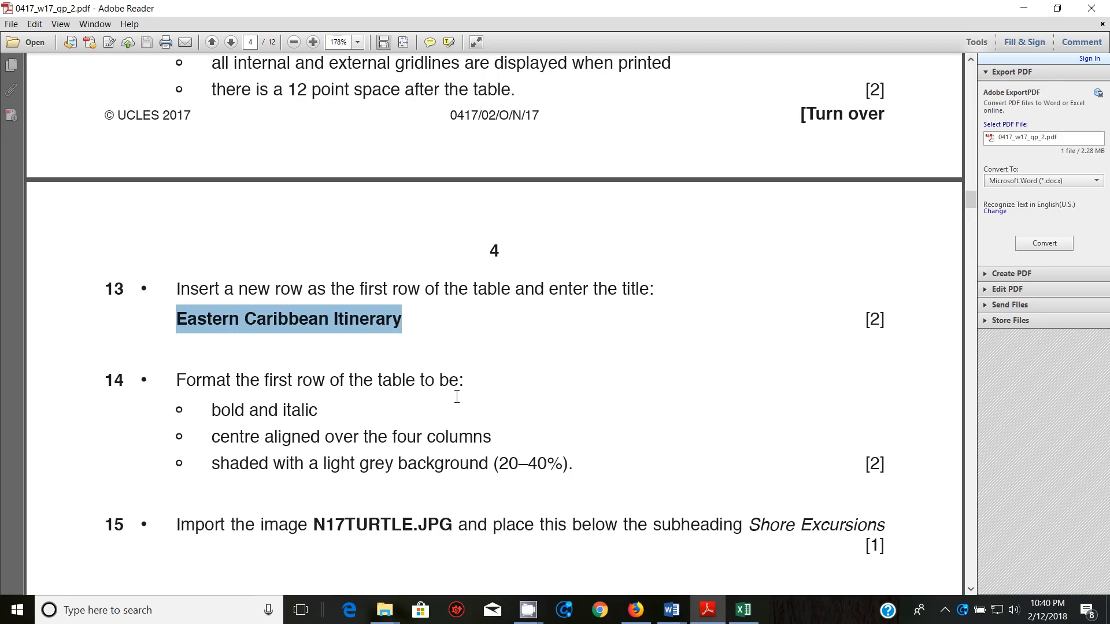
Step: Scroll the exam PDF to show the N17TURTLE image import, crop and resize tasks 15–17
scroll(down, 3)
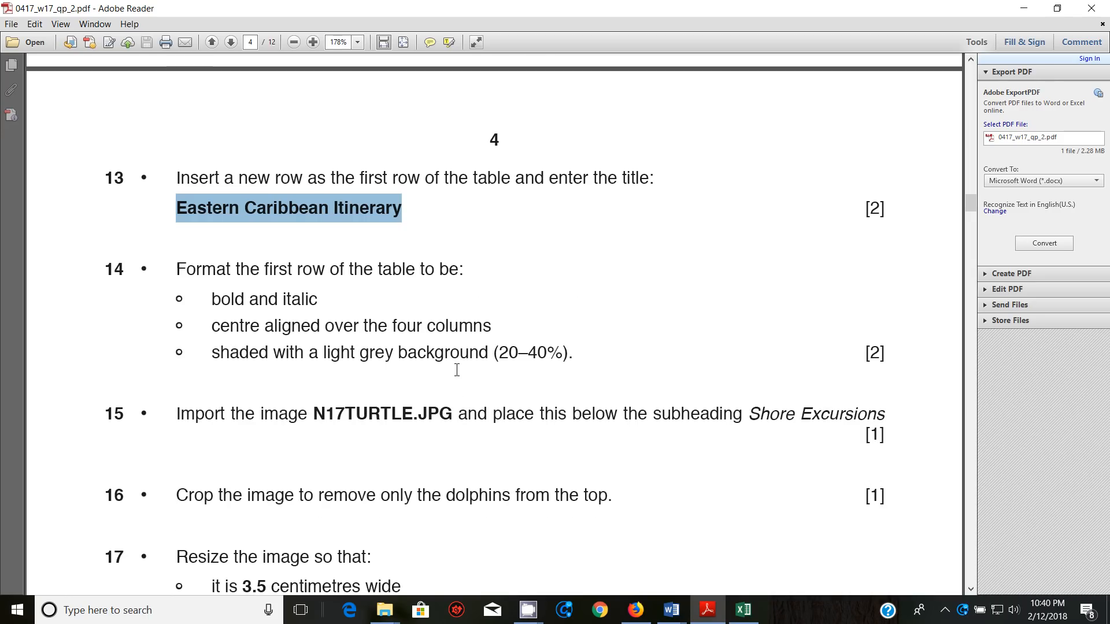
mouse_move(901, 594)
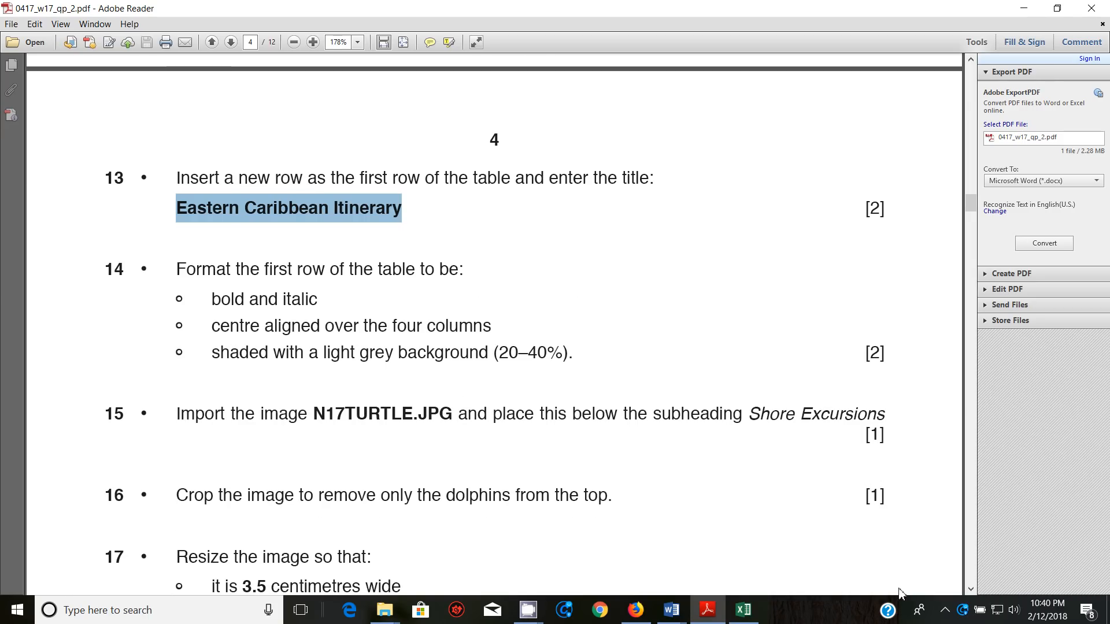
click(944, 611)
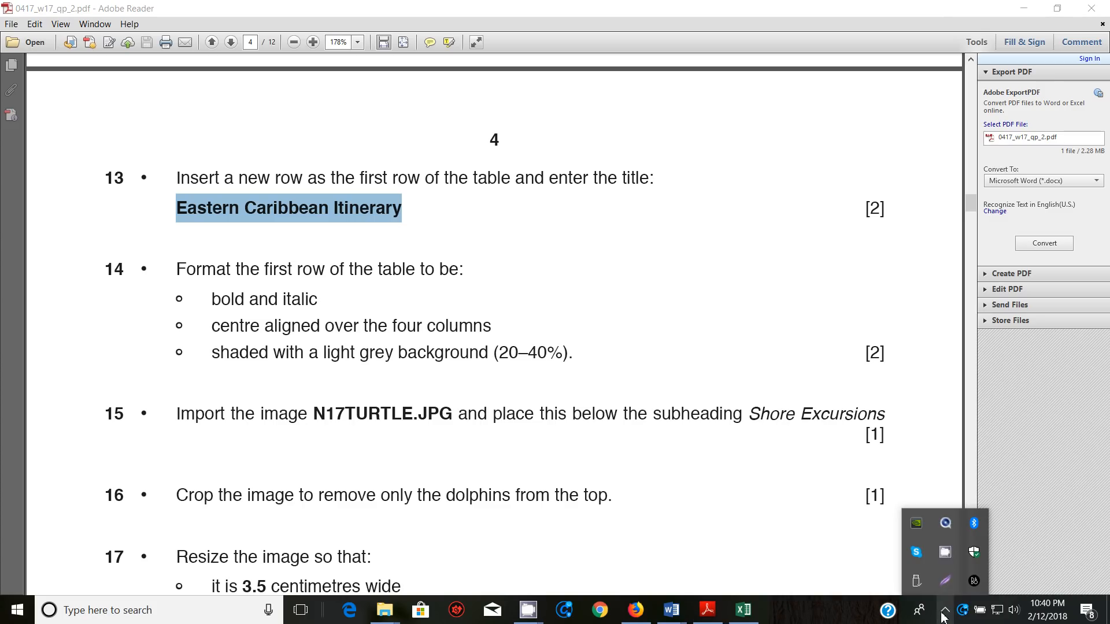
click(945, 553)
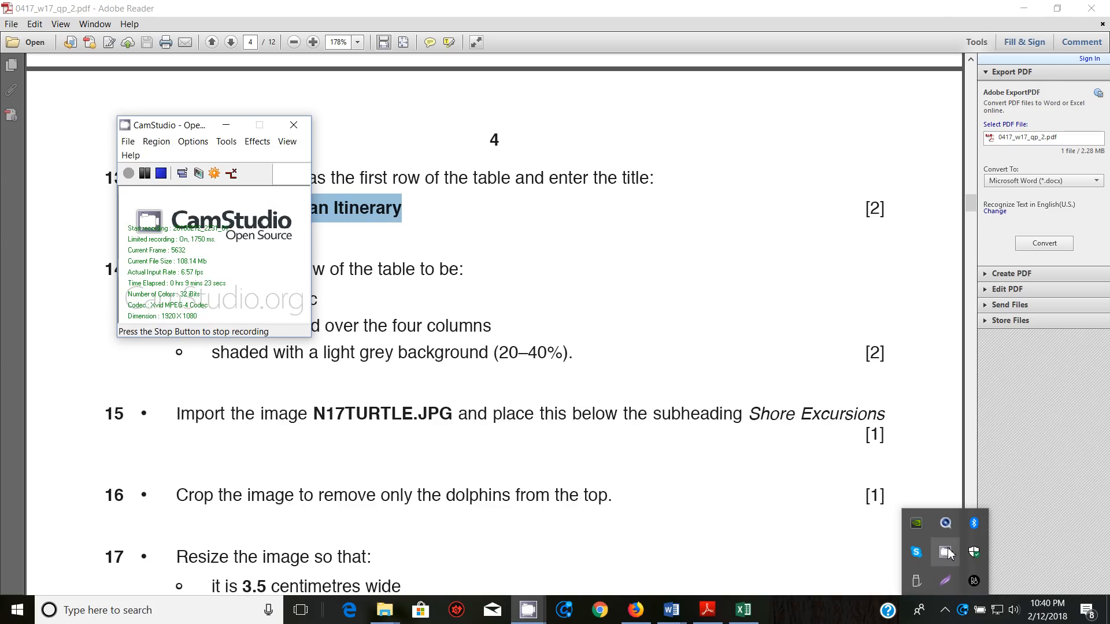